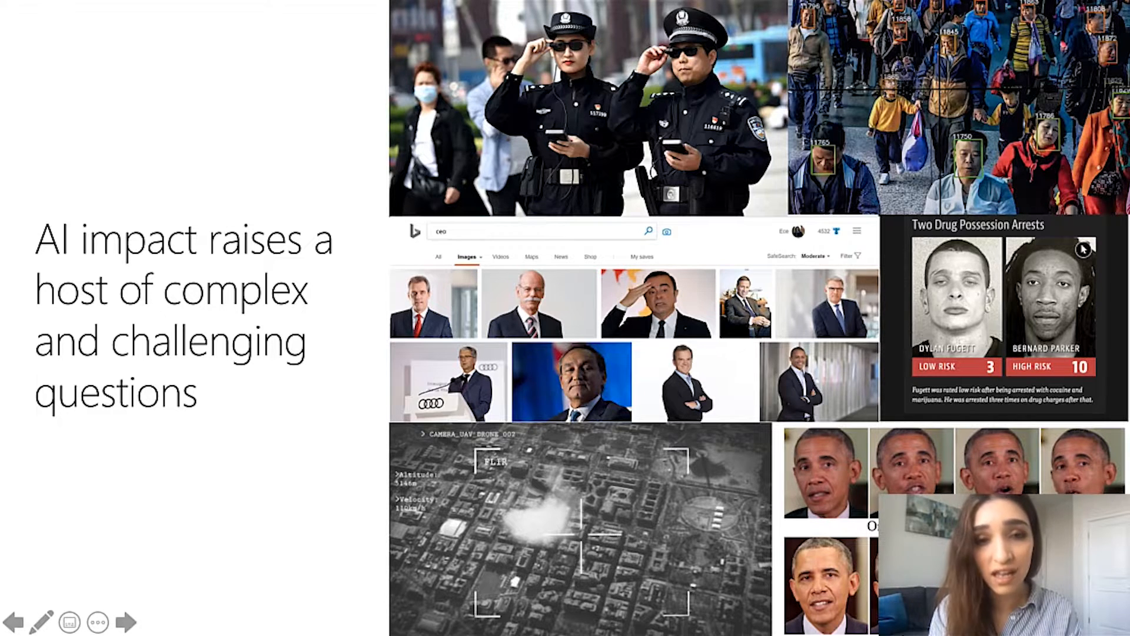
# Step: Advance the slideshow from the AI impact collage to the 'Fairness in AI' slide
pyautogui.click(134, 621)
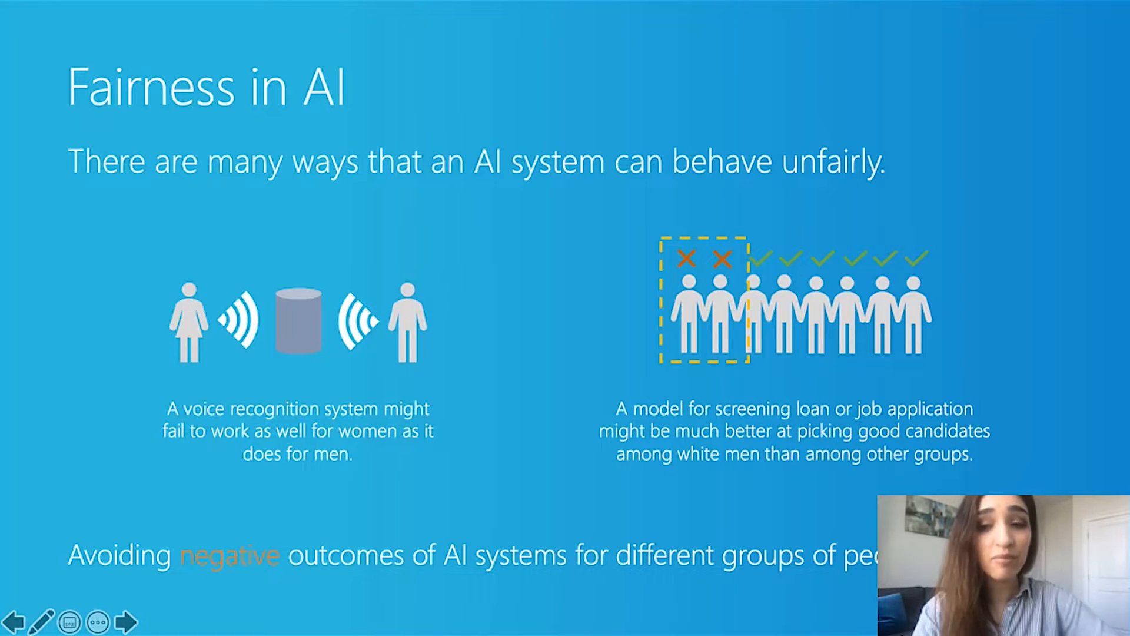
# Step: Advance the slideshow to the Fairlearn toolkit overview slide
pyautogui.click(128, 621)
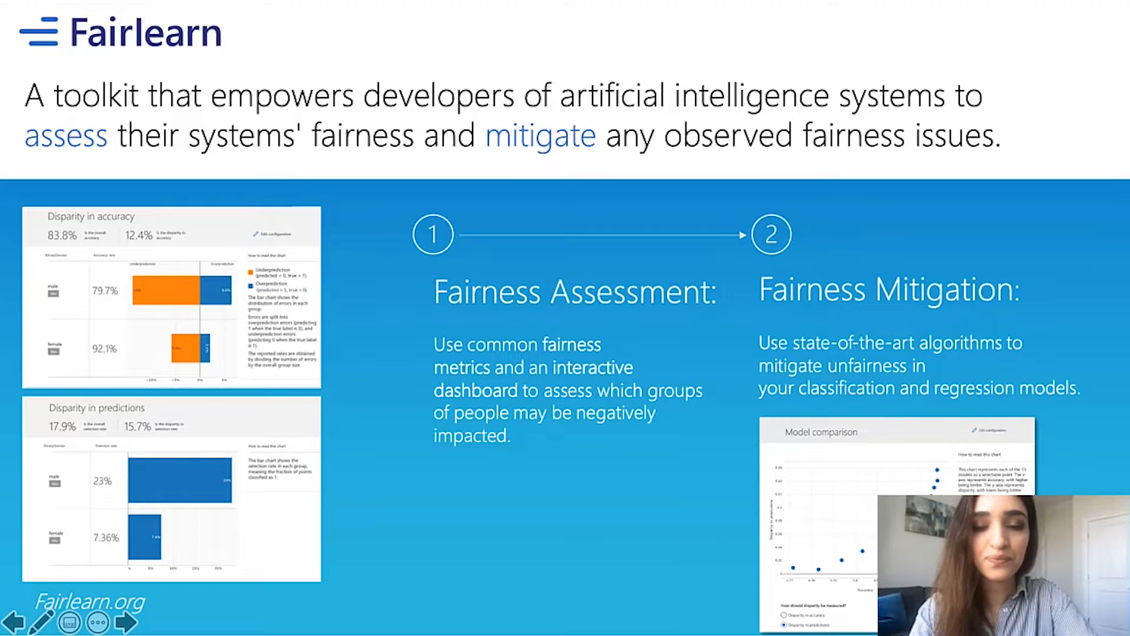
pyautogui.click(123, 621)
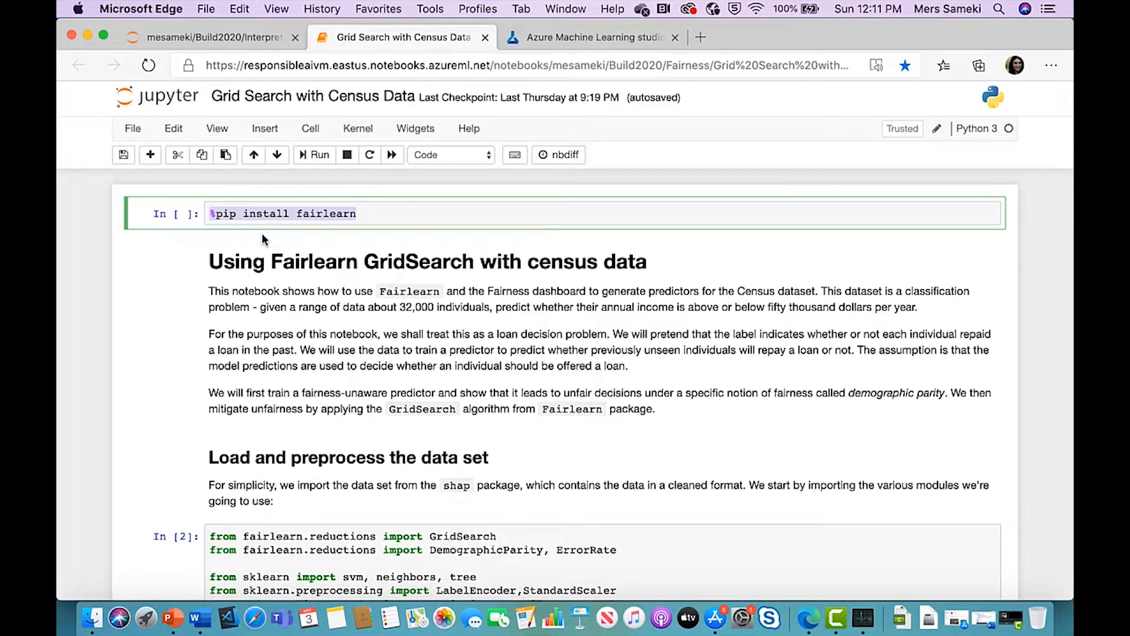
# Step: Scroll through the imports, census data loading, preprocessing and train/test split to the unmitigated logistic regression cell
pyautogui.scroll(-3)
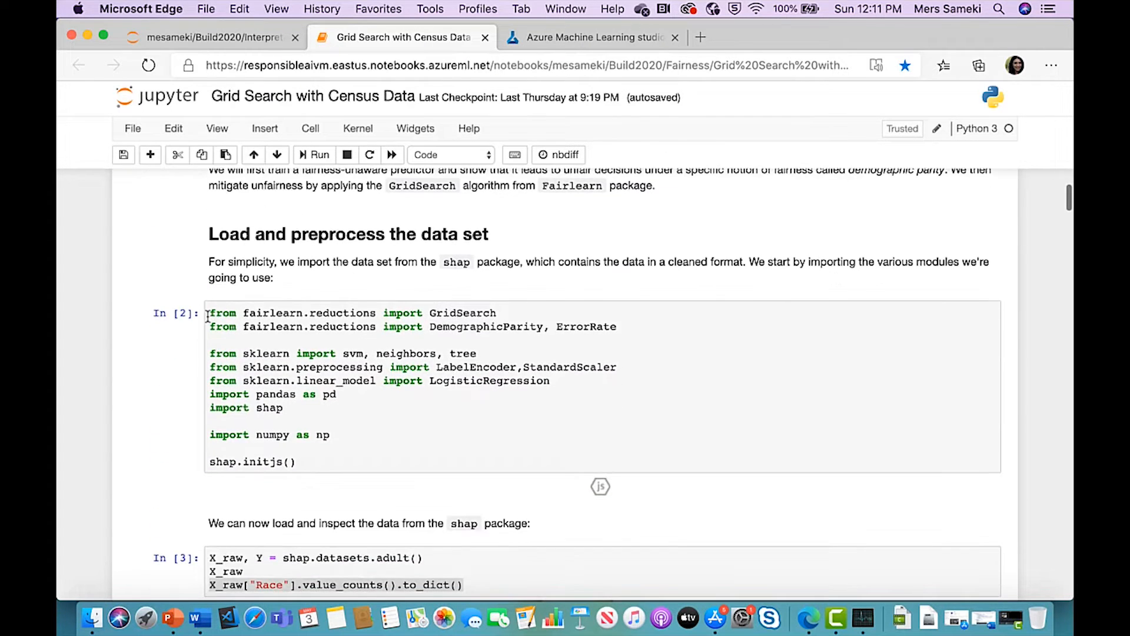
pyautogui.scroll(-3)
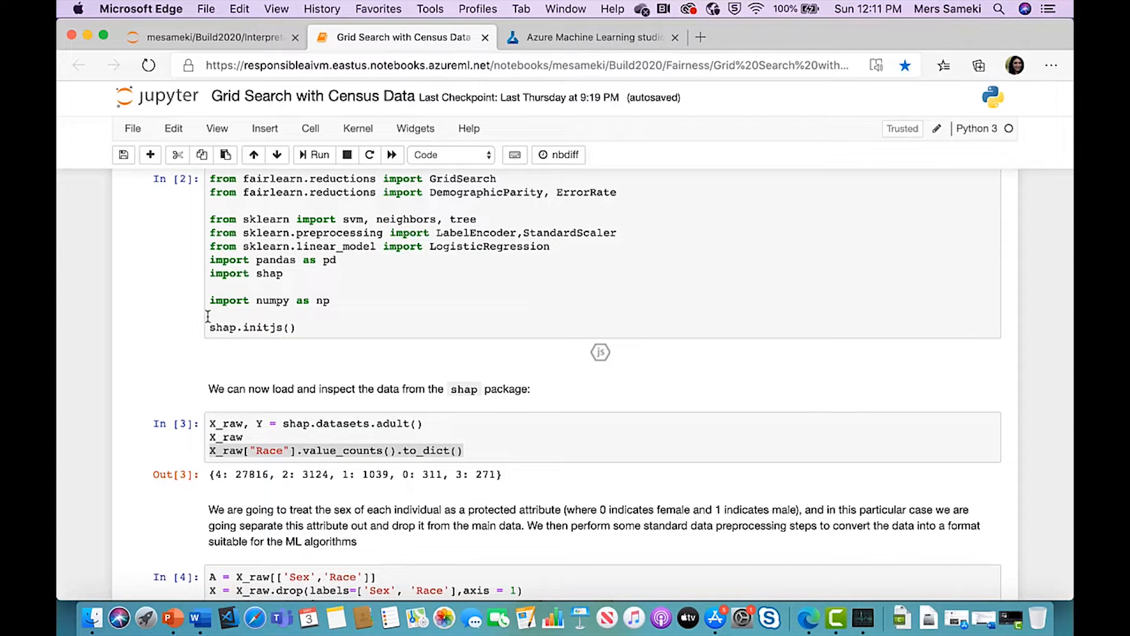
pyautogui.scroll(-3)
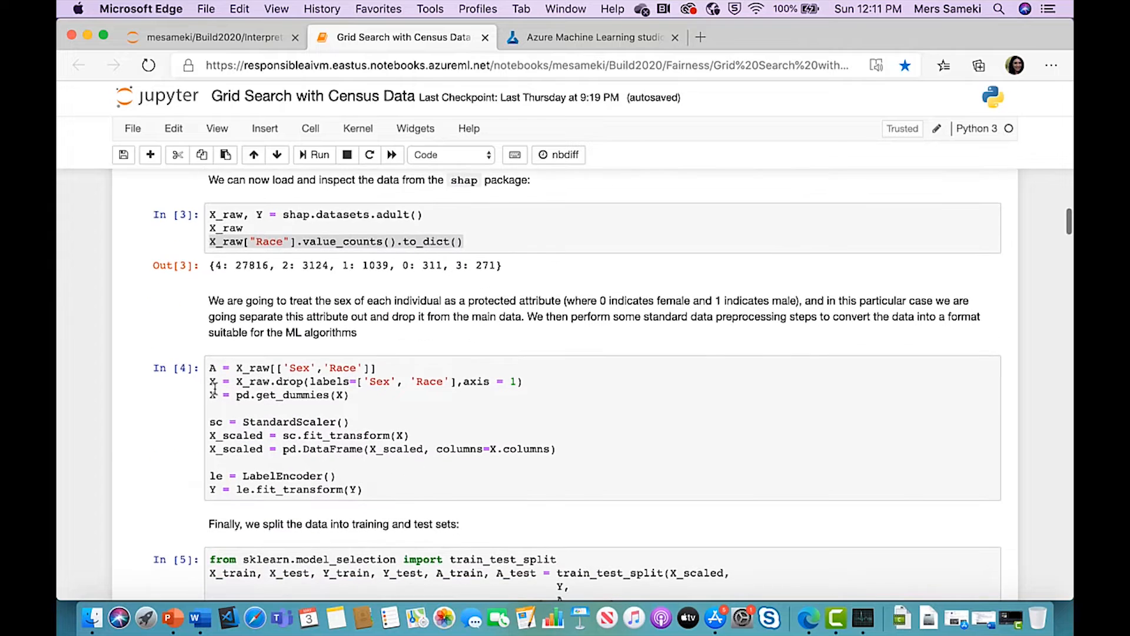
pyautogui.moveTo(314, 382)
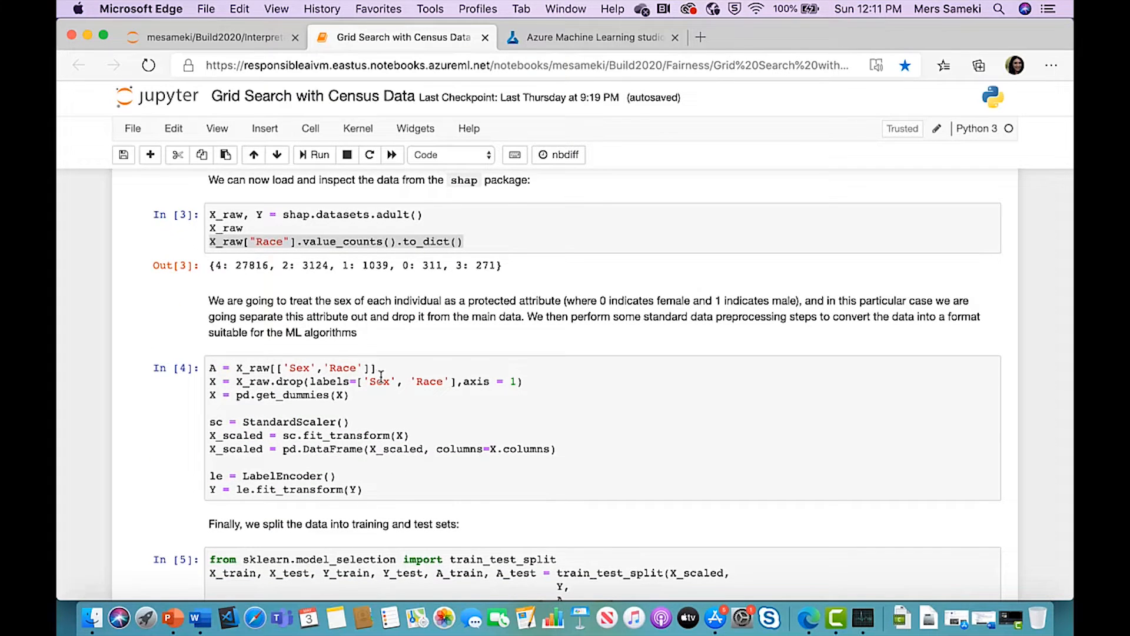
pyautogui.scroll(-3)
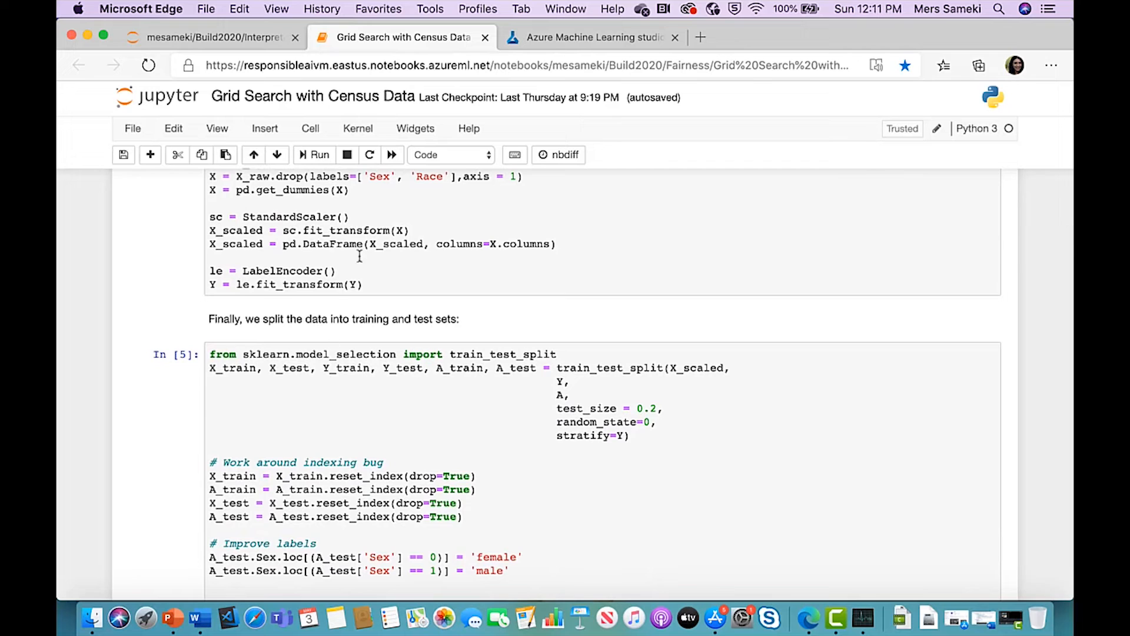
pyautogui.scroll(-3)
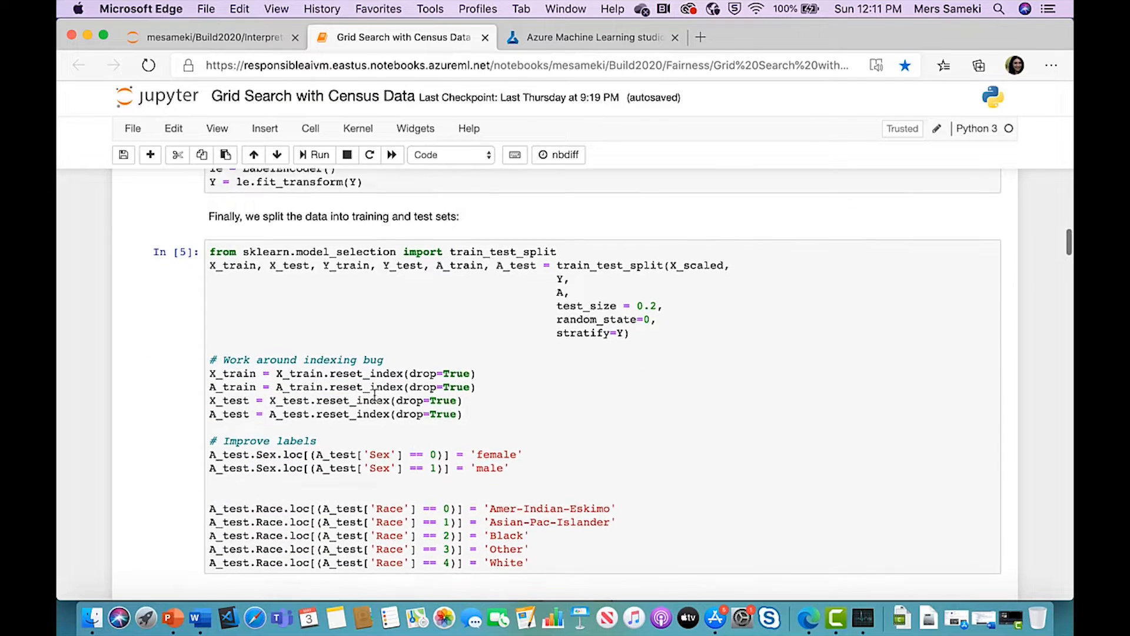
pyautogui.scroll(-3)
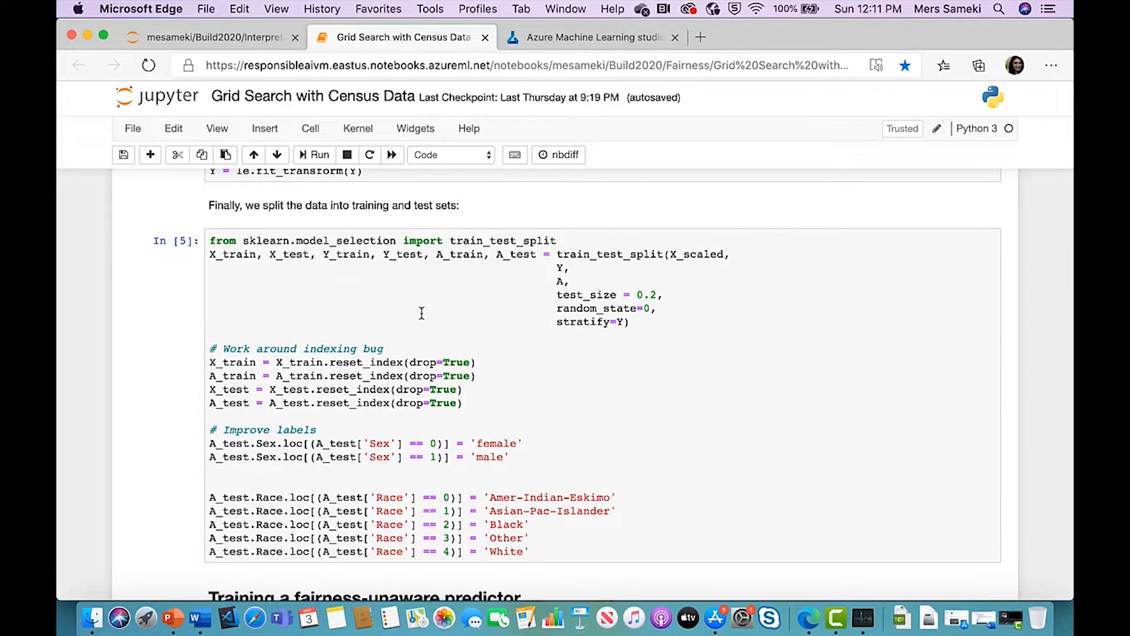
pyautogui.scroll(-3)
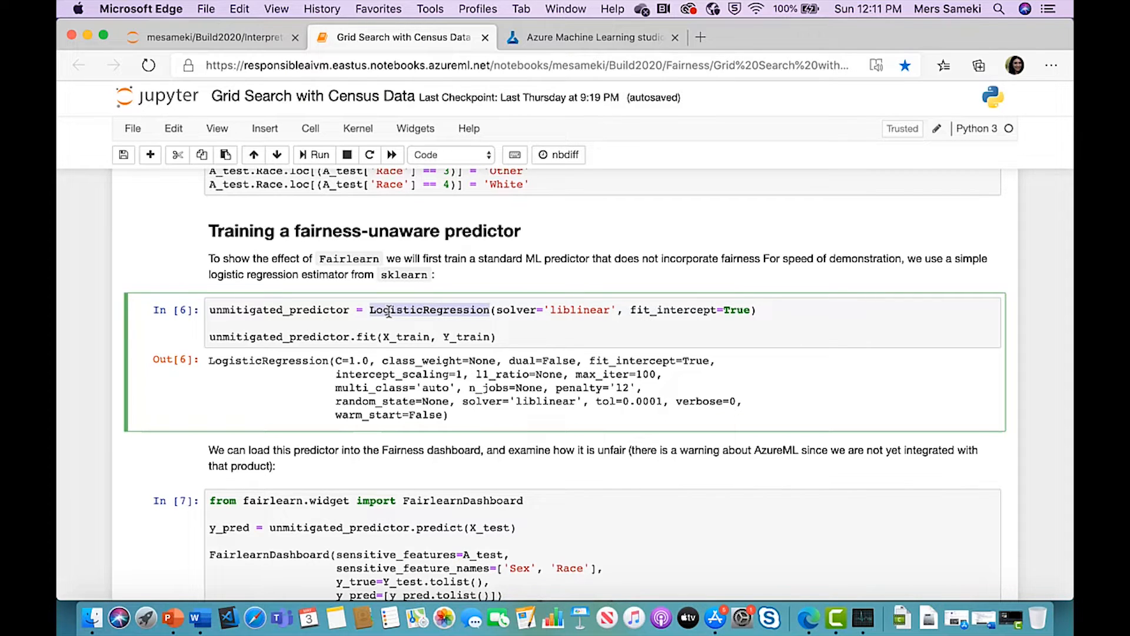
# Step: Scroll to cell In[7] and its FairlearnDashboard output with the welcome screen
pyautogui.scroll(-3)
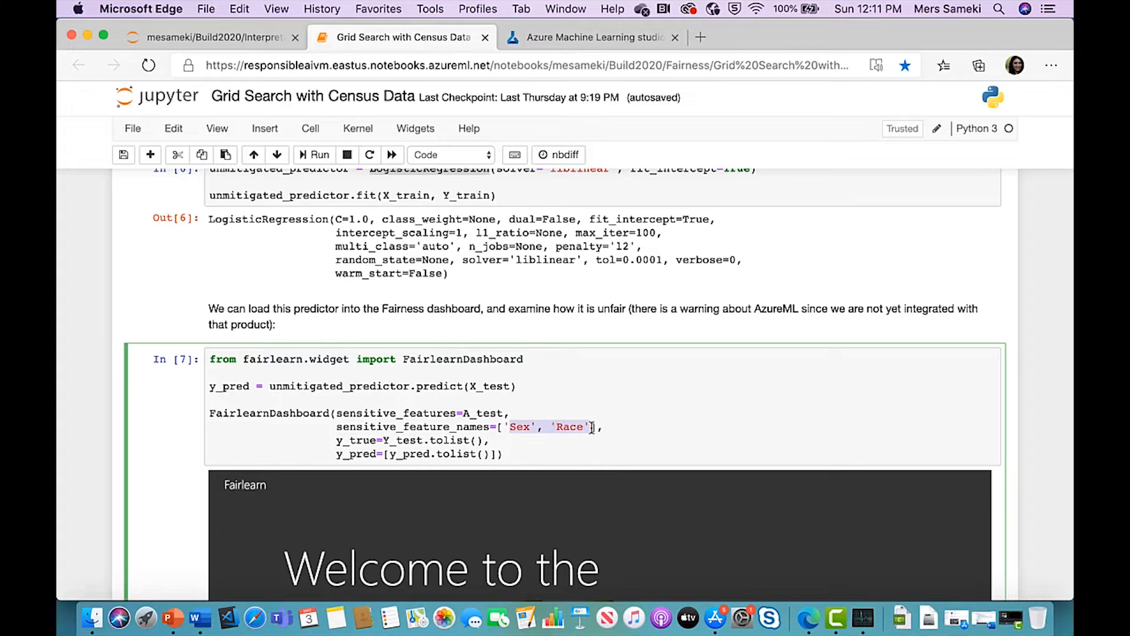
pyautogui.scroll(-3)
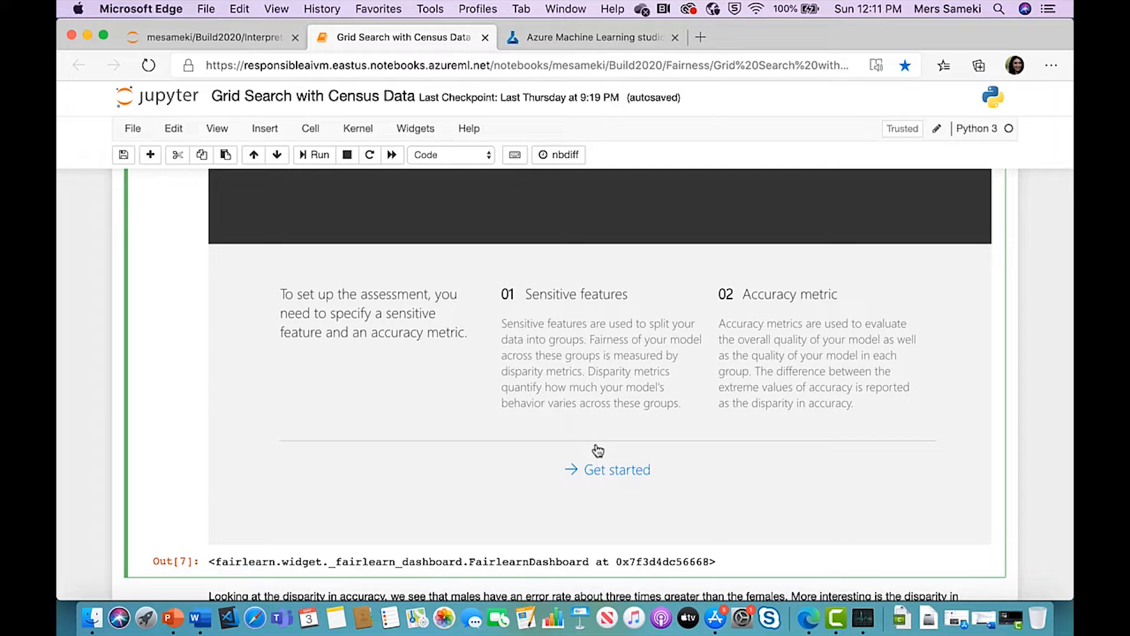
pyautogui.moveTo(592, 290)
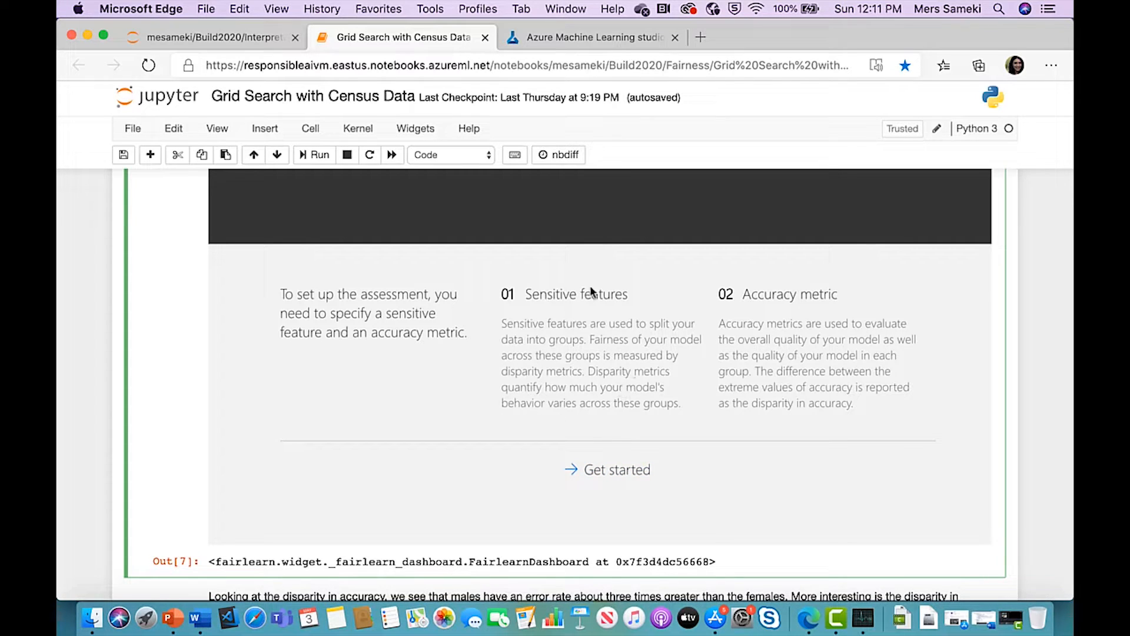
pyautogui.moveTo(846, 407)
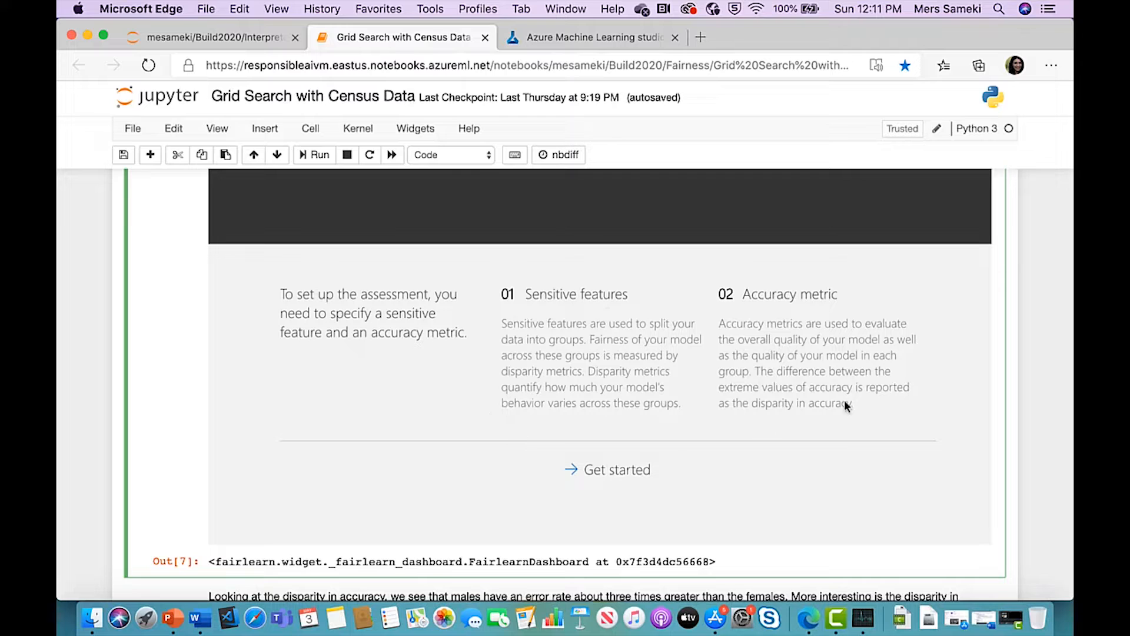
pyautogui.moveTo(721, 326)
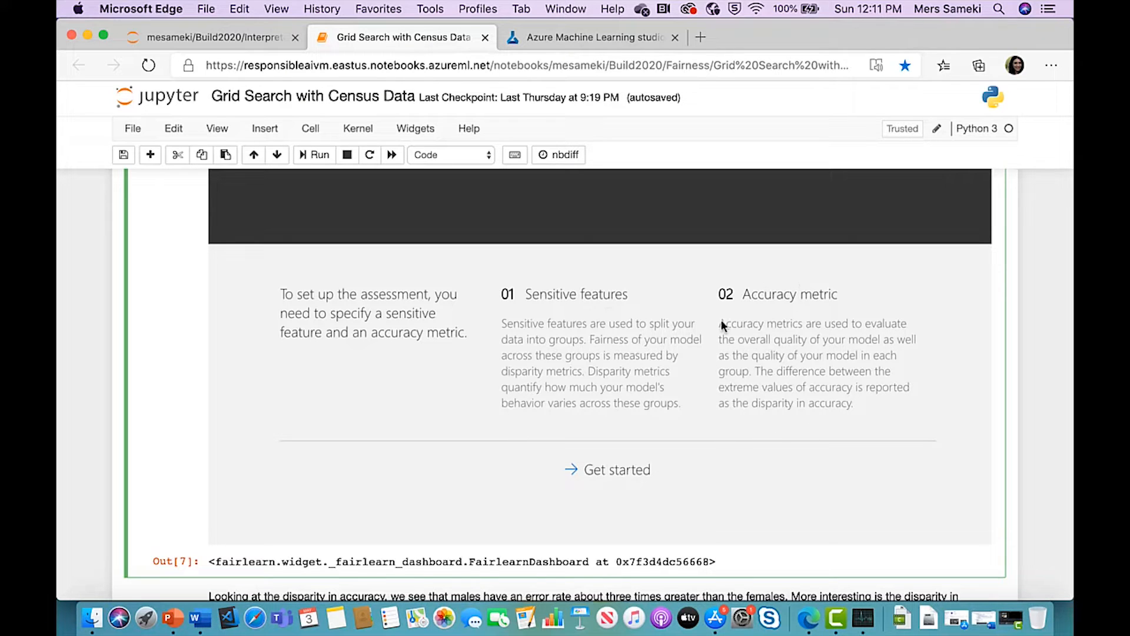
pyautogui.moveTo(738, 397)
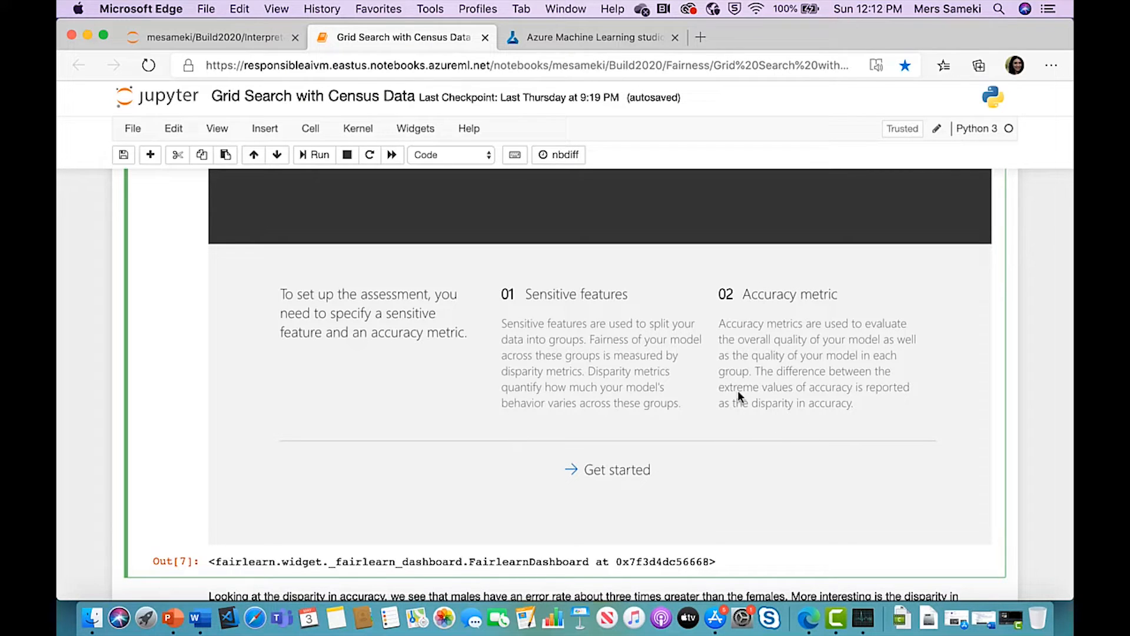
# Step: Run the assessment with Sex as sensitive feature and Accuracy as metric, showing 83.6% accuracy and a 12.9% gap
pyautogui.click(617, 469)
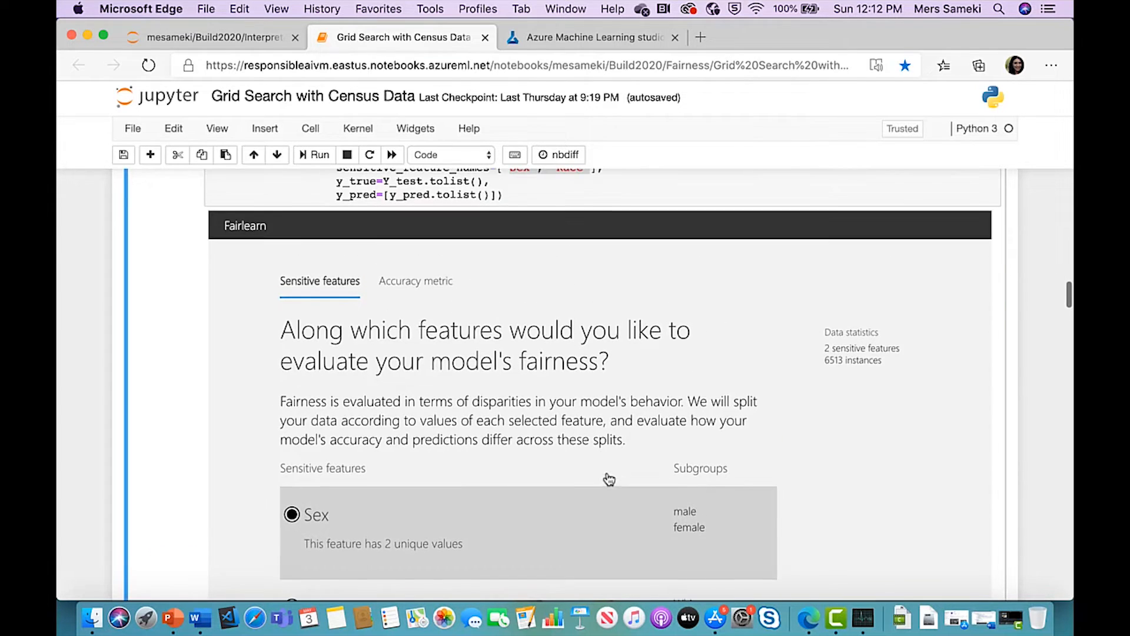
pyautogui.scroll(-3)
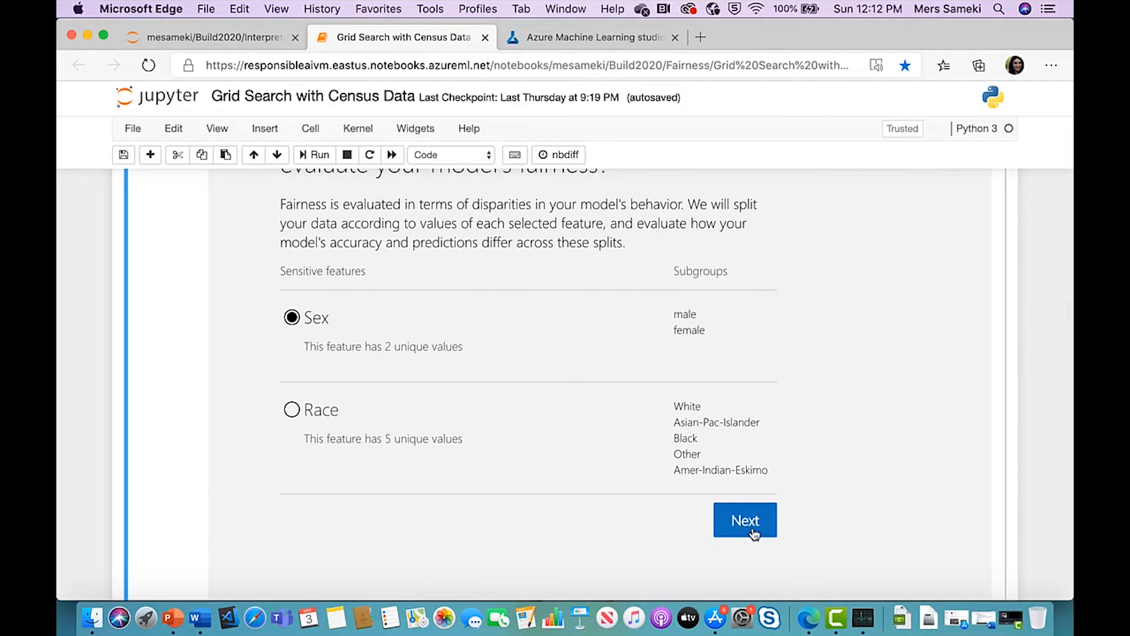
pyautogui.click(745, 520)
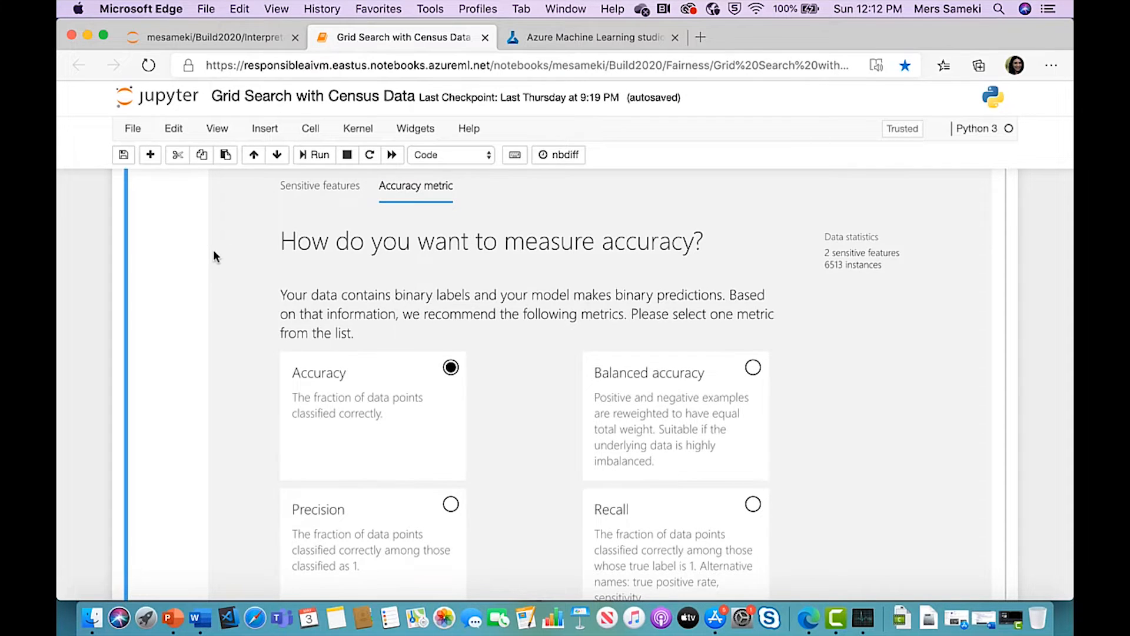
pyautogui.scroll(-3)
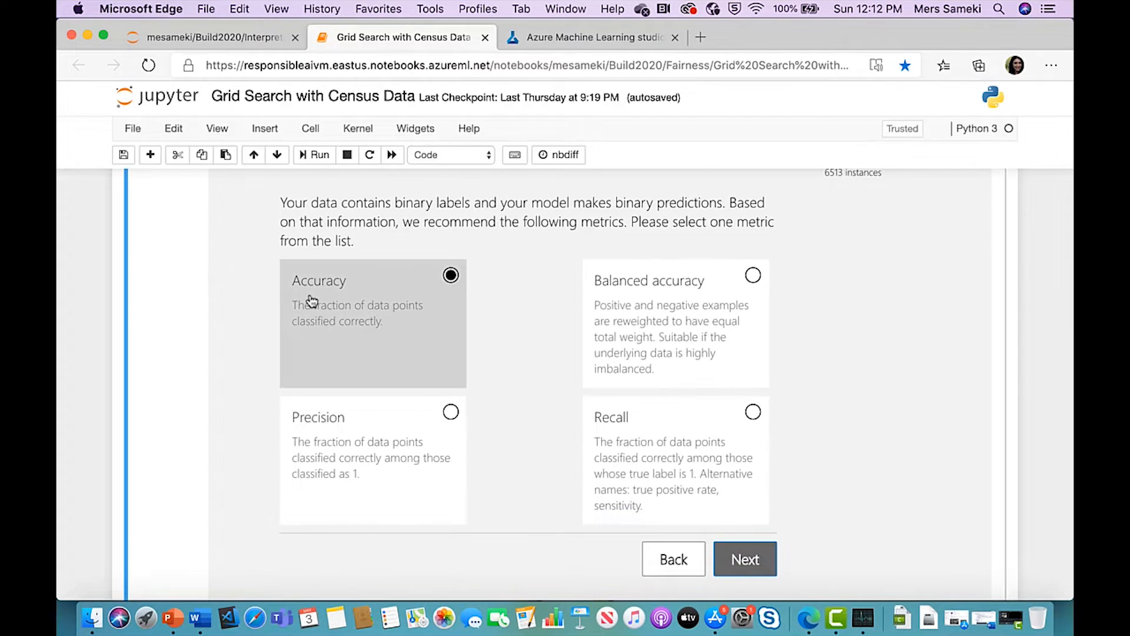
pyautogui.moveTo(267, 309)
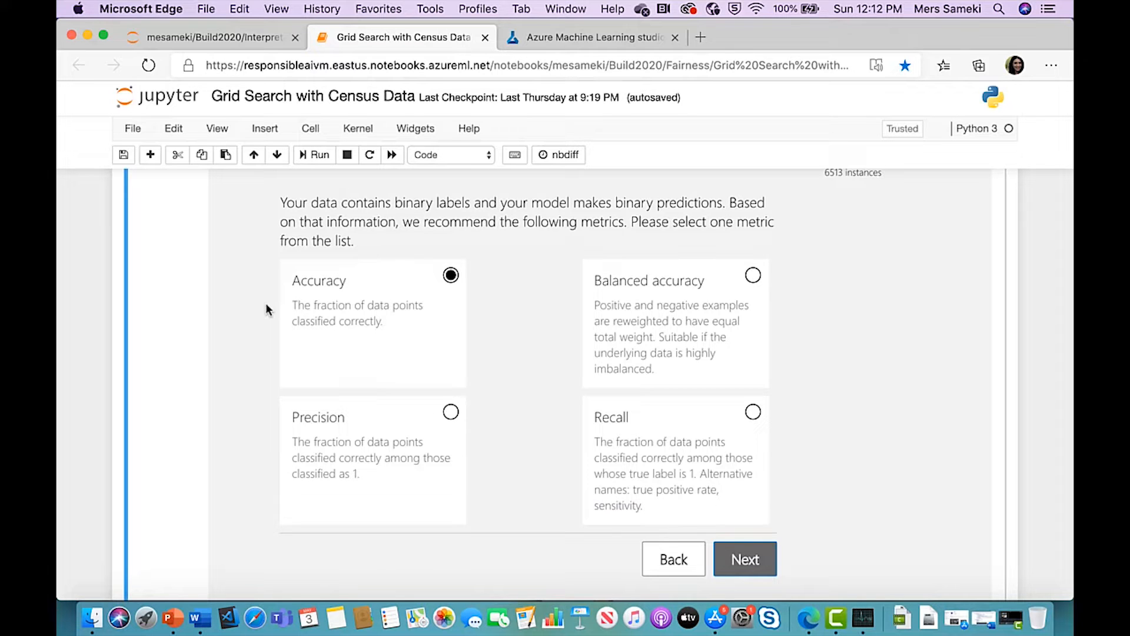
pyautogui.click(745, 559)
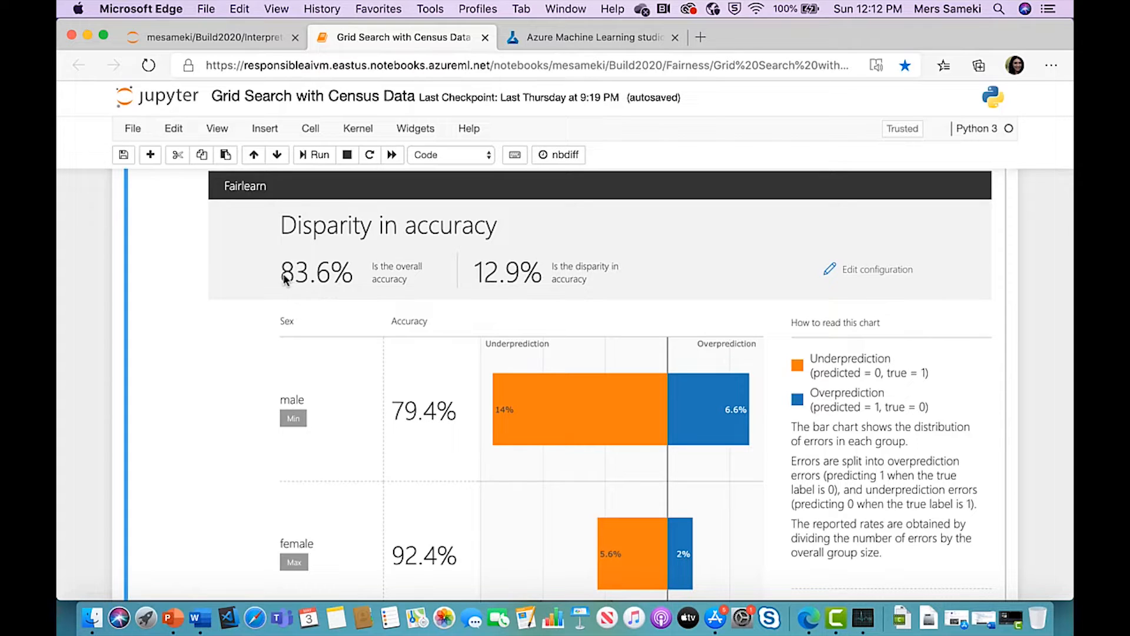
pyautogui.moveTo(291, 288)
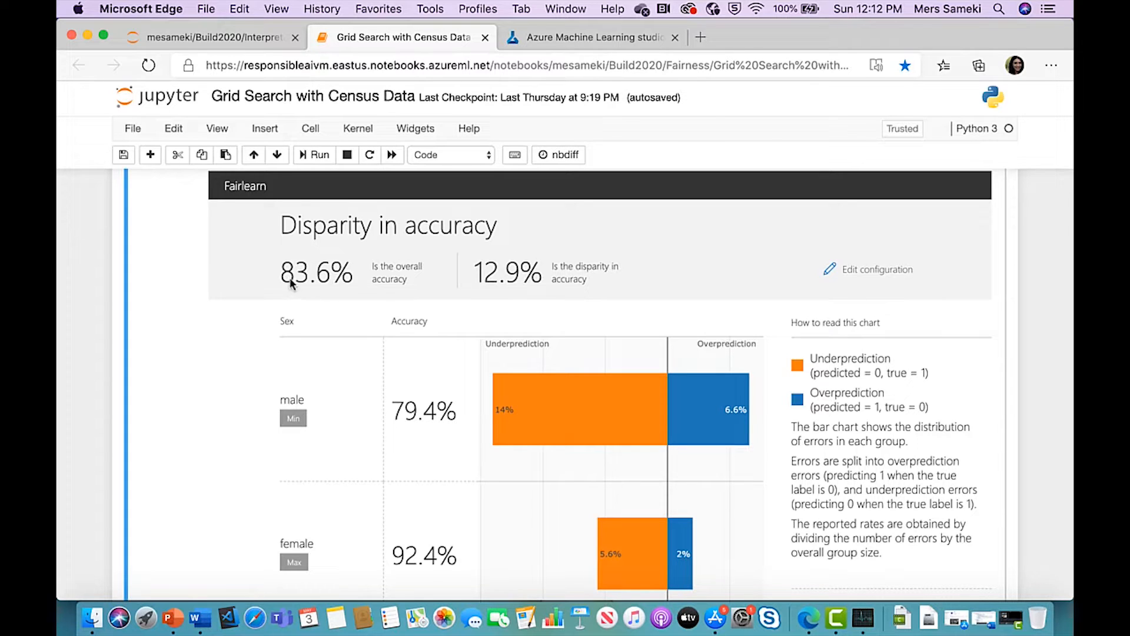
pyautogui.moveTo(307, 277)
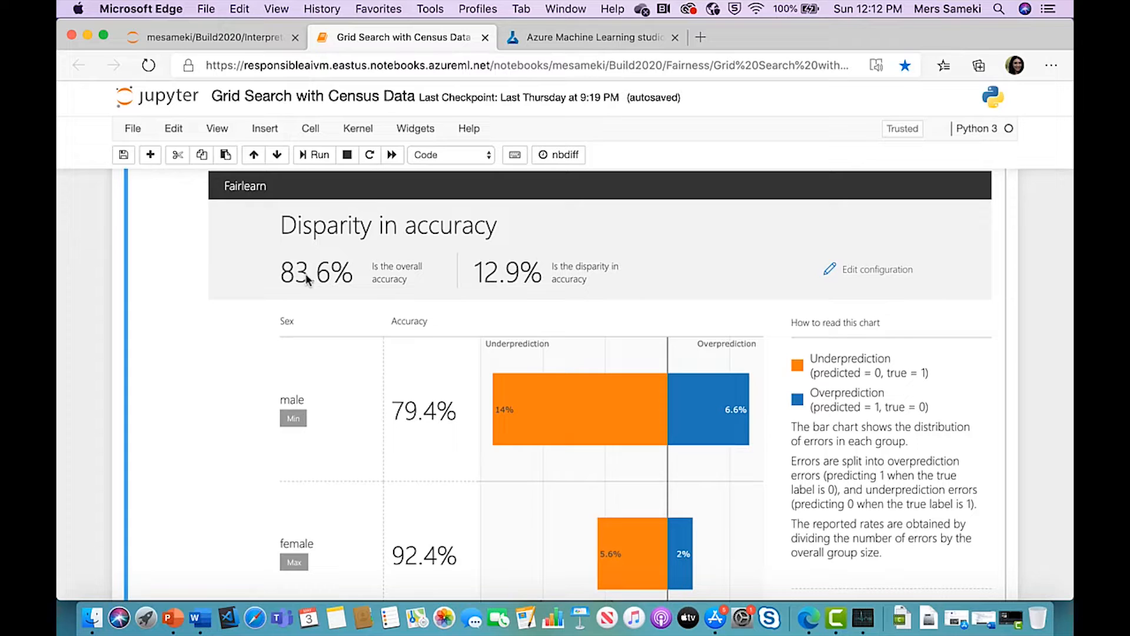
pyautogui.moveTo(413, 409)
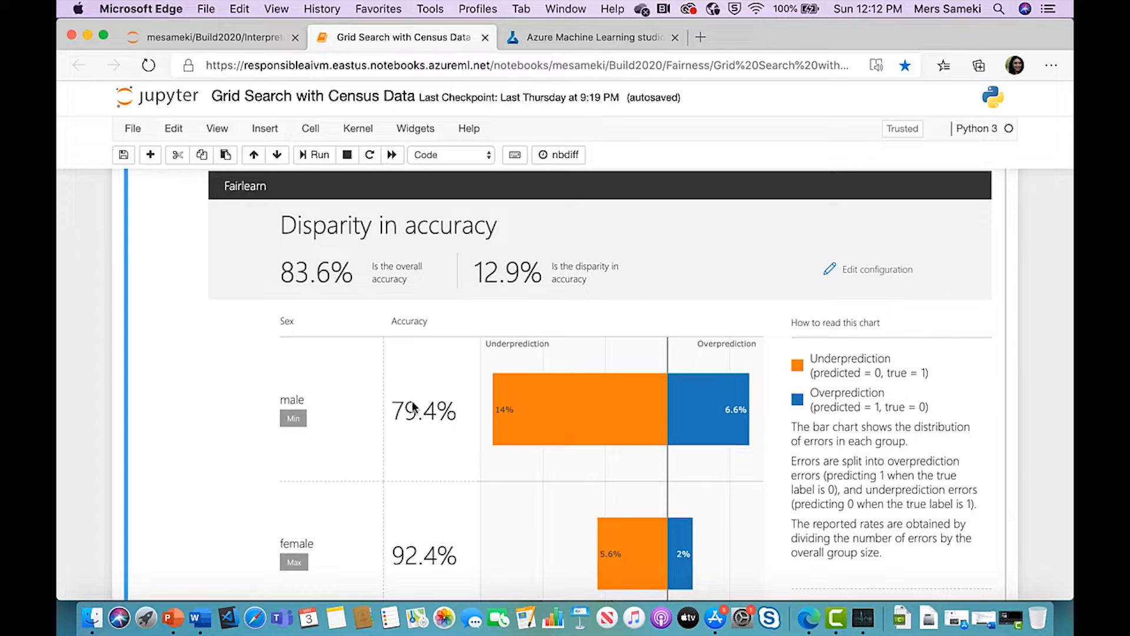
pyautogui.moveTo(324, 408)
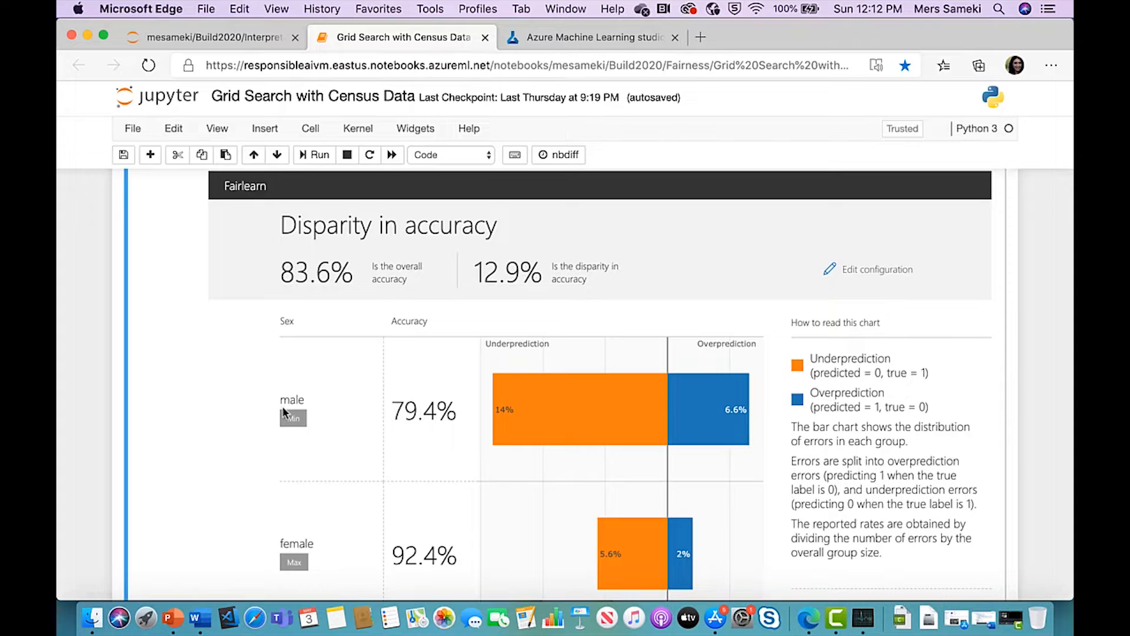
pyautogui.moveTo(295, 537)
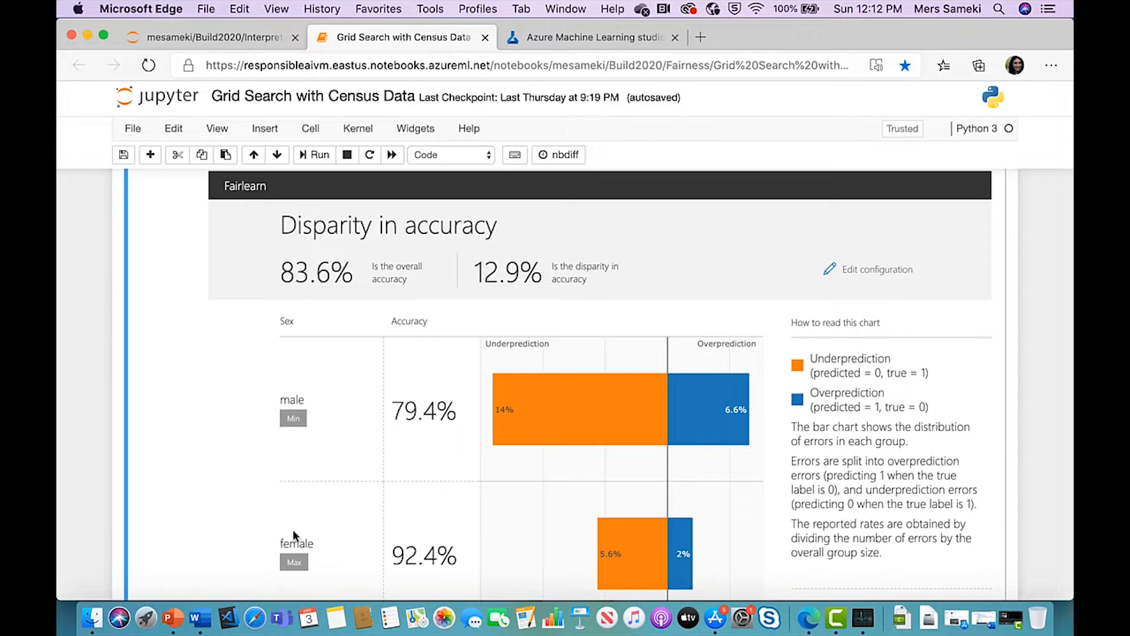
pyautogui.moveTo(372, 532)
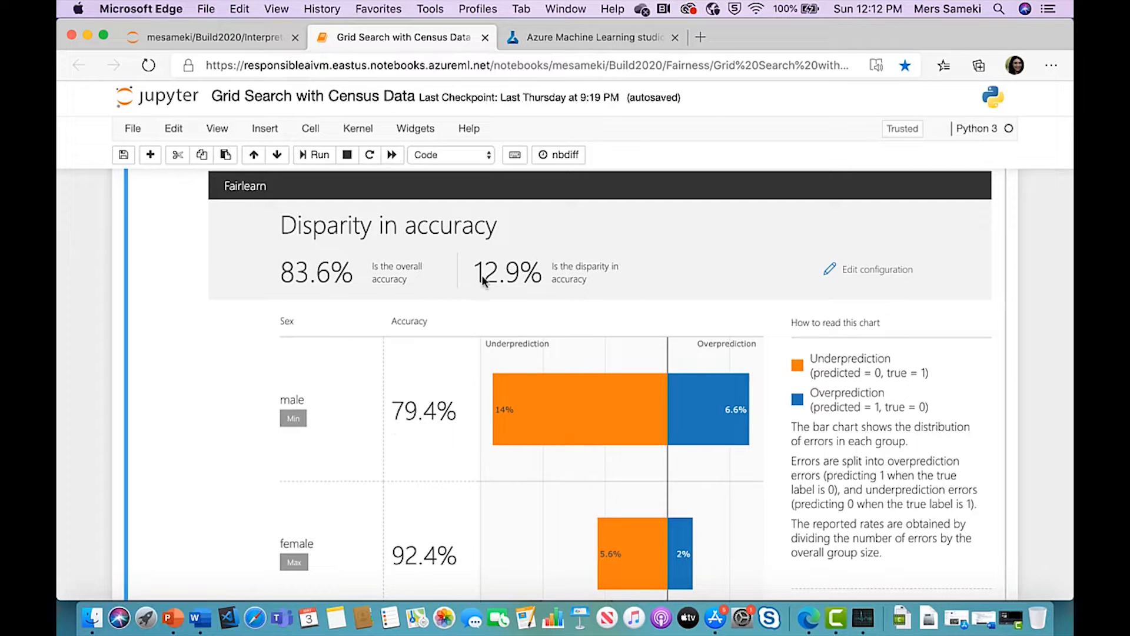
pyautogui.moveTo(612, 270)
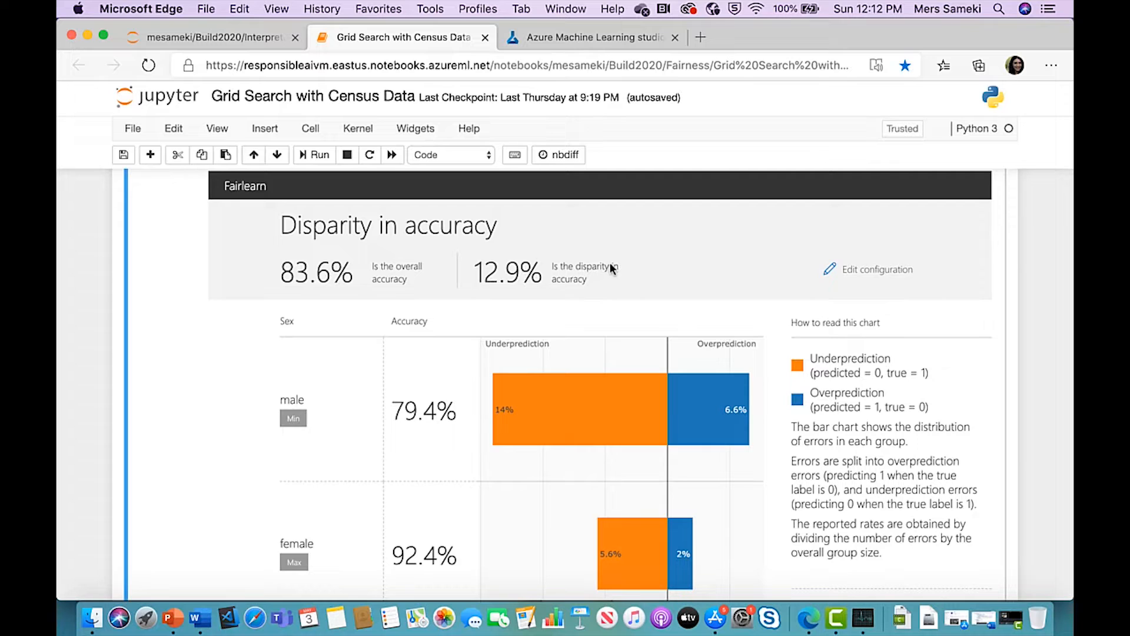
pyautogui.moveTo(577, 290)
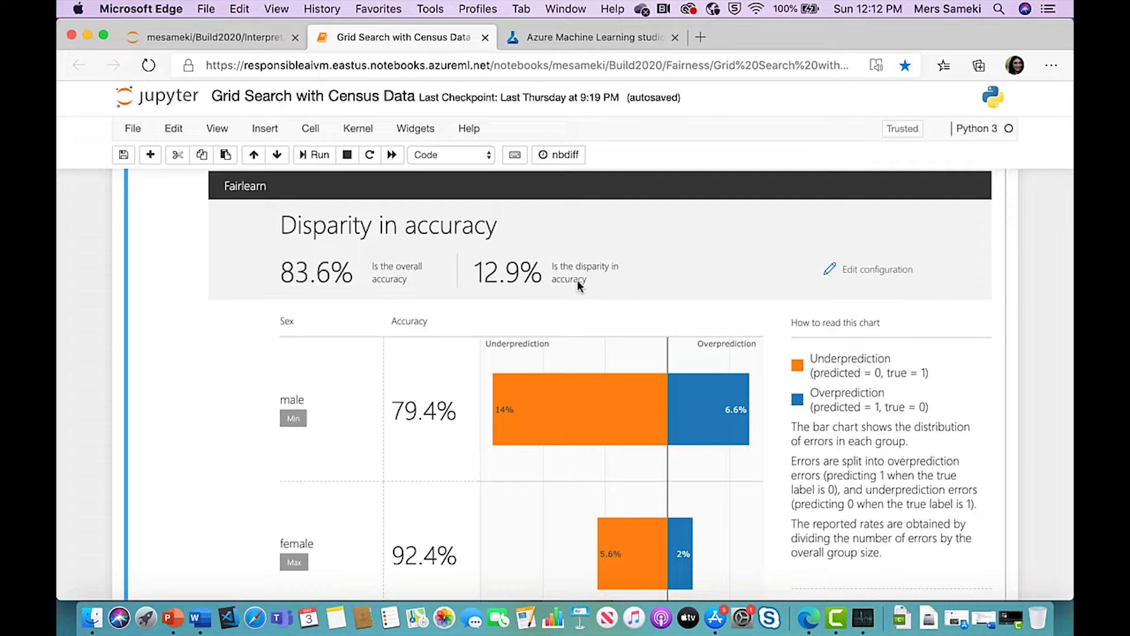
pyautogui.scroll(-3)
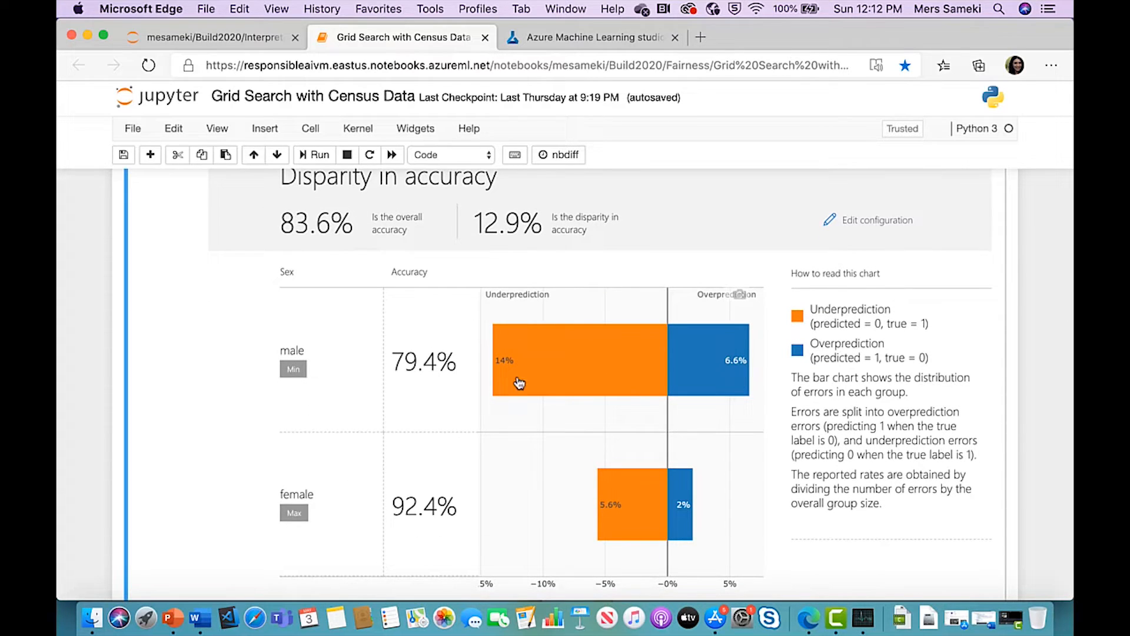
pyautogui.moveTo(724, 386)
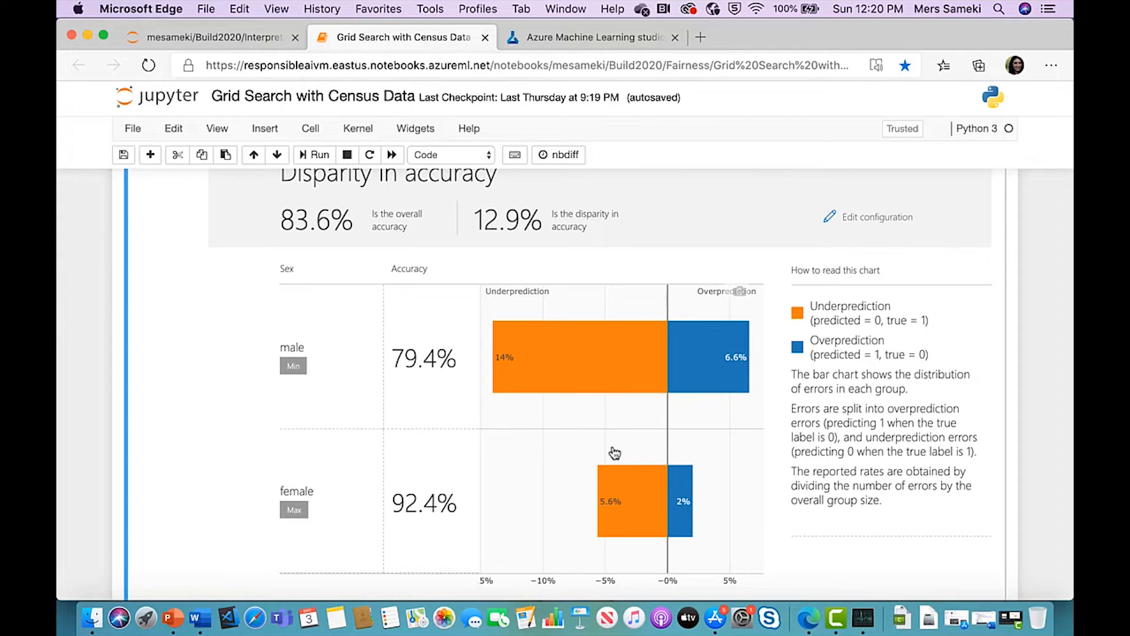
pyautogui.moveTo(608, 345)
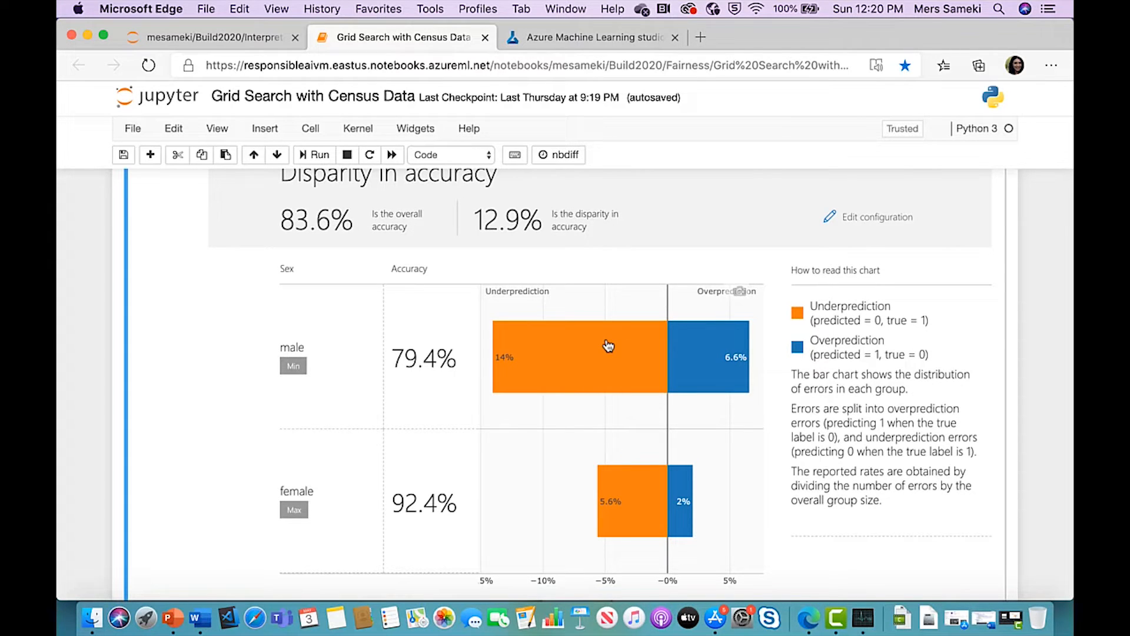
pyautogui.moveTo(307, 478)
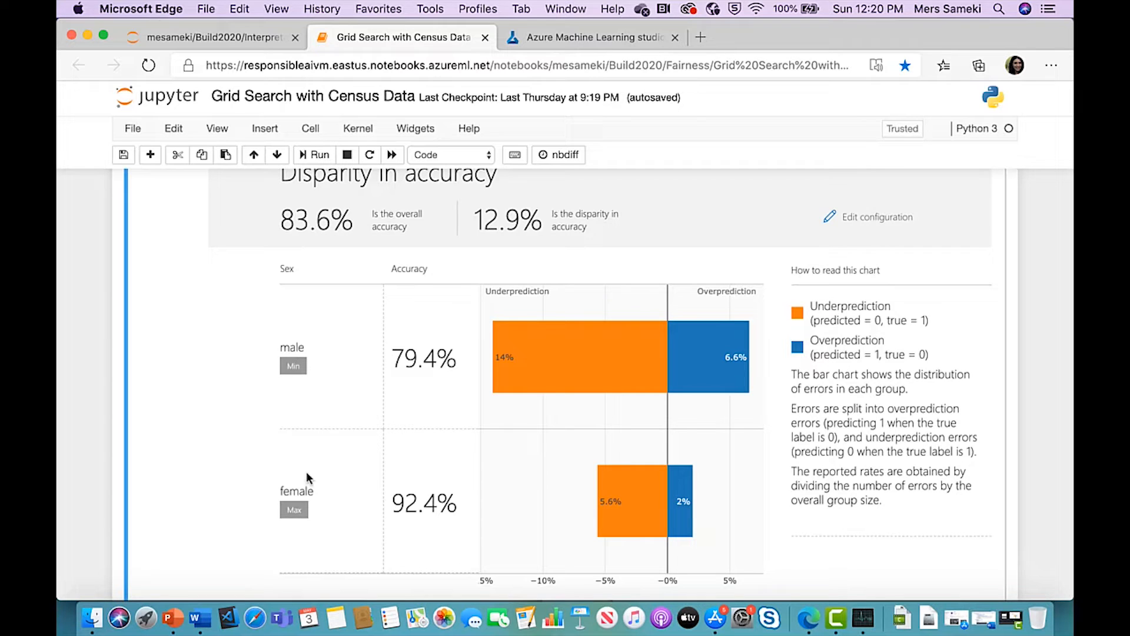
pyautogui.moveTo(505, 316)
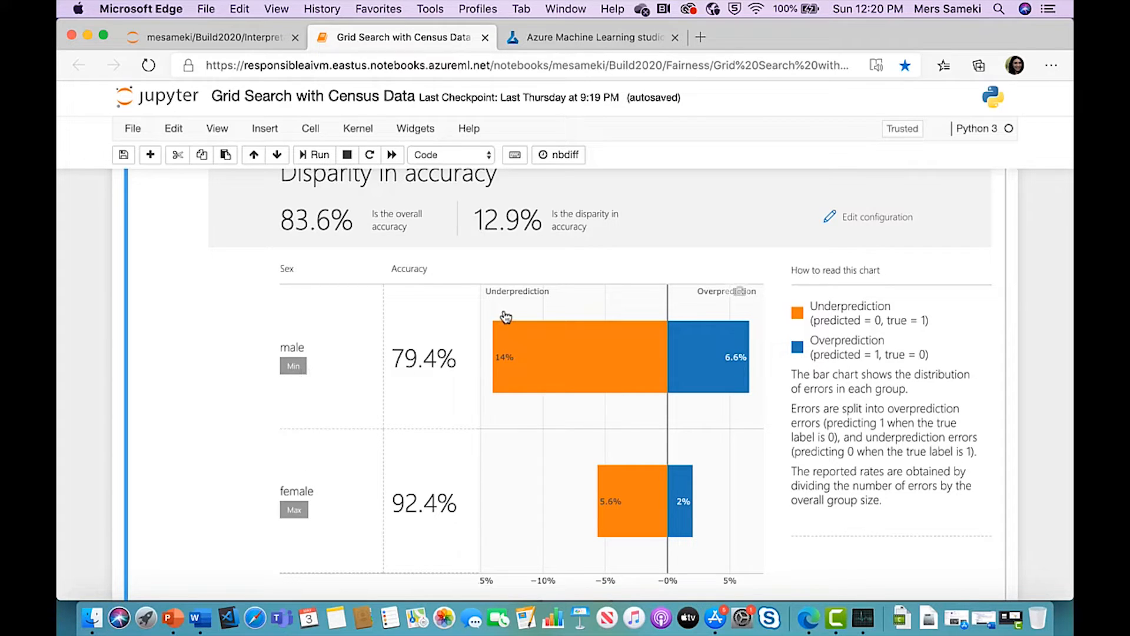
pyautogui.moveTo(911, 336)
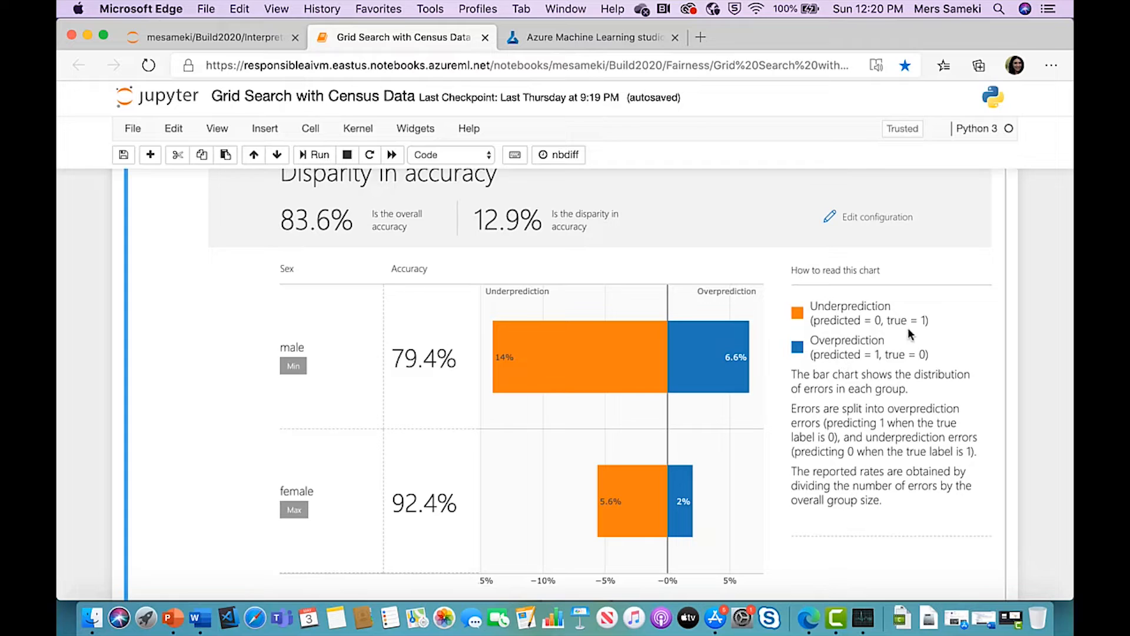
pyautogui.moveTo(857, 332)
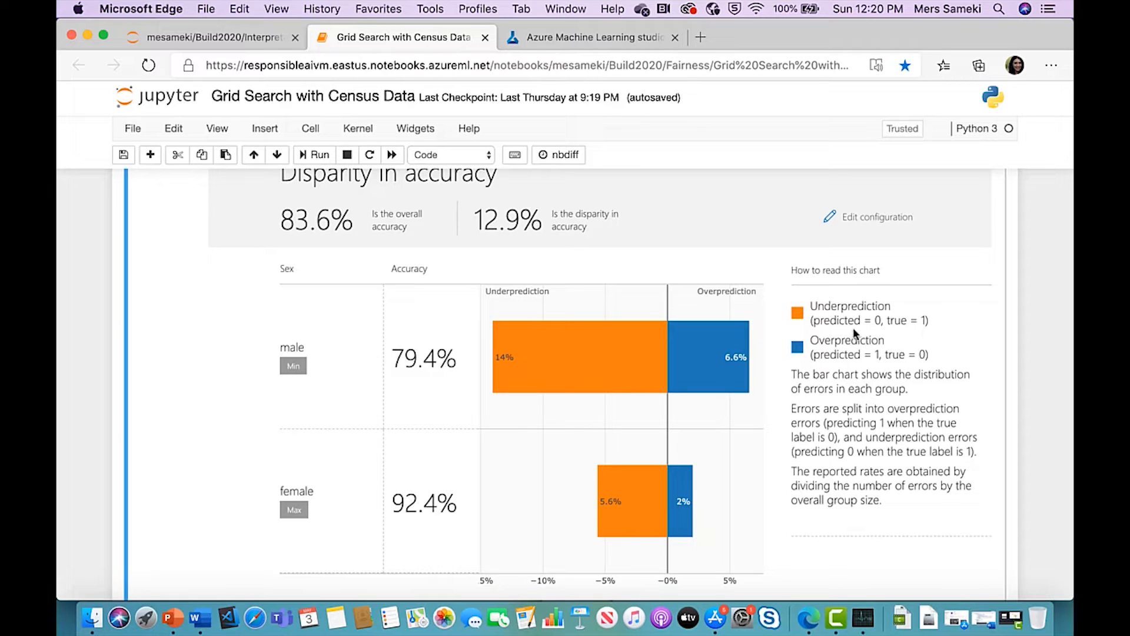
pyautogui.moveTo(554, 341)
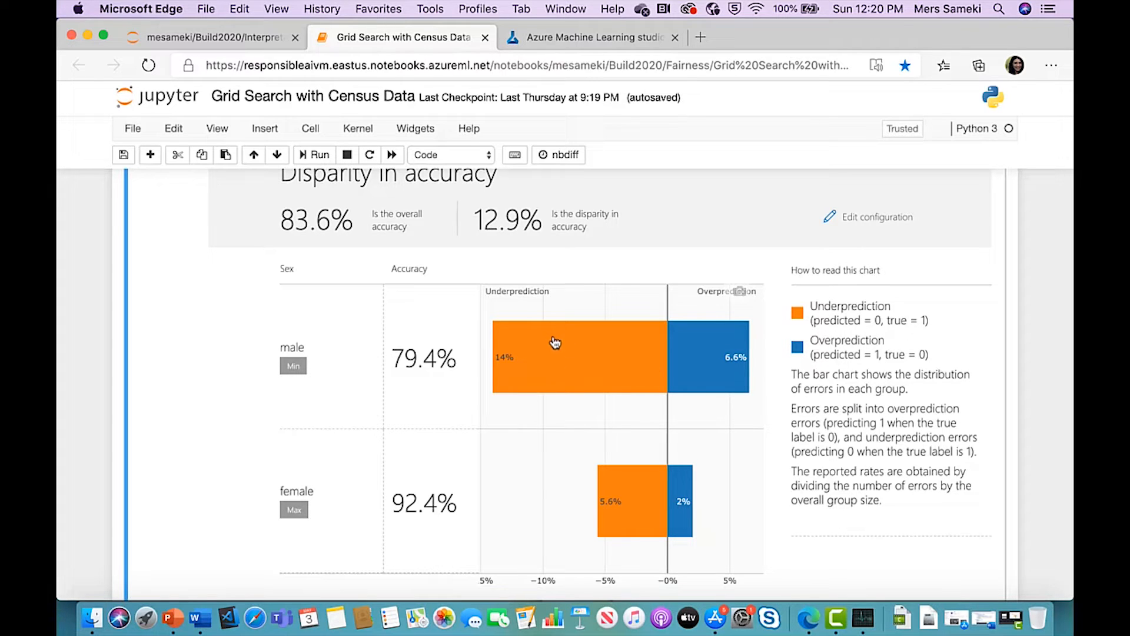
pyautogui.moveTo(516, 370)
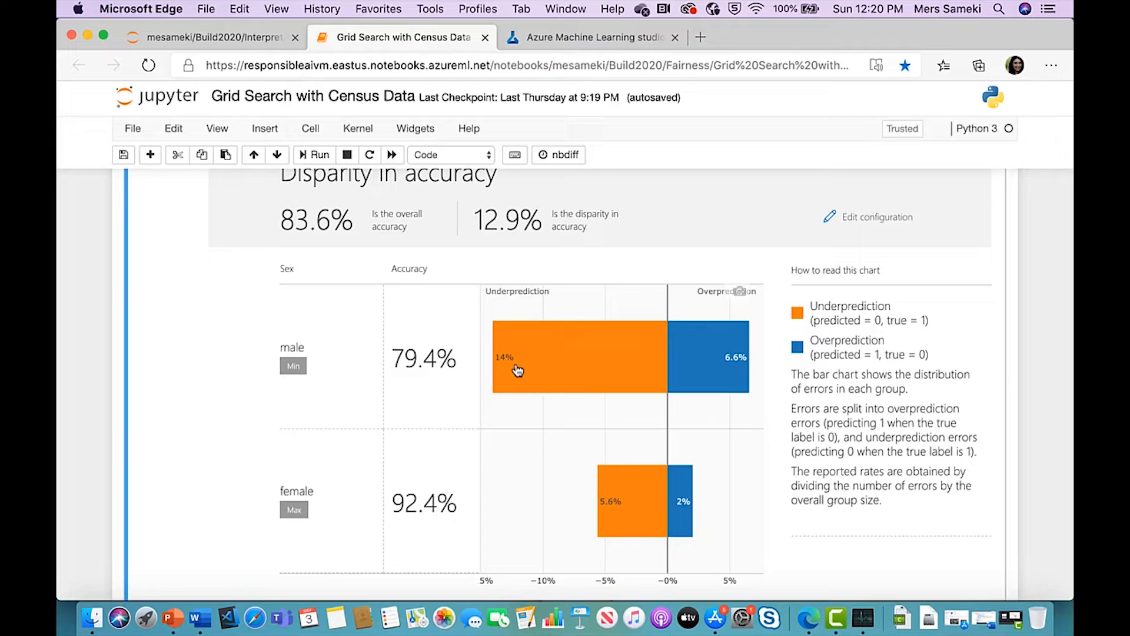
pyautogui.moveTo(617, 513)
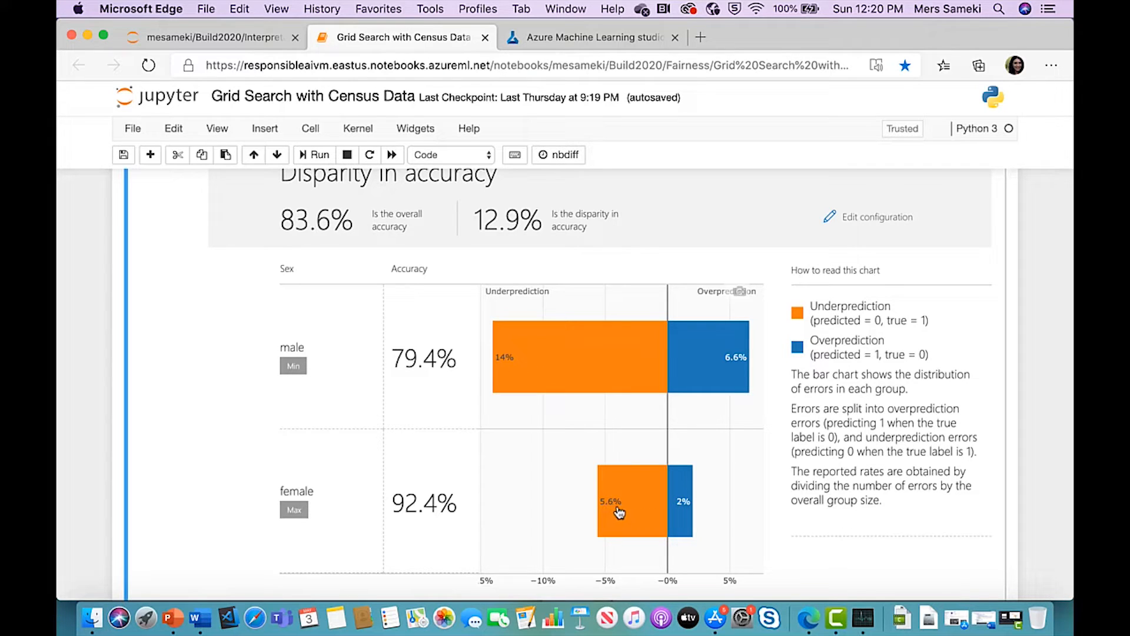
pyautogui.moveTo(783, 440)
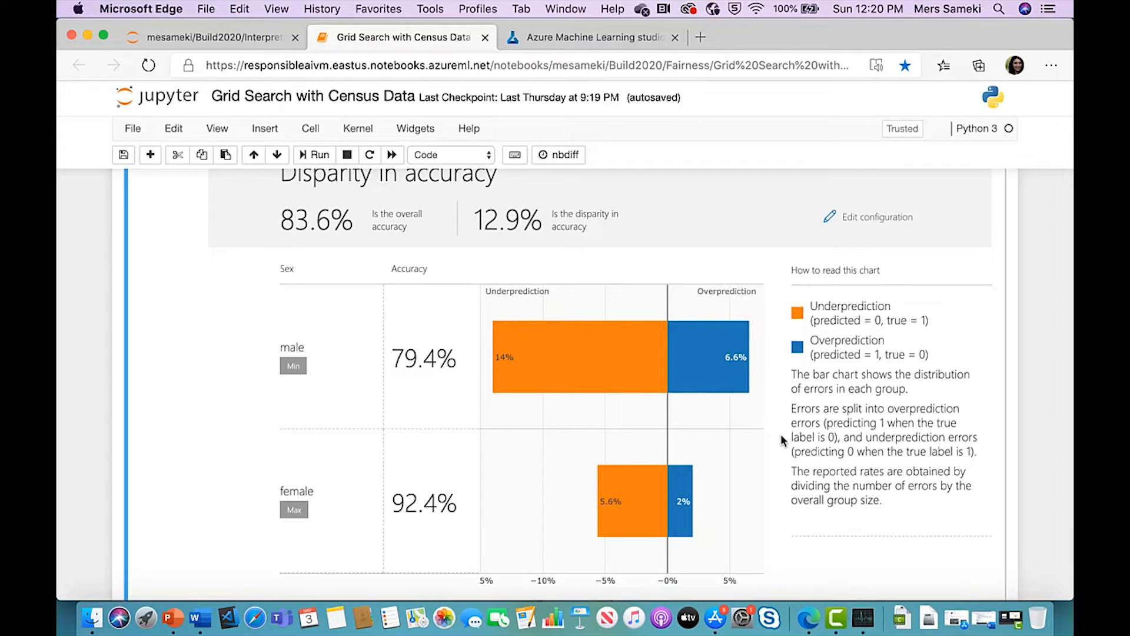
pyautogui.moveTo(773, 421)
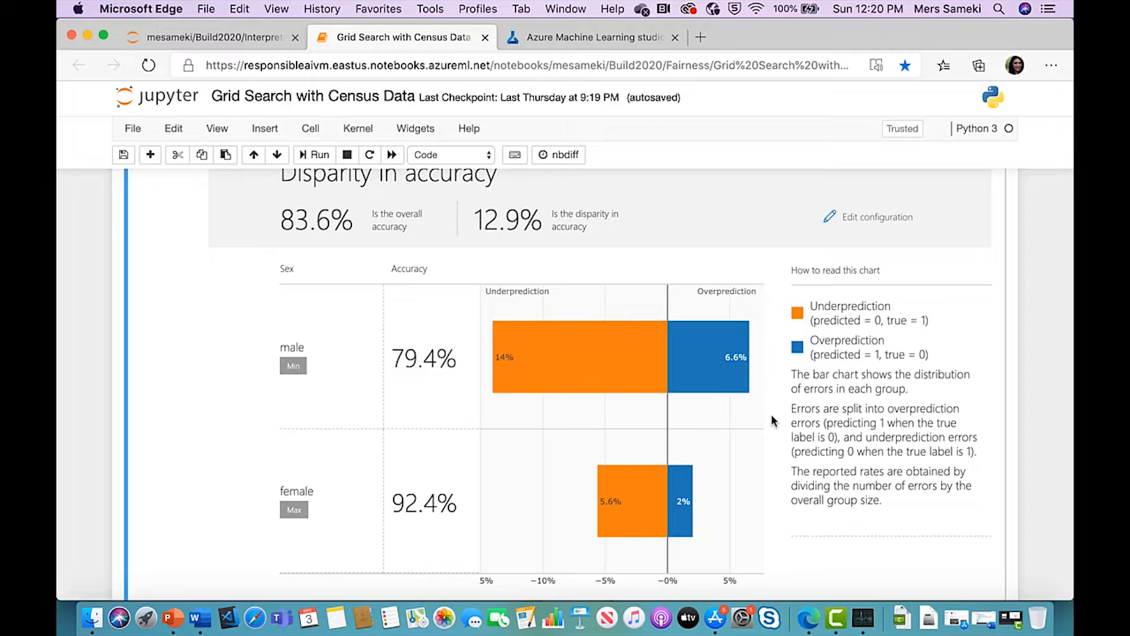
pyautogui.moveTo(745, 291)
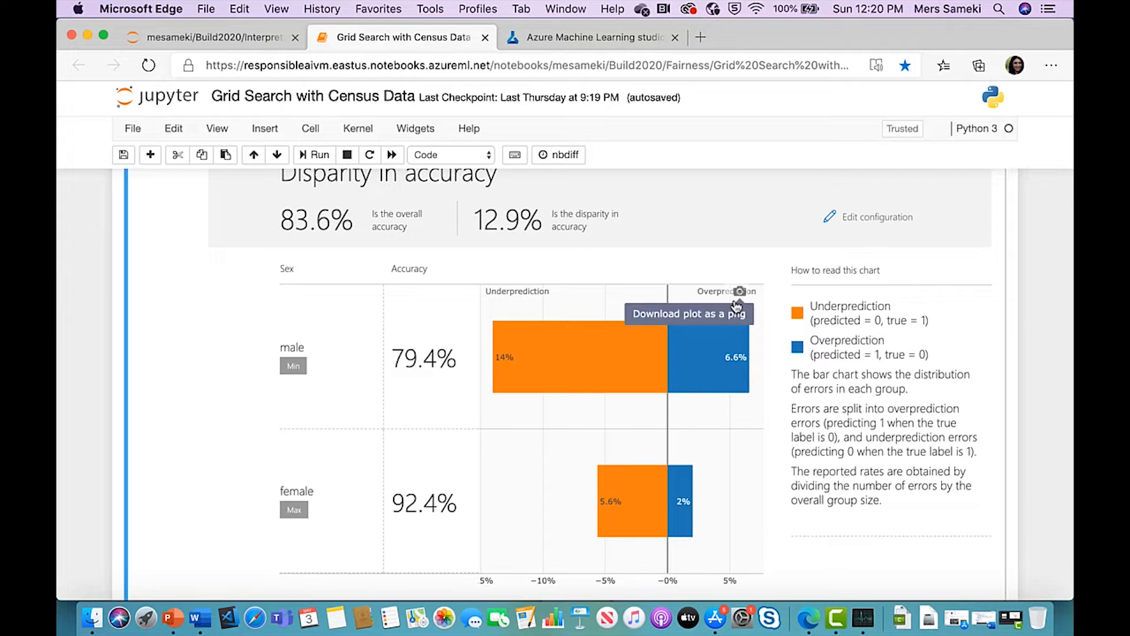
pyautogui.moveTo(755, 374)
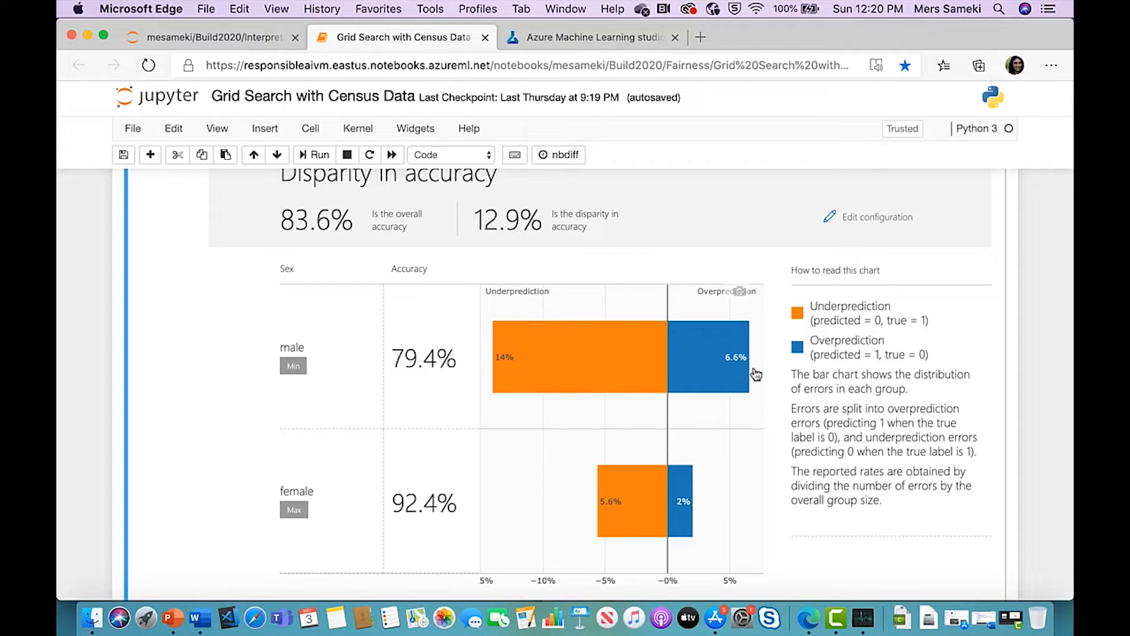
pyautogui.moveTo(672, 528)
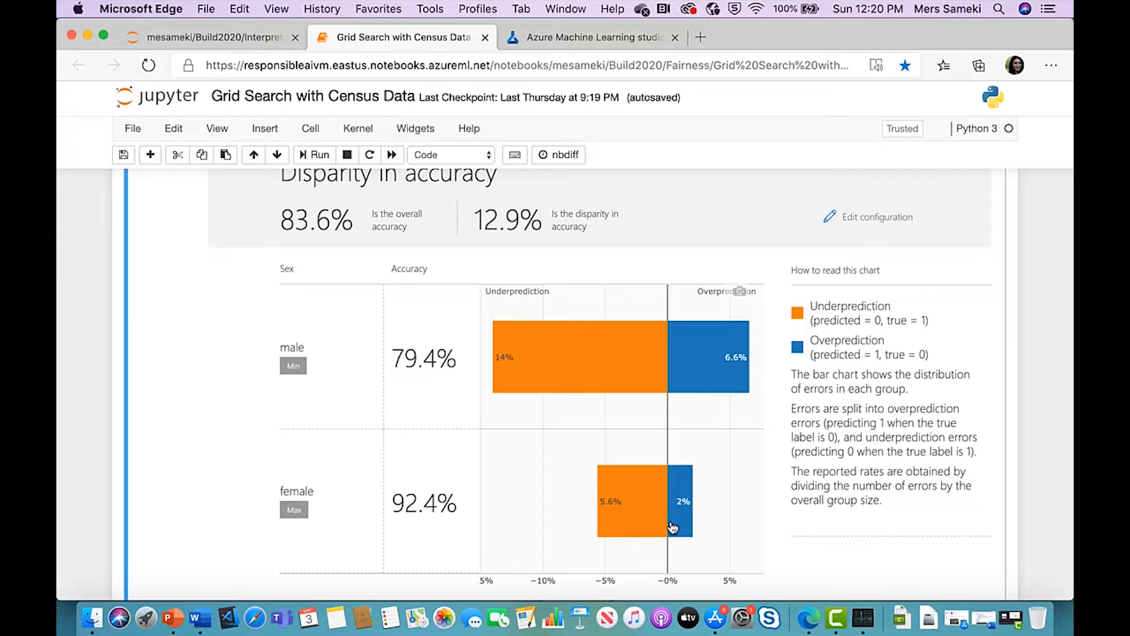
pyautogui.scroll(-3)
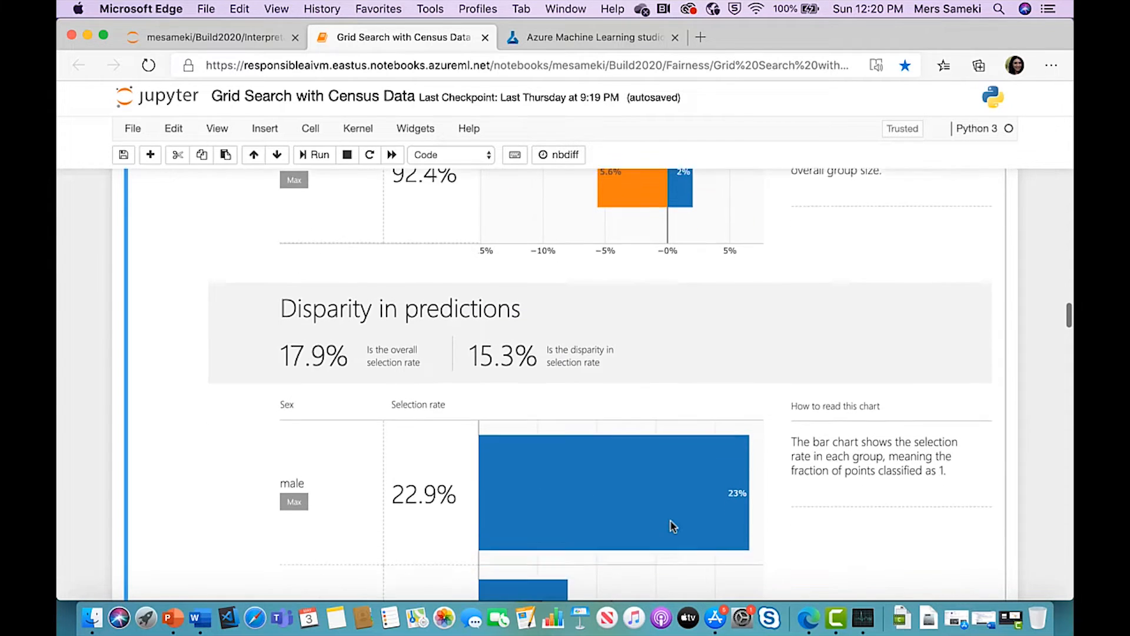
# Step: Scroll the dashboard to show the selection-rate chart: females 7.55% versus males 22.9%
pyautogui.scroll(-3)
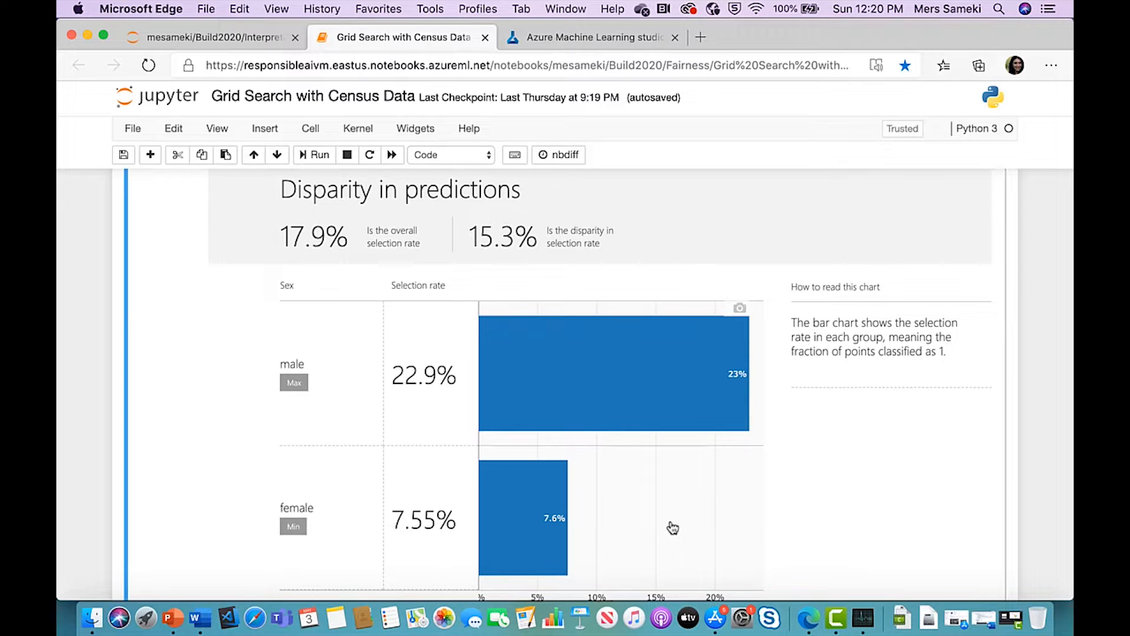
pyautogui.scroll(-3)
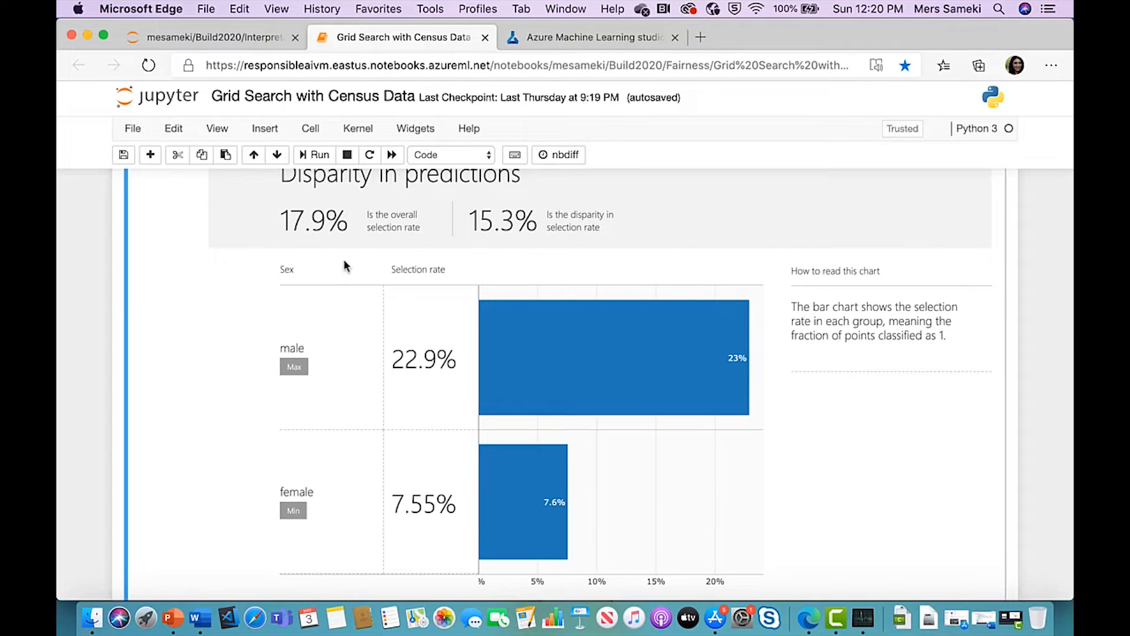
pyautogui.moveTo(313, 233)
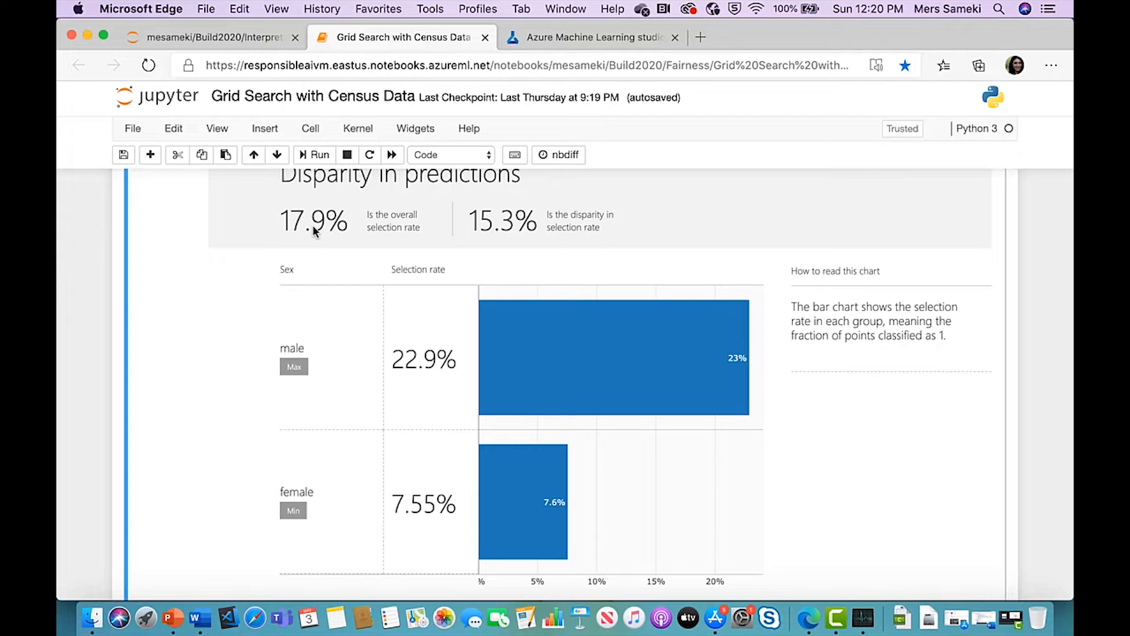
pyautogui.moveTo(299, 459)
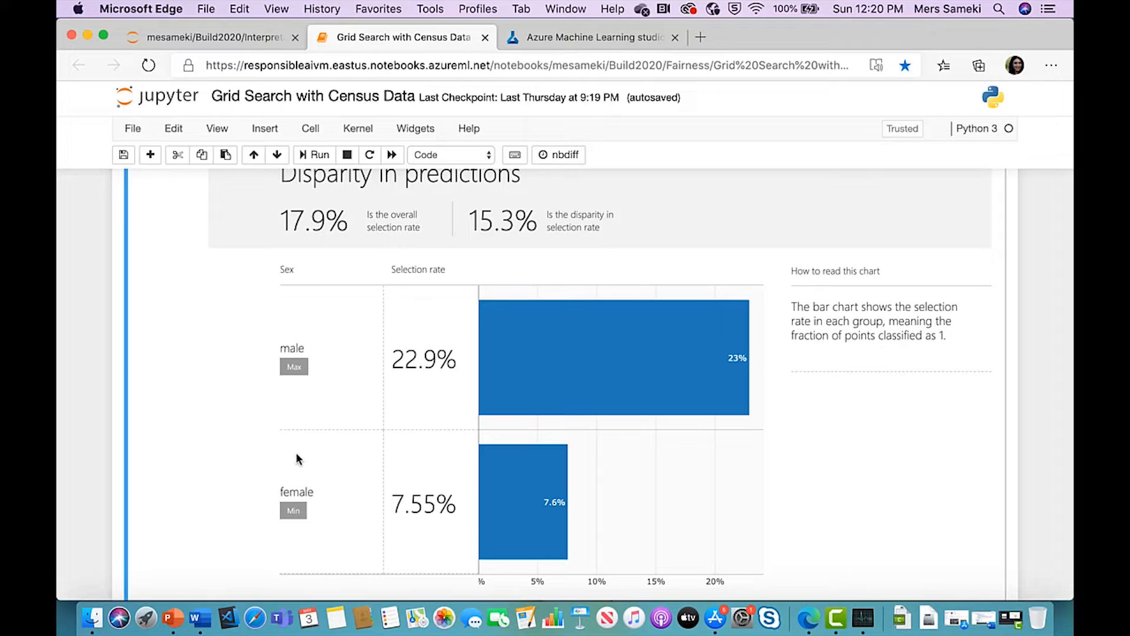
pyautogui.moveTo(402, 378)
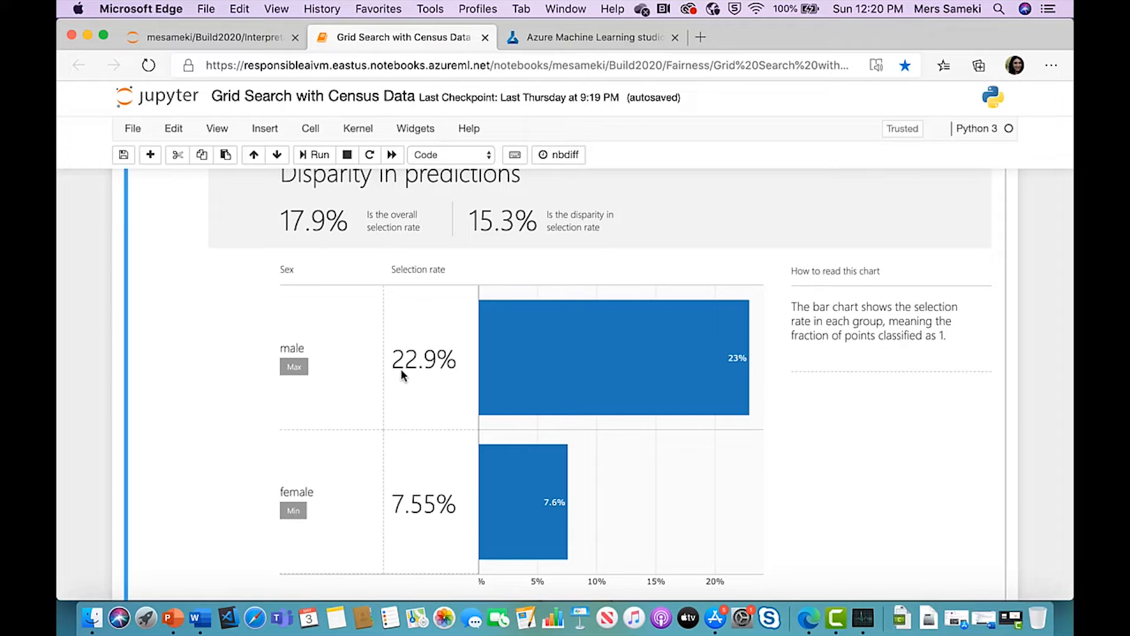
pyautogui.moveTo(438, 373)
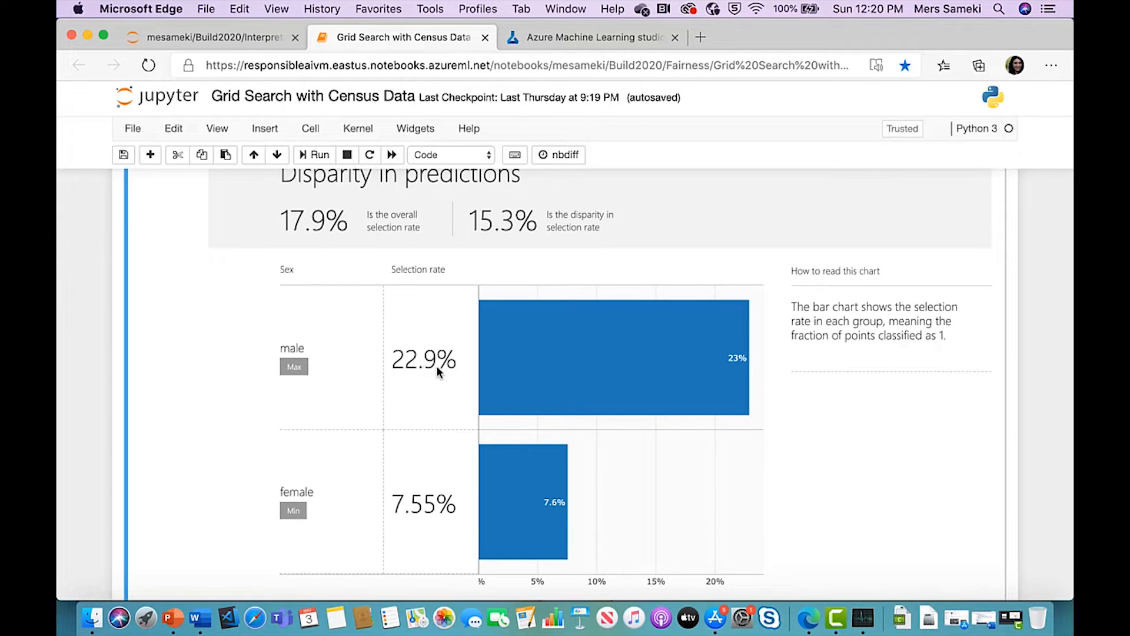
pyautogui.moveTo(313, 509)
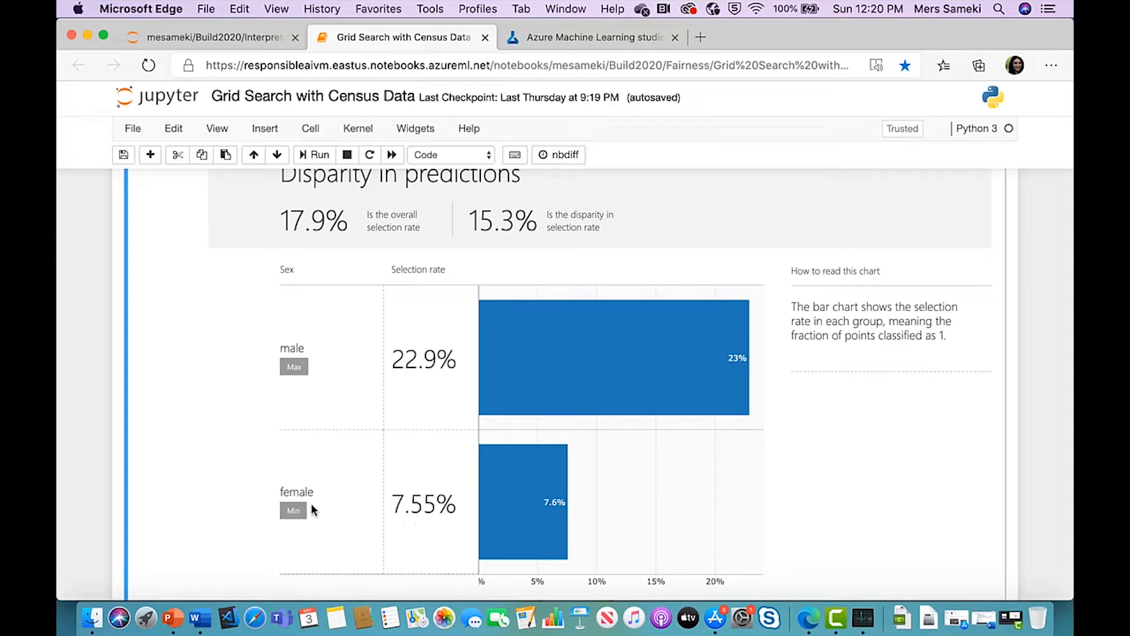
pyautogui.moveTo(402, 521)
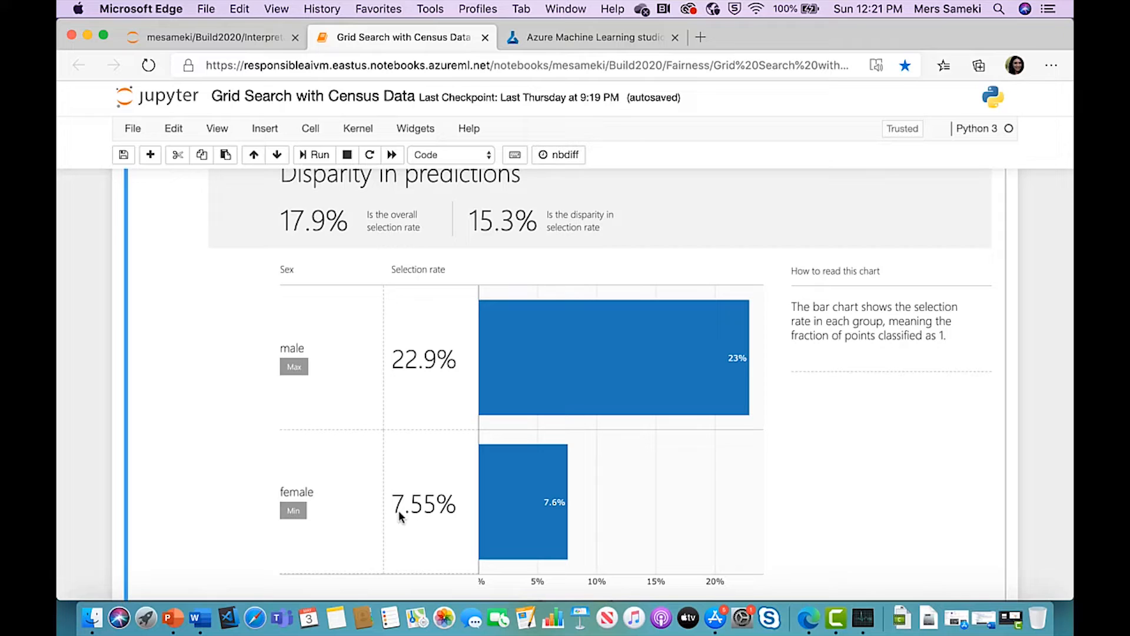
pyautogui.moveTo(422, 526)
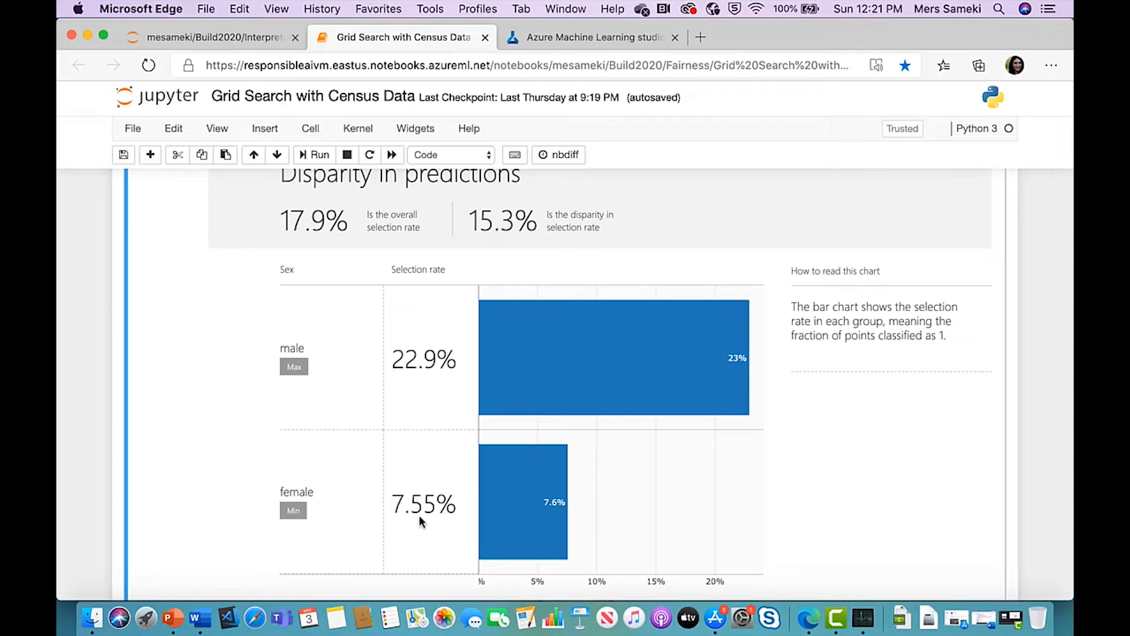
pyautogui.moveTo(483, 231)
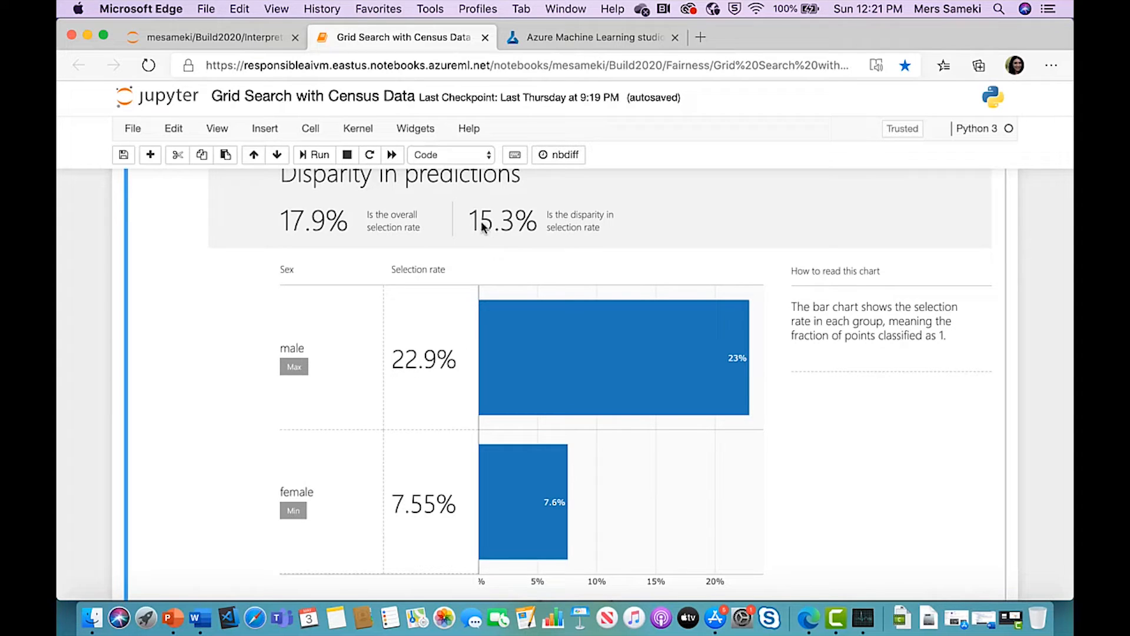
pyautogui.moveTo(583, 240)
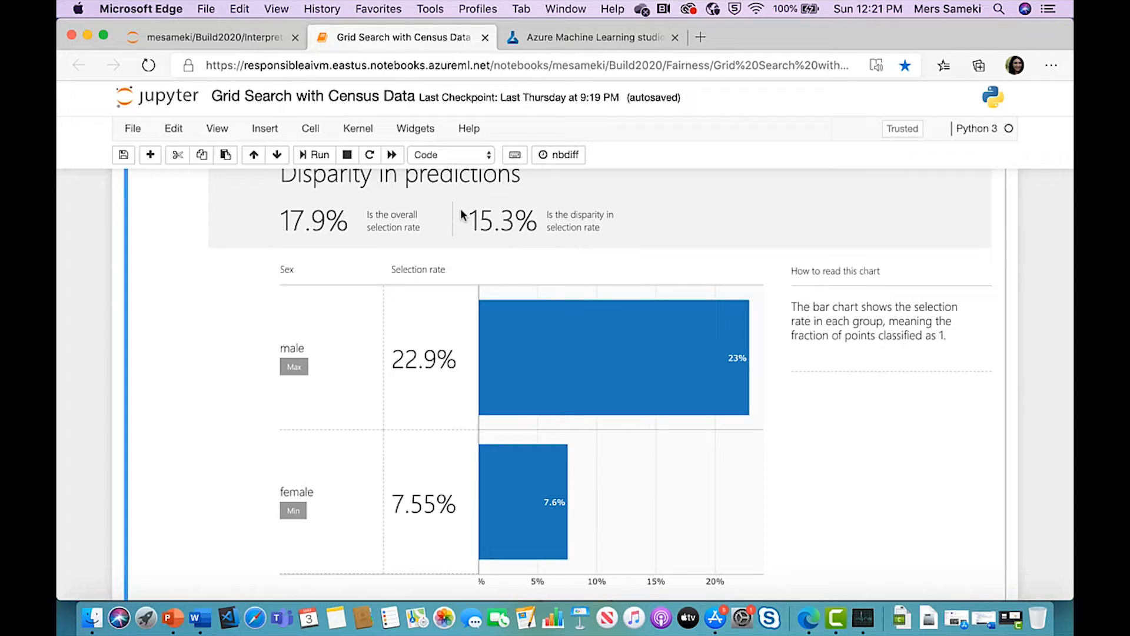
pyautogui.moveTo(547, 237)
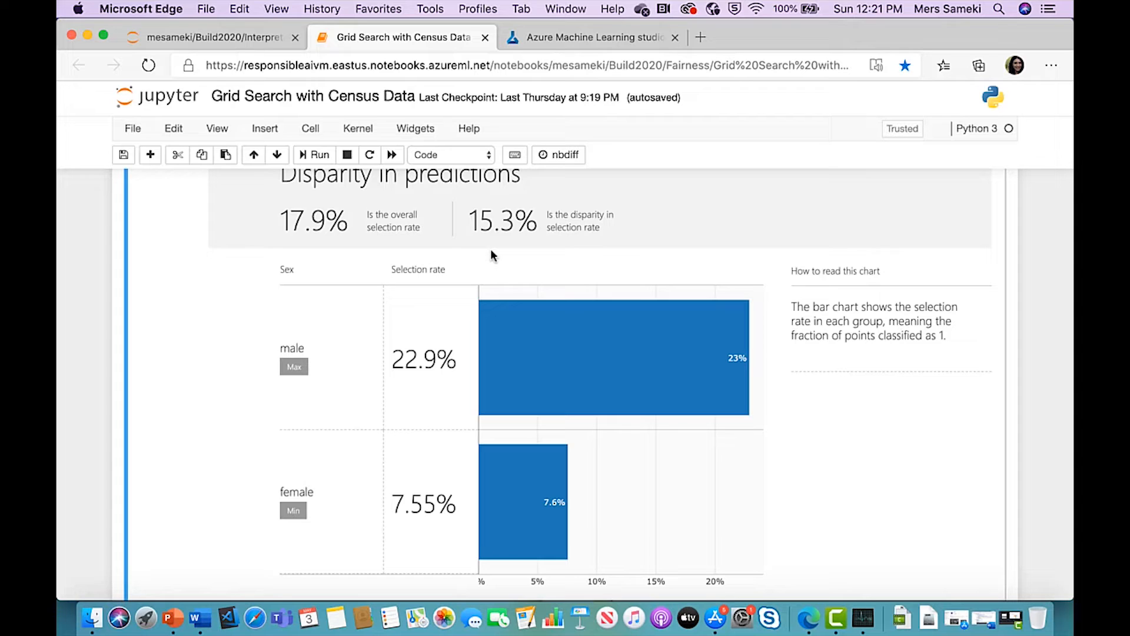
pyautogui.moveTo(493, 266)
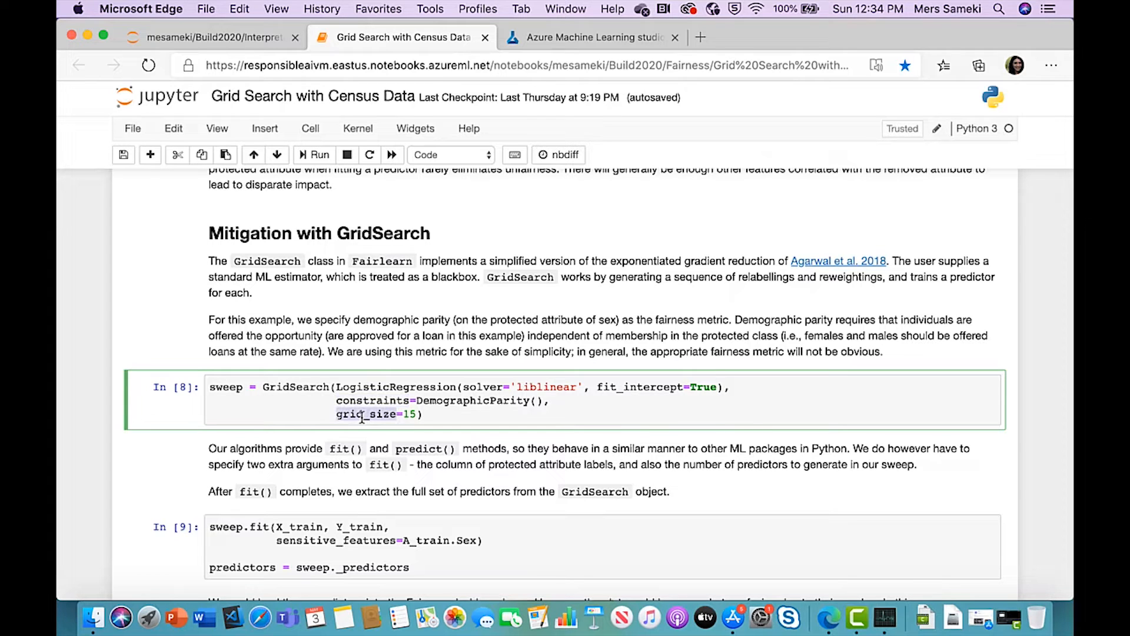
# Step: Scroll past the GridSearch sweep, fit and prediction cells to the In [12] FairlearnDashboard welcome screen
pyautogui.scroll(-3)
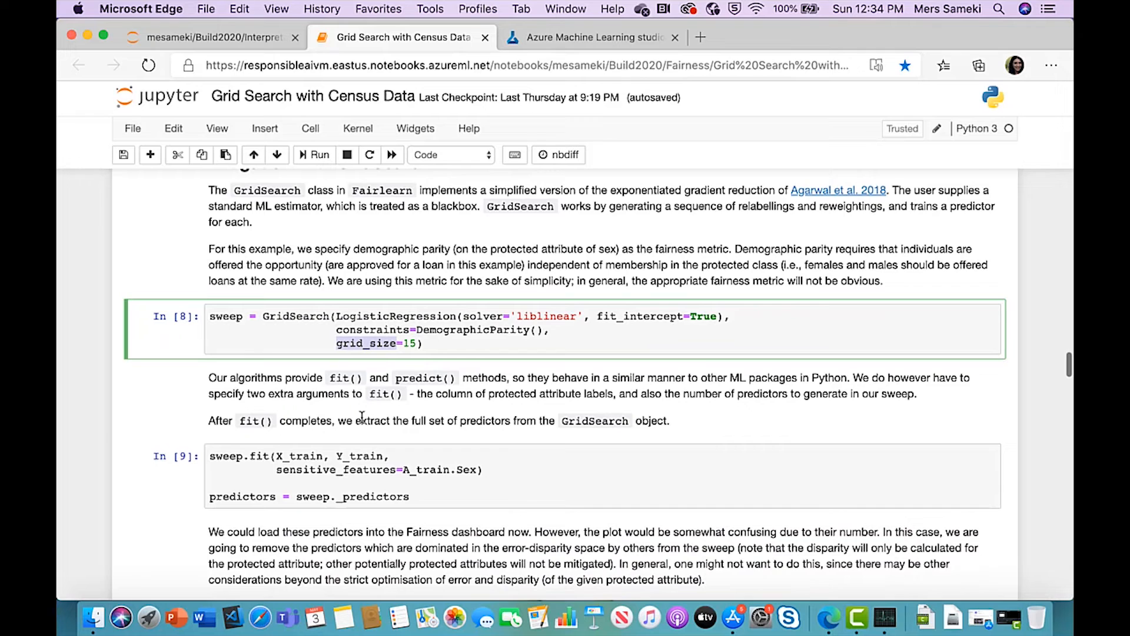
pyautogui.scroll(-3)
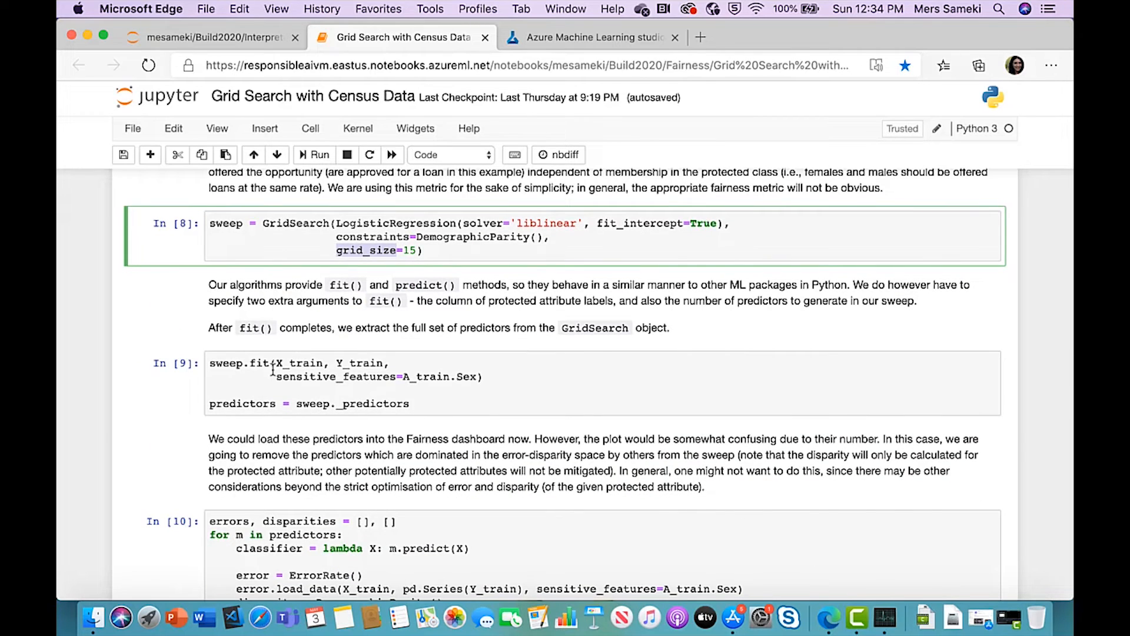
pyautogui.moveTo(281, 366)
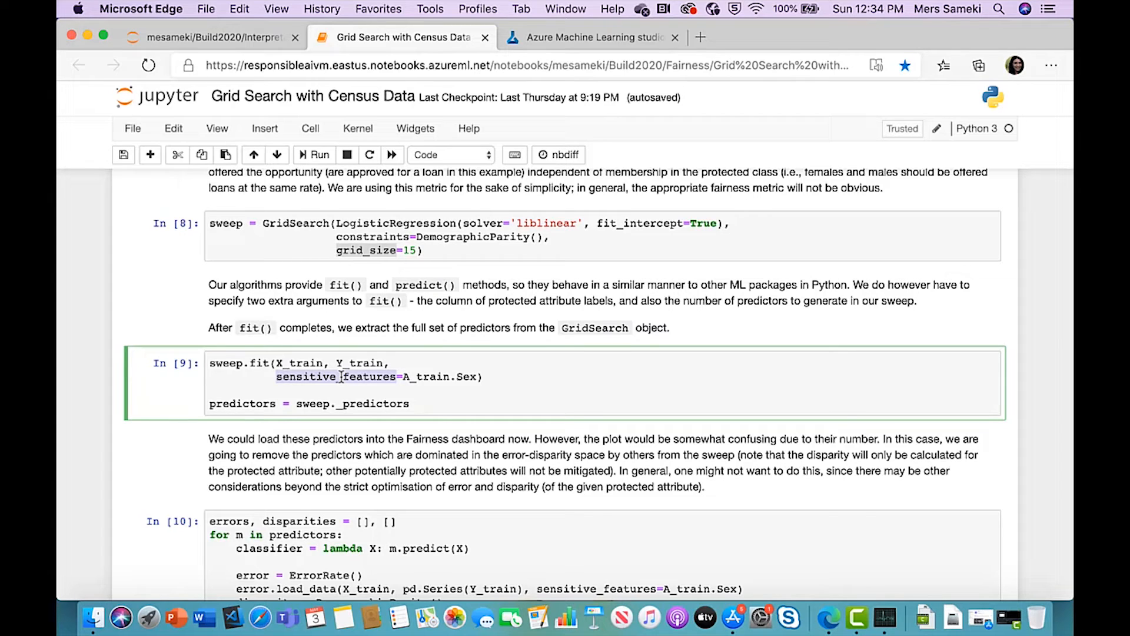
pyautogui.scroll(-3)
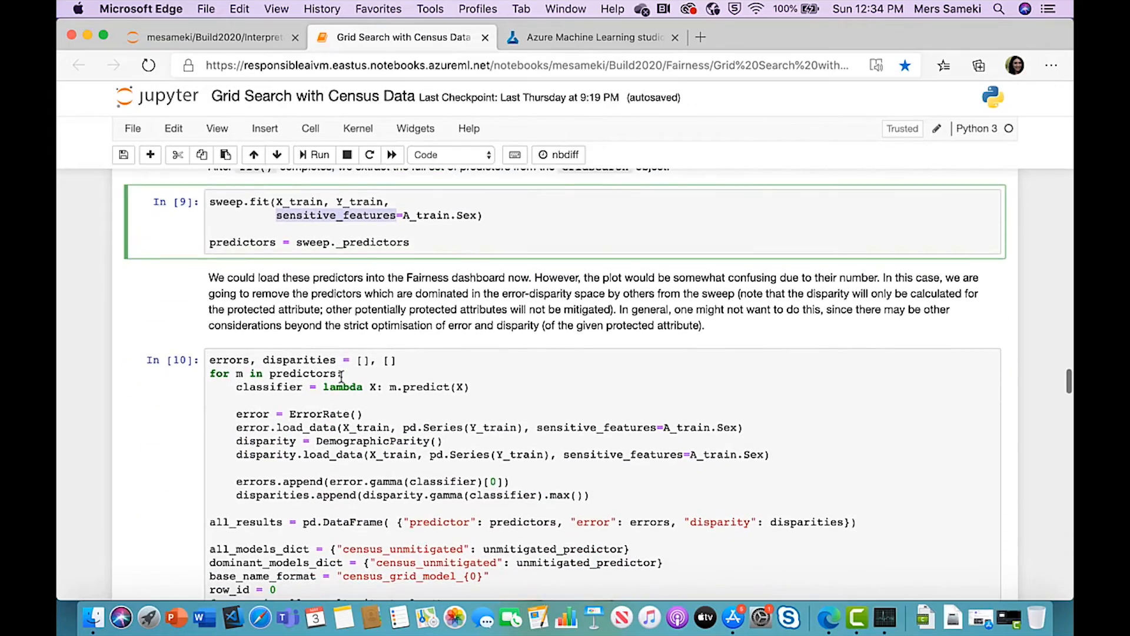
pyautogui.scroll(-3)
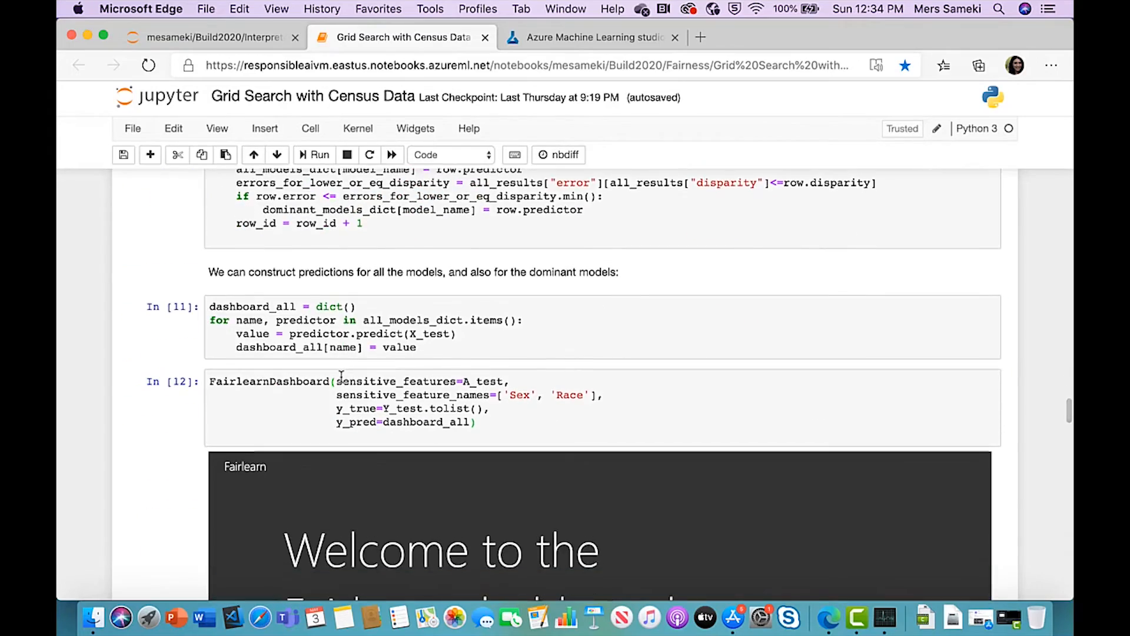
pyautogui.scroll(-3)
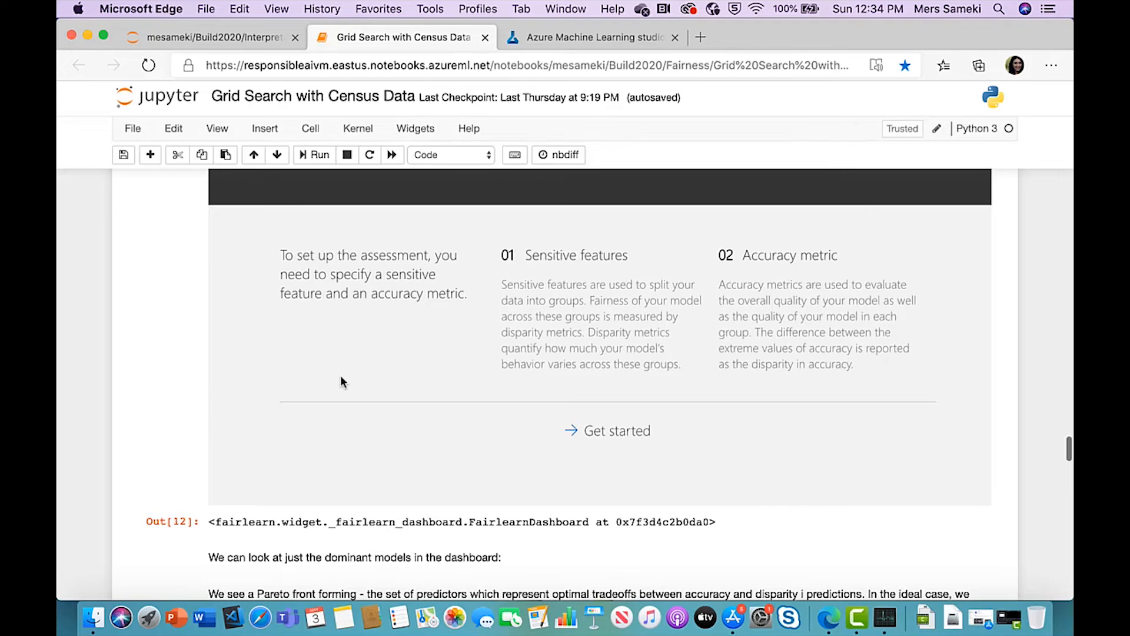
# Step: Run the second assessment with Sex and Accuracy, producing the scatter chart of 15 GridSearch models
pyautogui.click(606, 430)
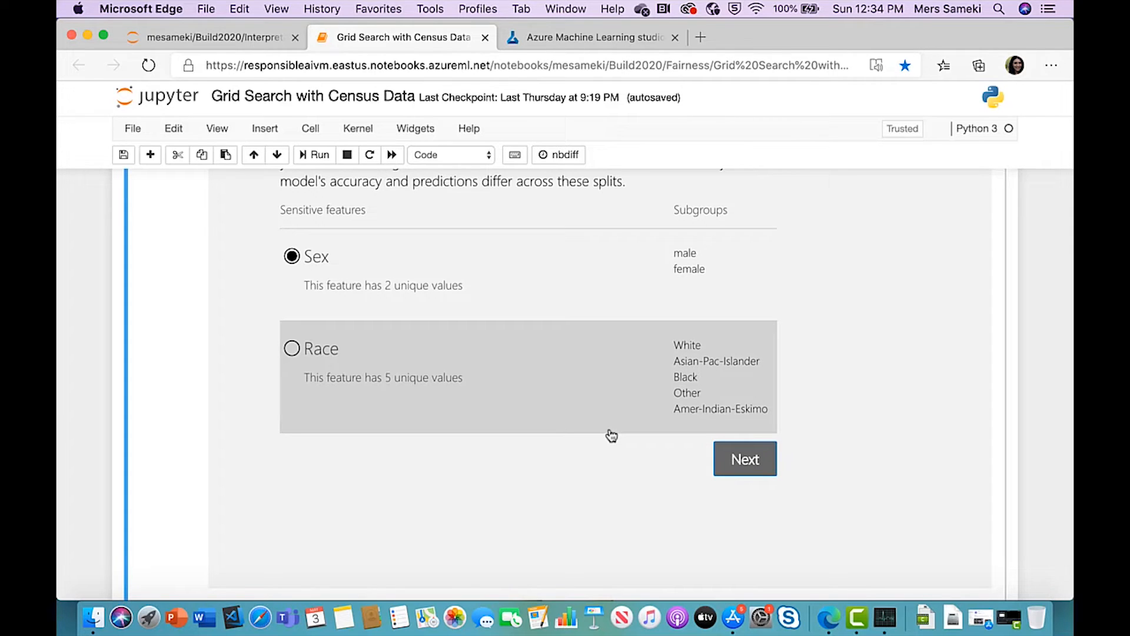
pyautogui.click(745, 459)
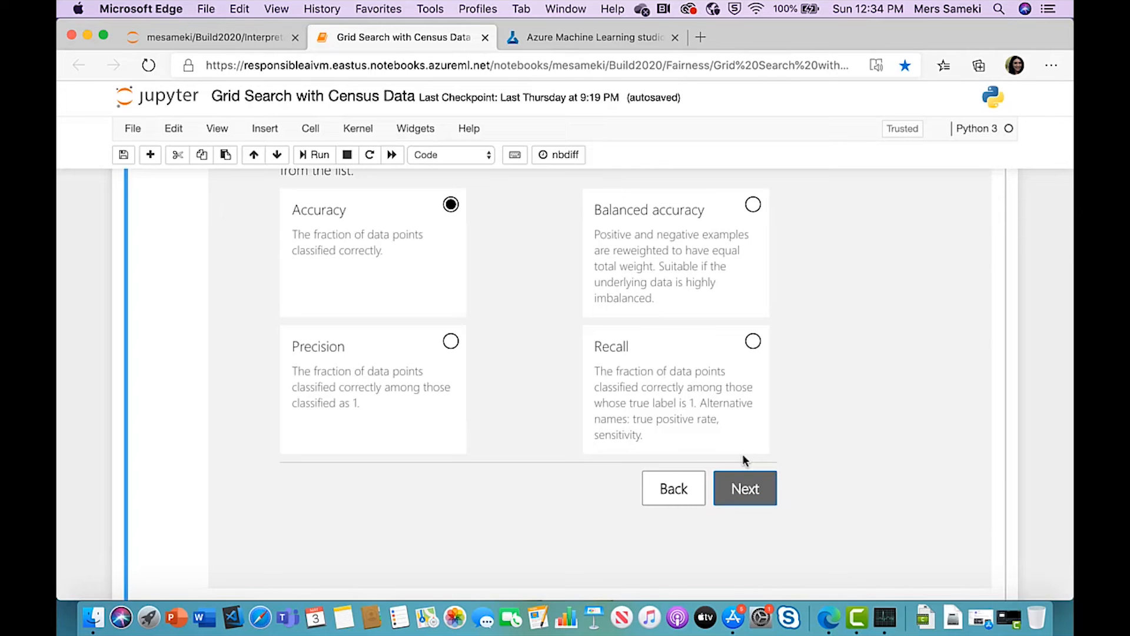
pyautogui.moveTo(722, 489)
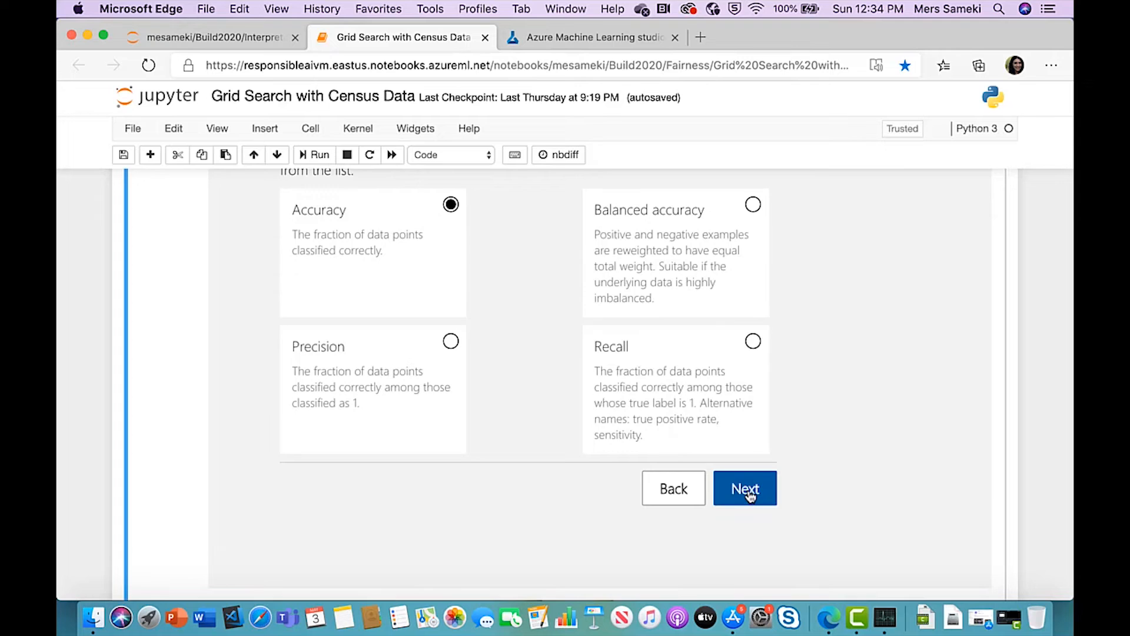
pyautogui.click(745, 488)
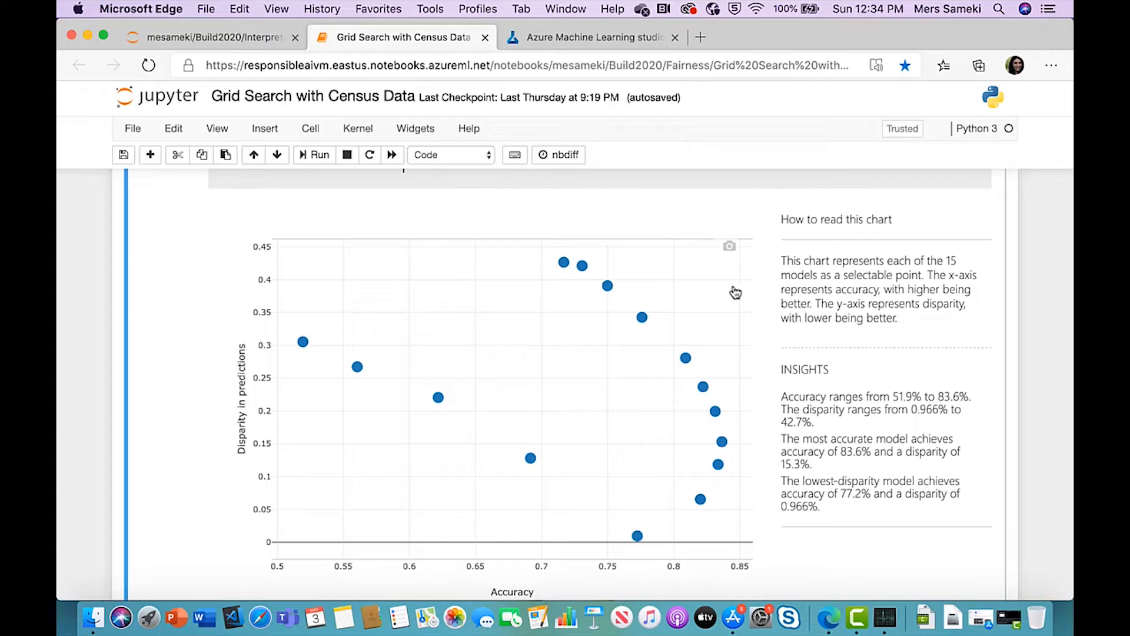
pyautogui.moveTo(325, 348)
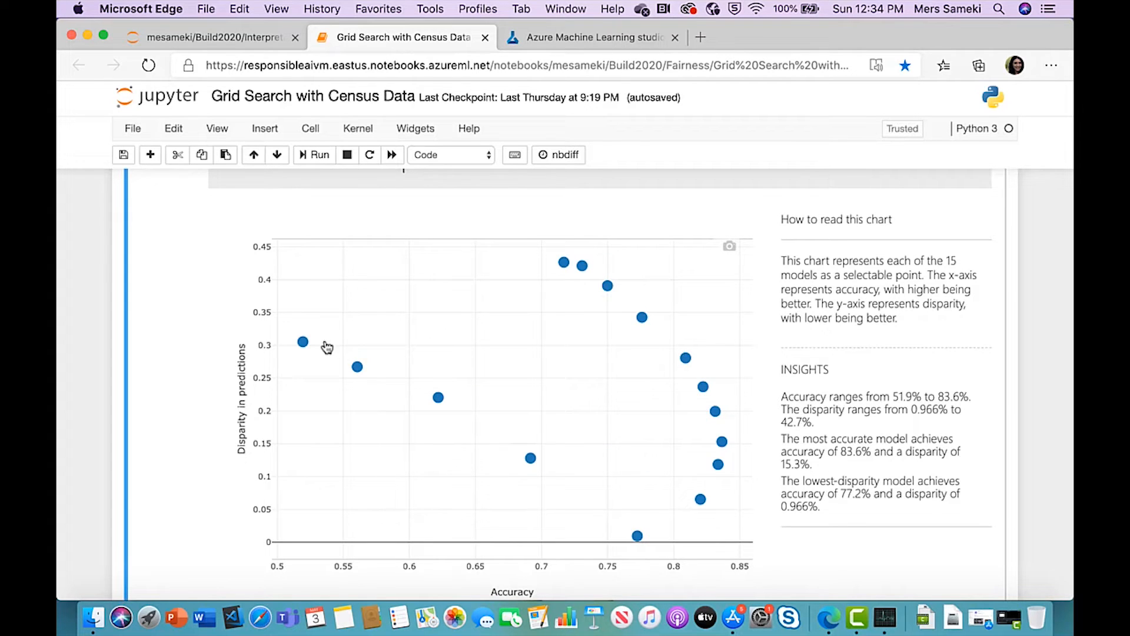
pyautogui.scroll(-3)
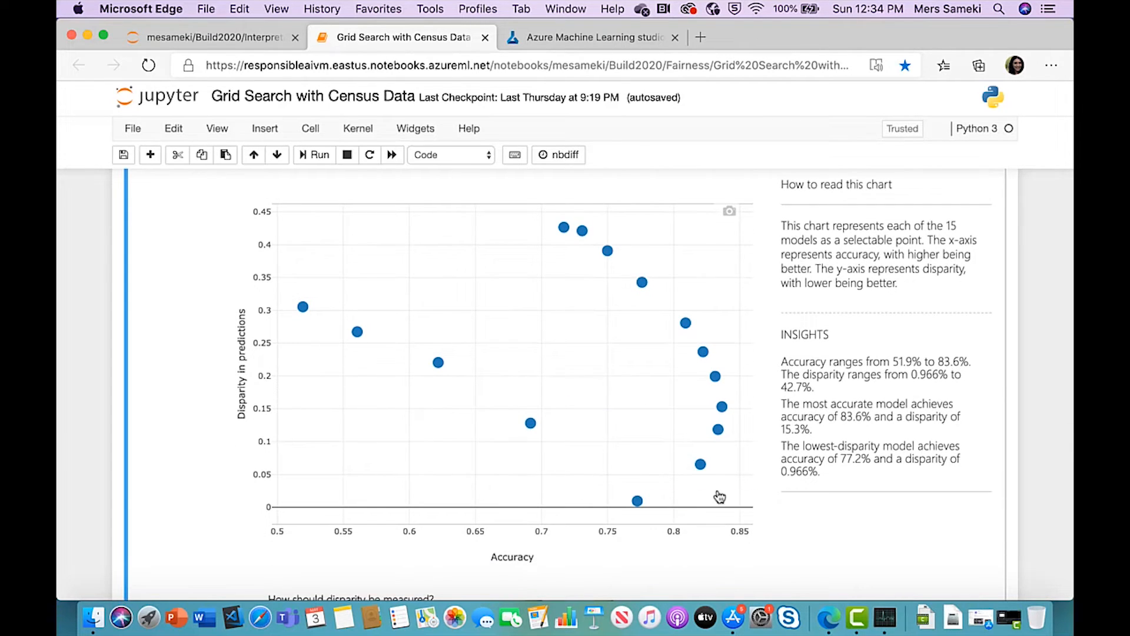
pyautogui.moveTo(747, 498)
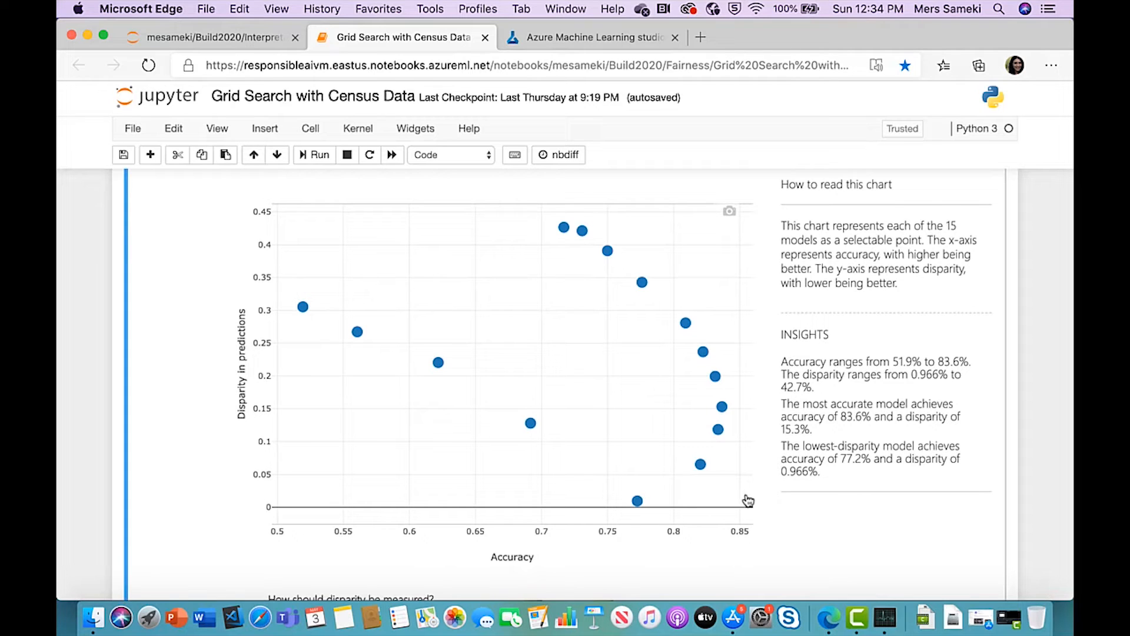
pyautogui.moveTo(300, 201)
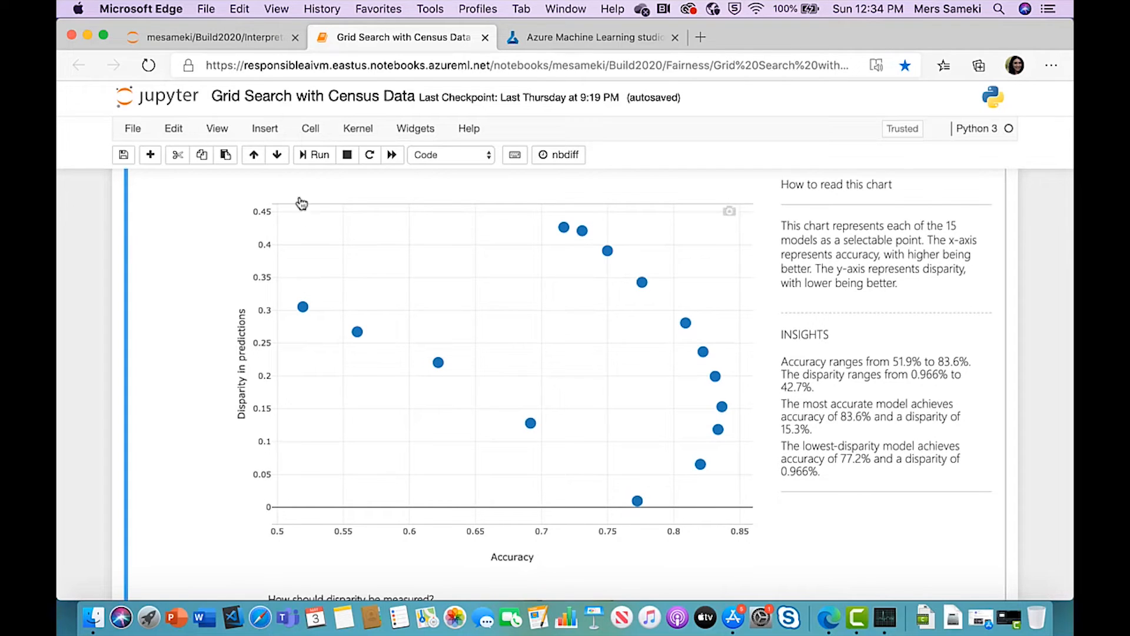
pyautogui.moveTo(269, 281)
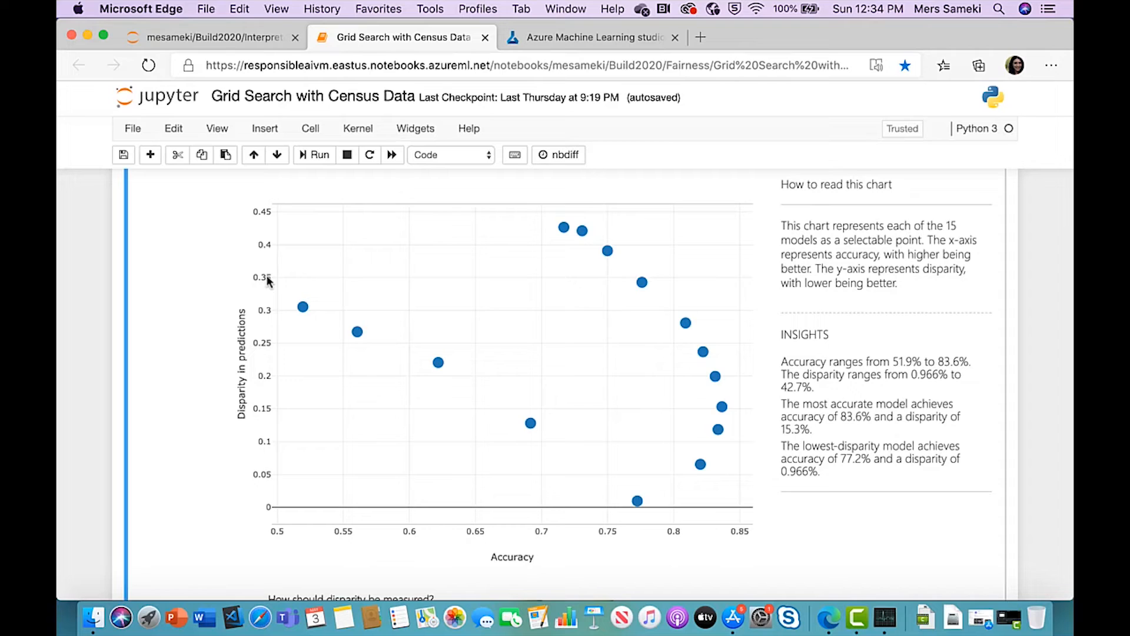
pyautogui.moveTo(717, 428)
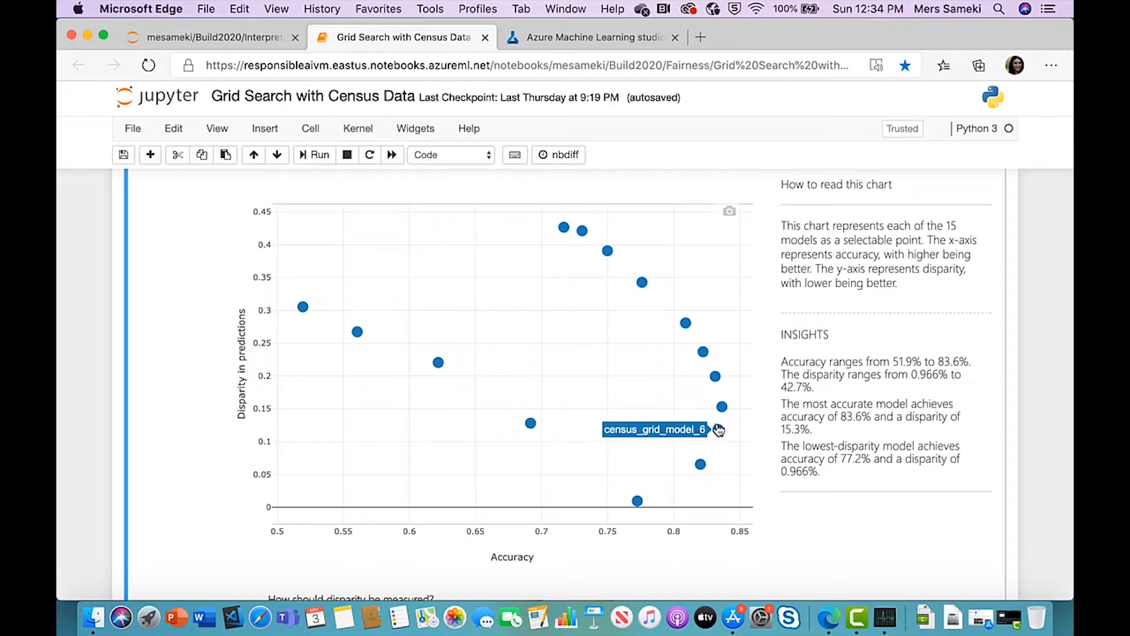
pyautogui.moveTo(727, 408)
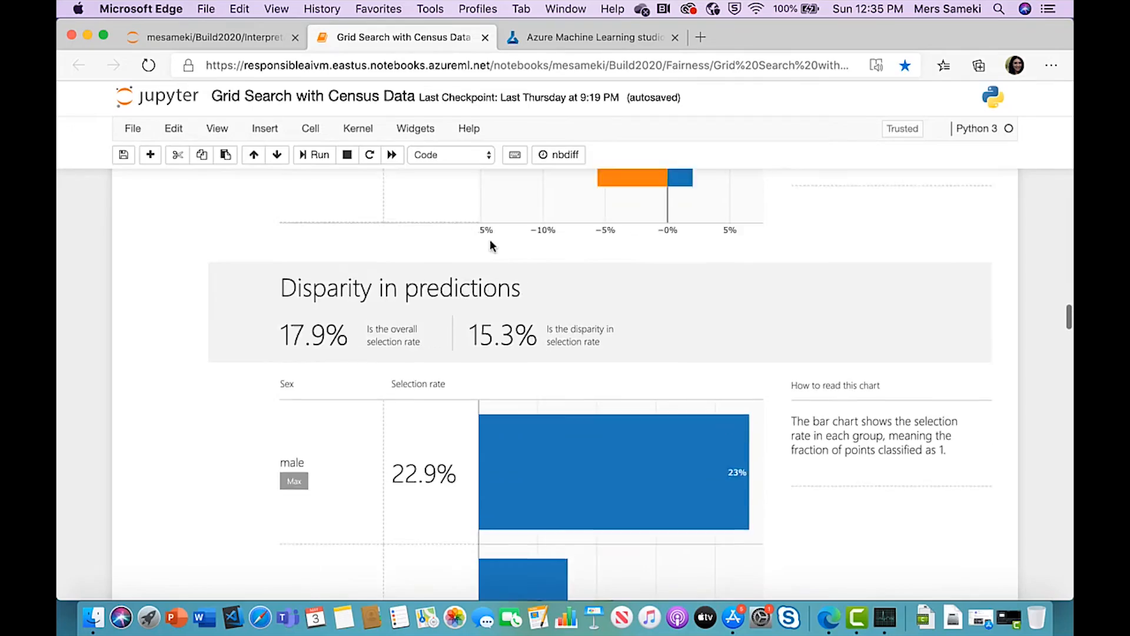
pyautogui.scroll(-3)
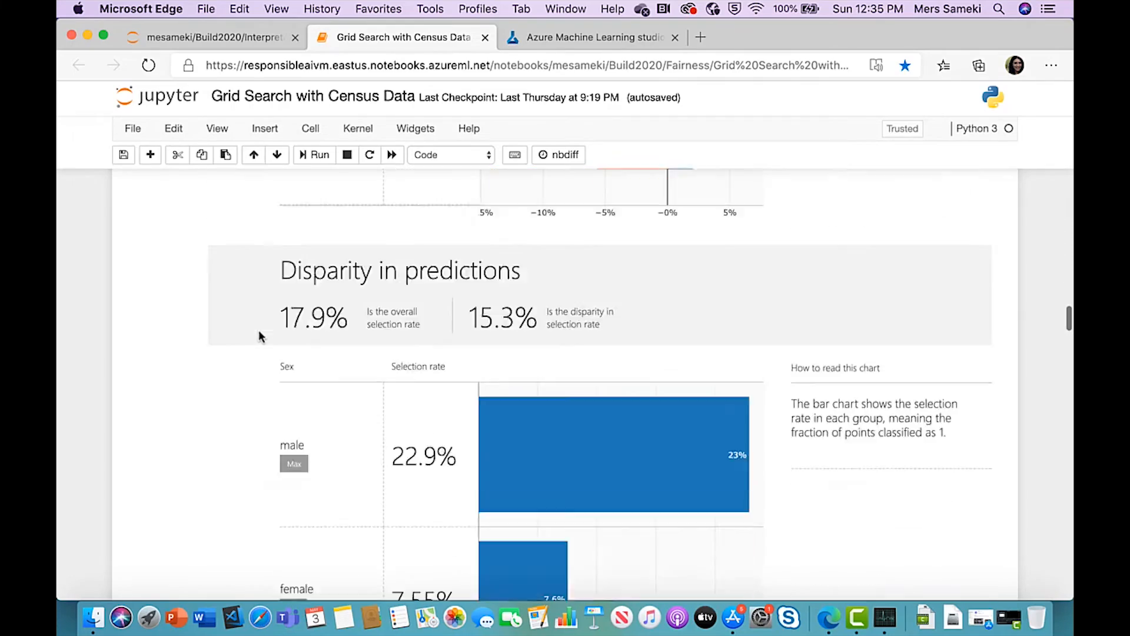
pyautogui.scroll(-3)
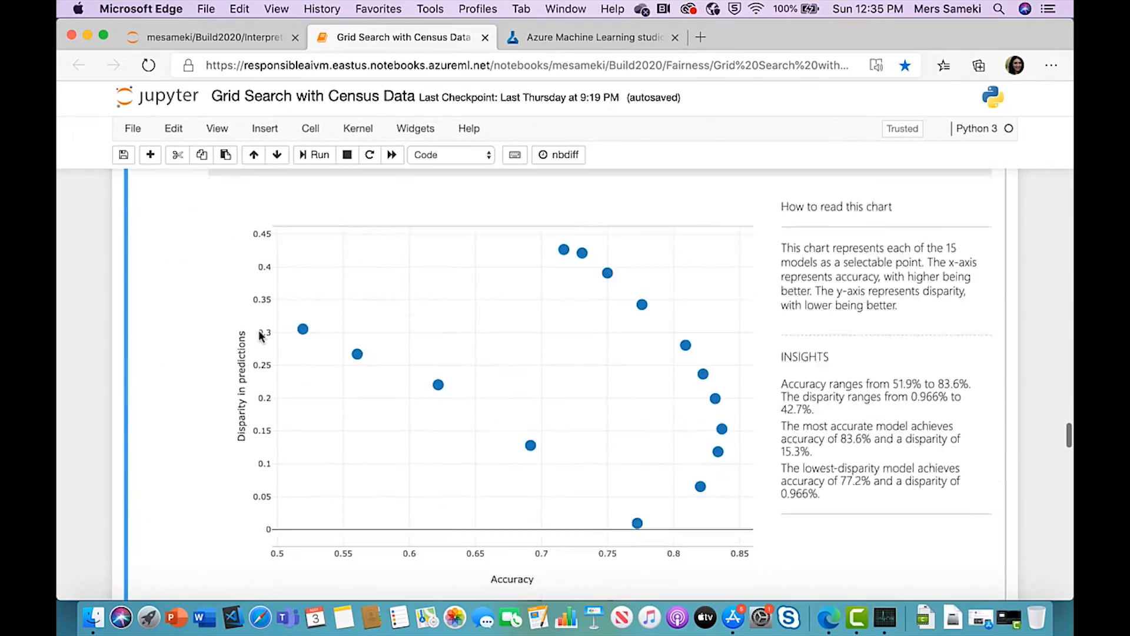
pyautogui.scroll(-3)
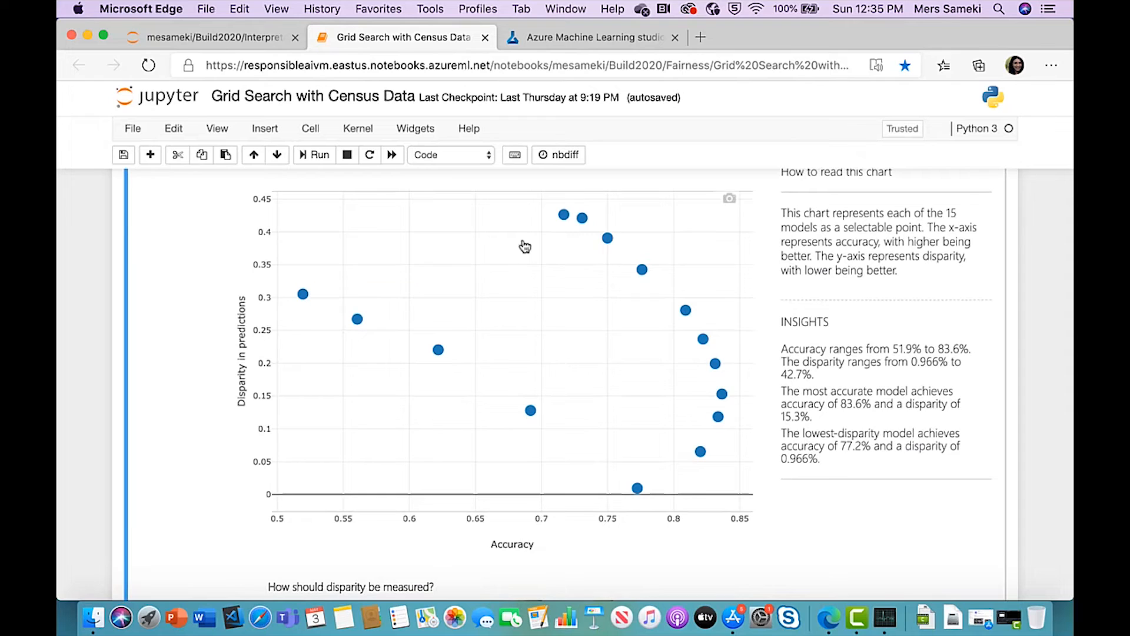
pyautogui.moveTo(519, 385)
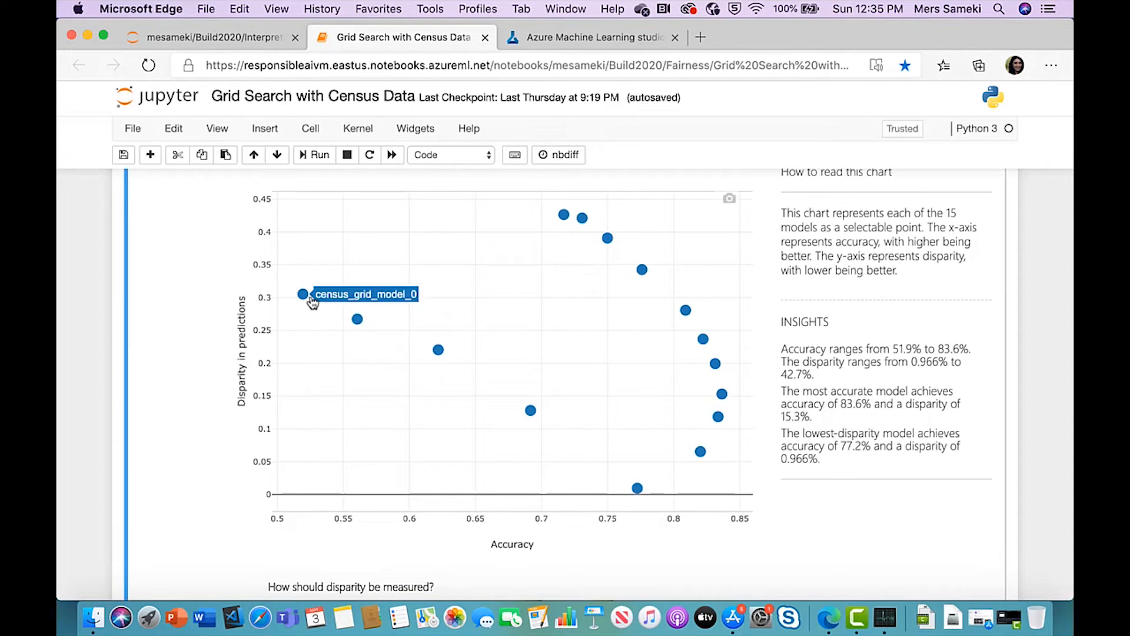
pyautogui.moveTo(361, 326)
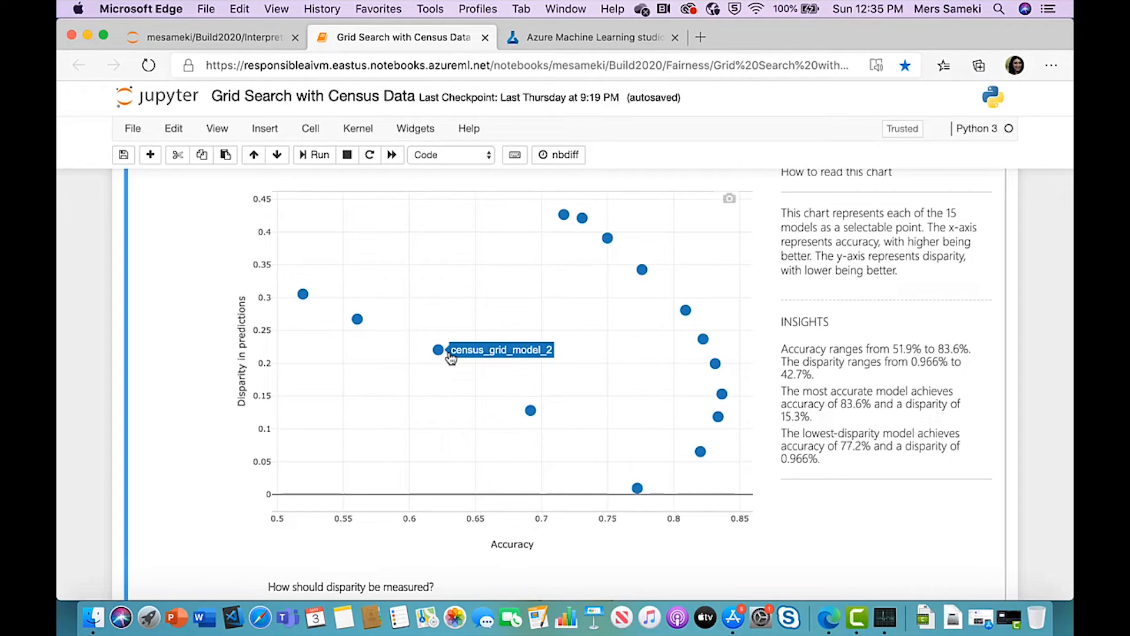
pyautogui.moveTo(755, 277)
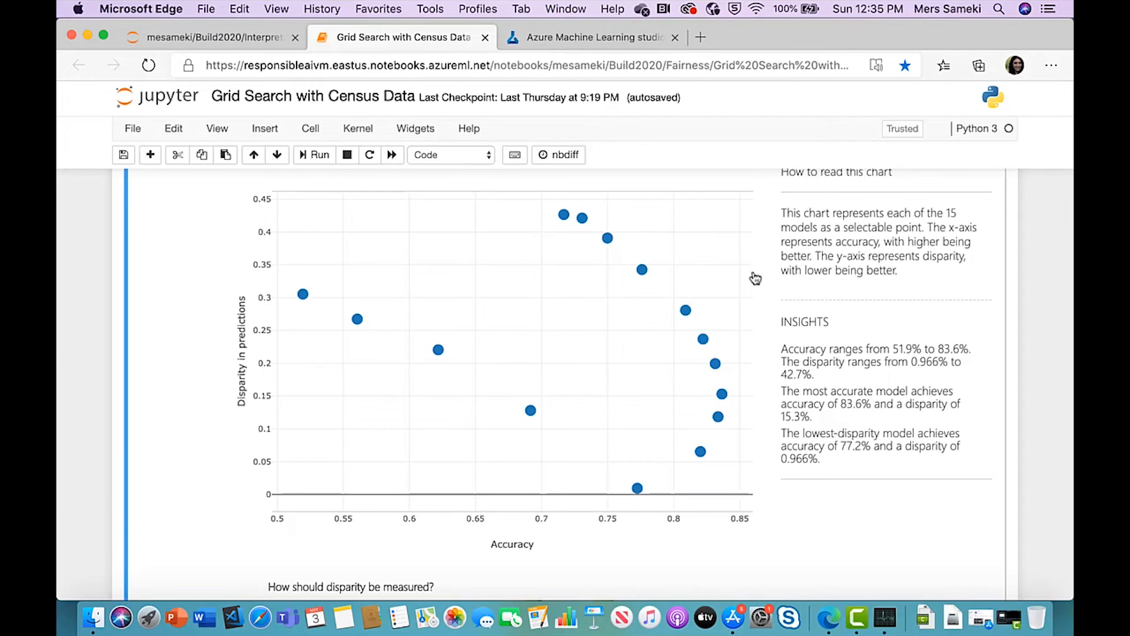
pyautogui.moveTo(720, 396)
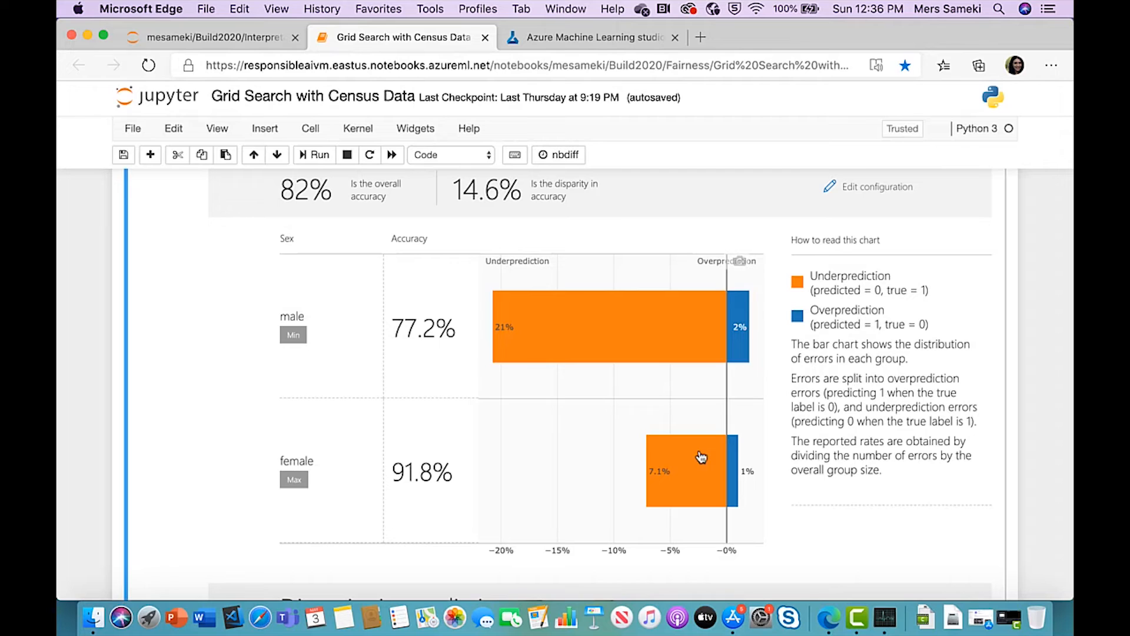
pyautogui.moveTo(299, 194)
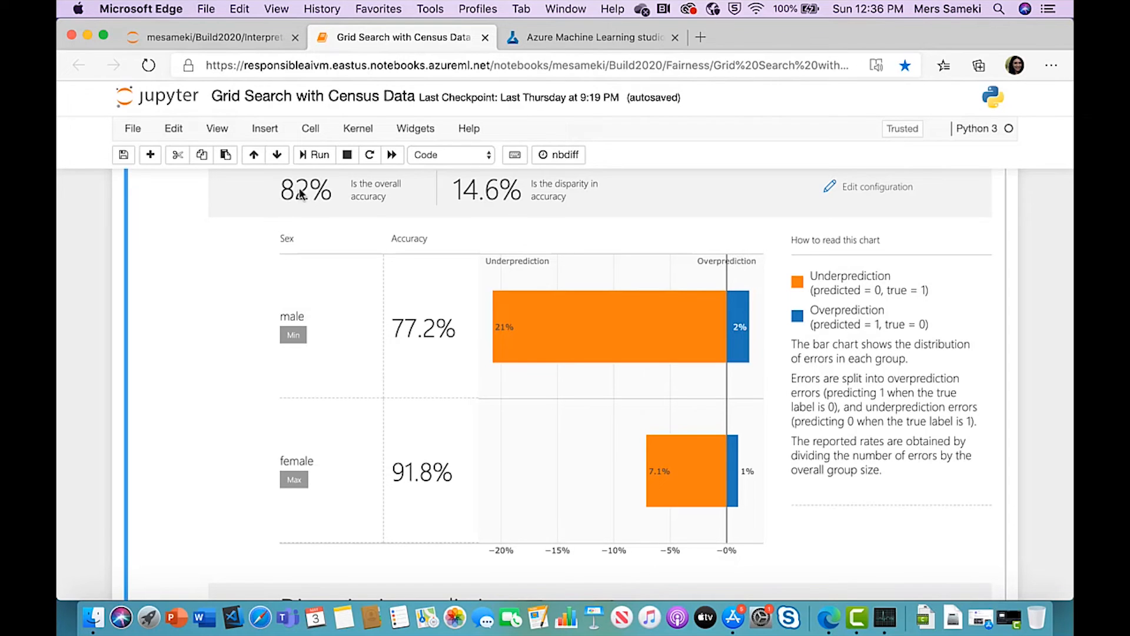
pyautogui.scroll(-3)
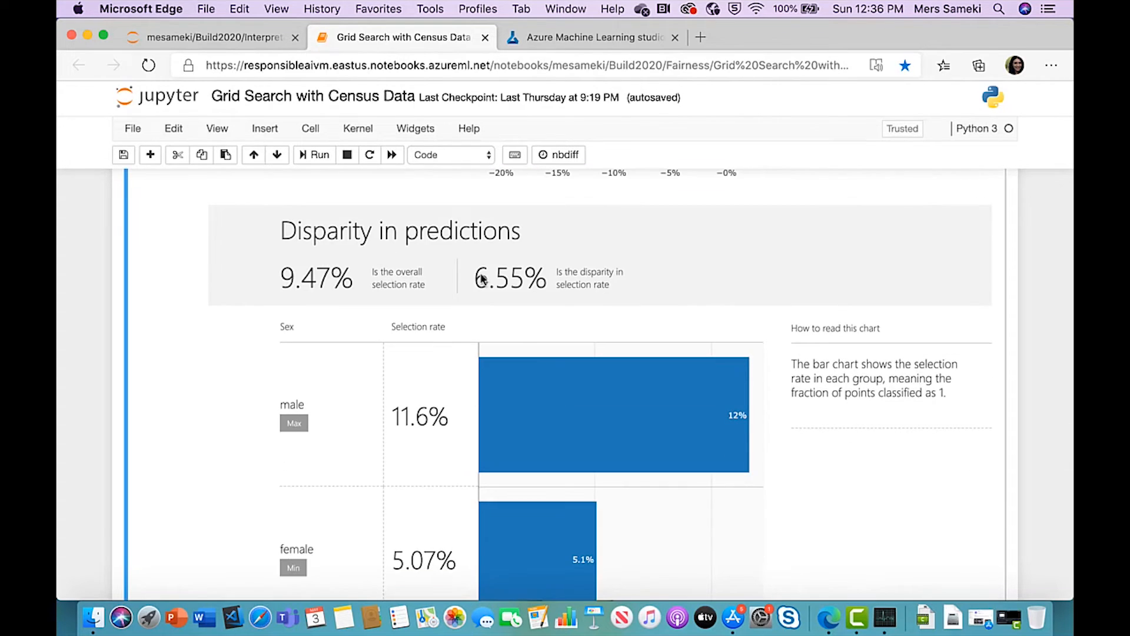
pyautogui.moveTo(530, 296)
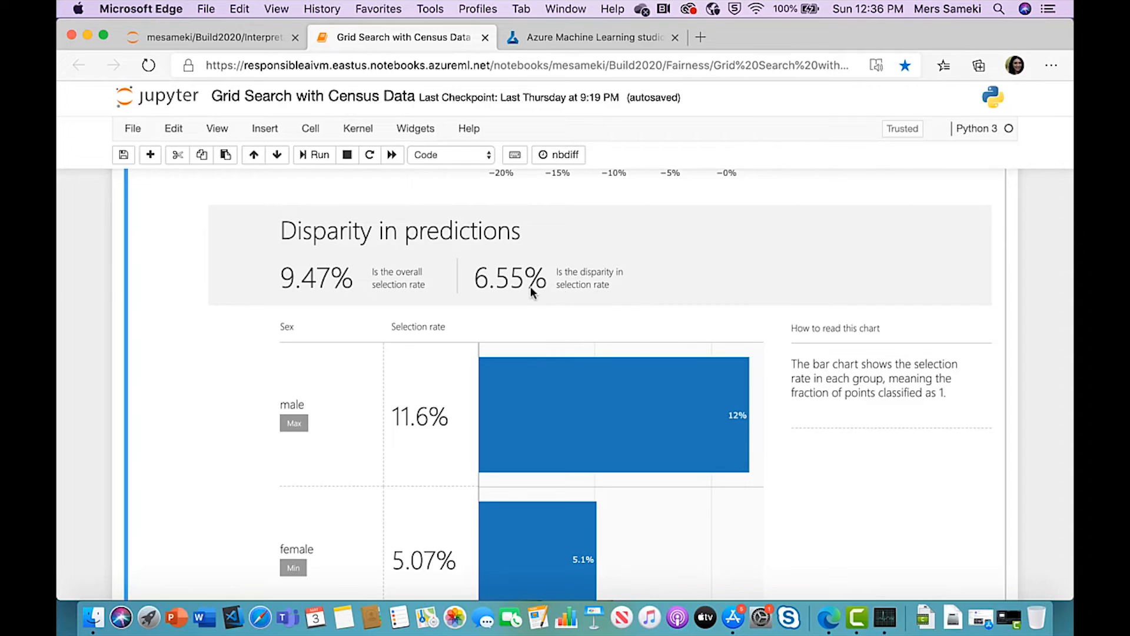
pyautogui.moveTo(491, 282)
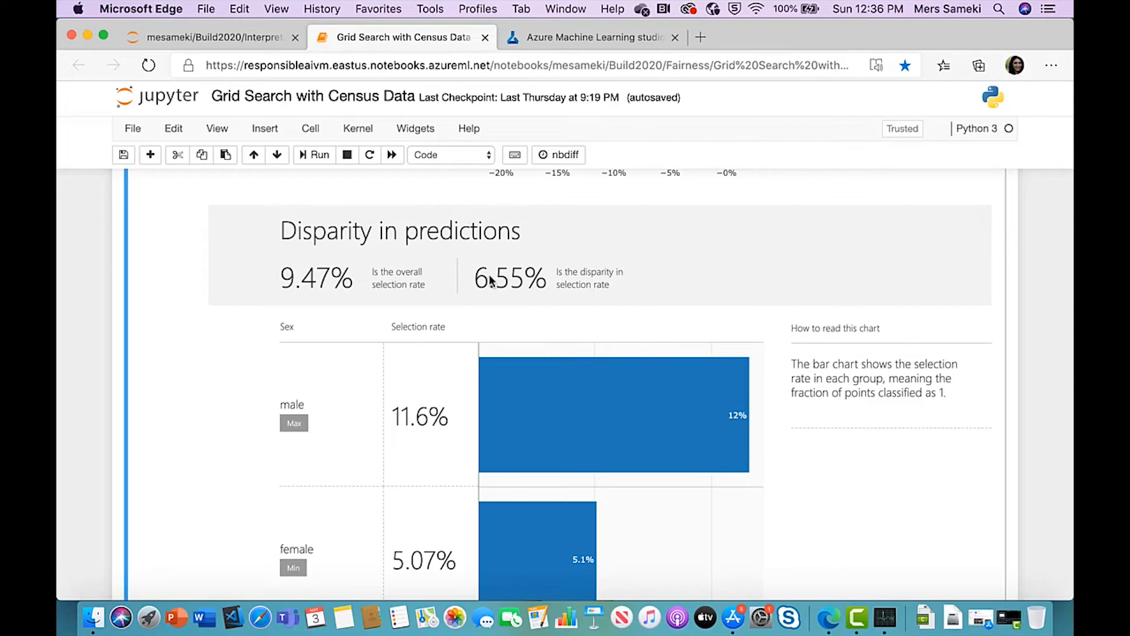
pyautogui.moveTo(517, 284)
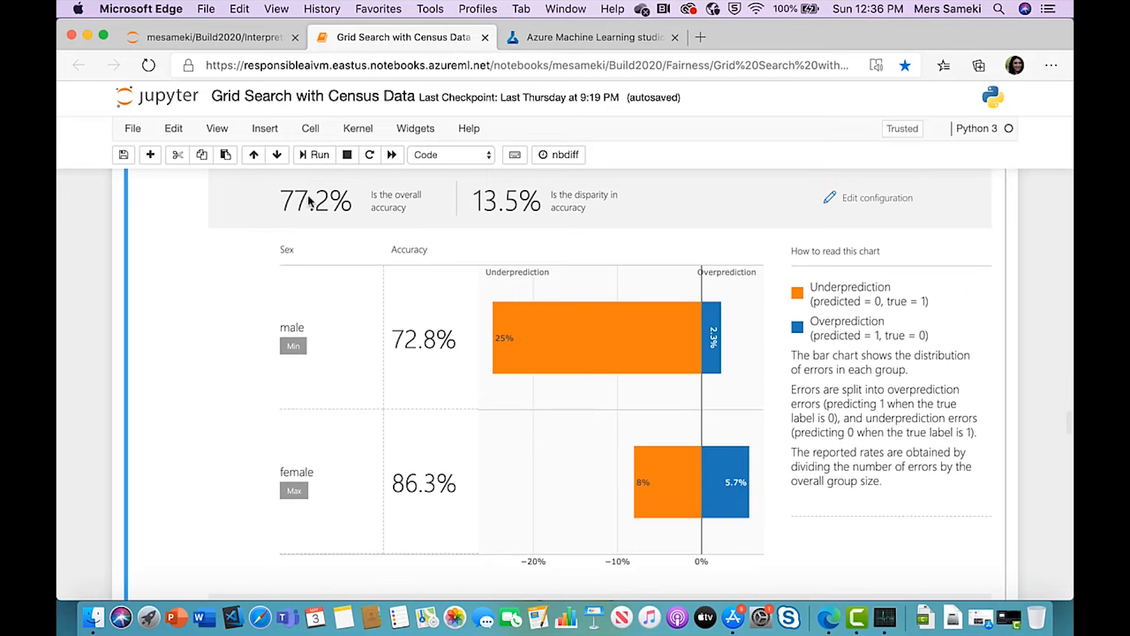
pyautogui.moveTo(297, 216)
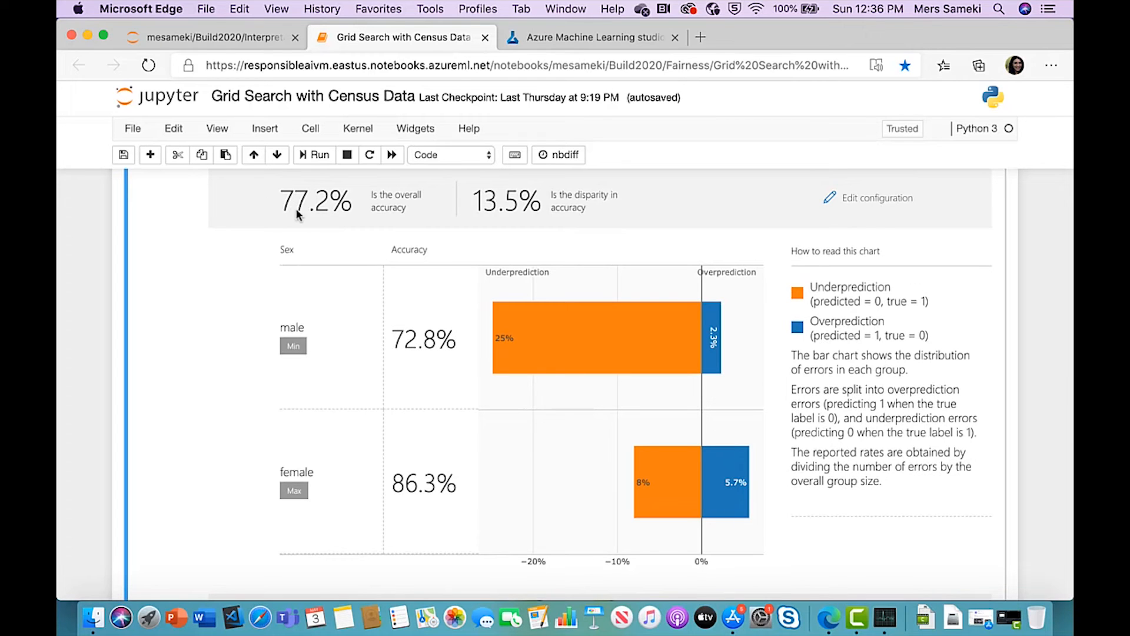
pyautogui.scroll(-3)
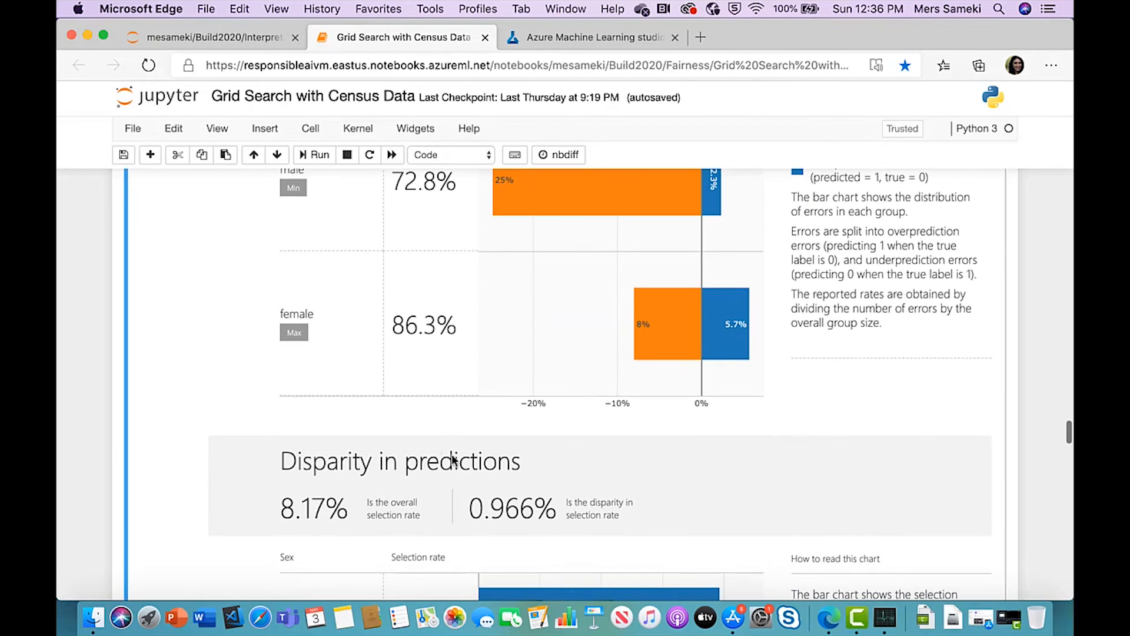
pyautogui.moveTo(491, 518)
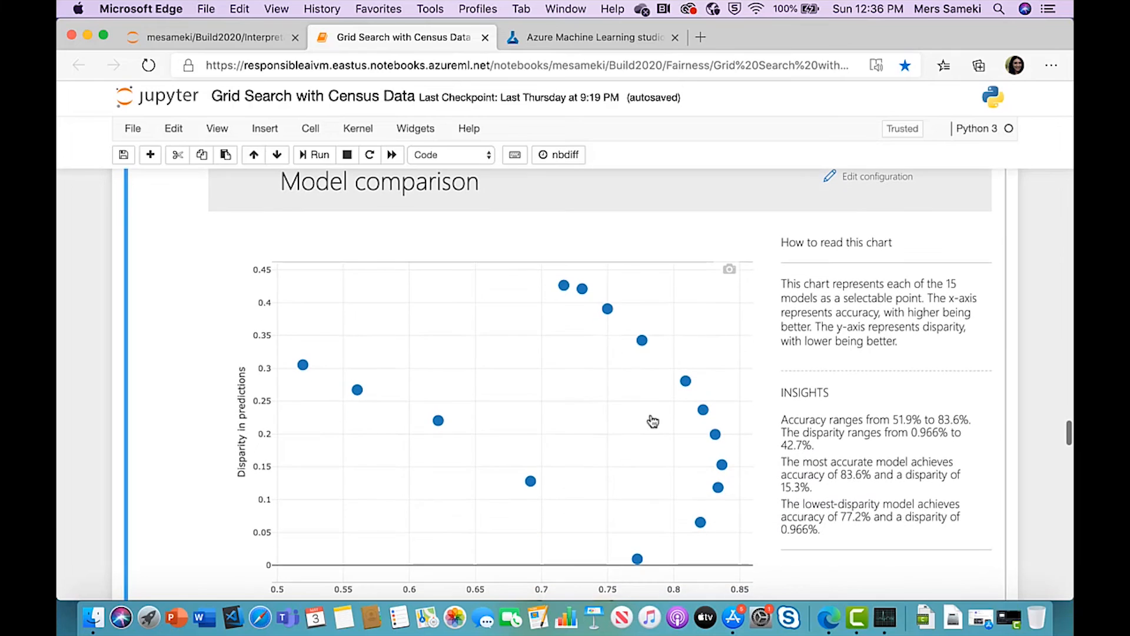
pyautogui.moveTo(438, 420)
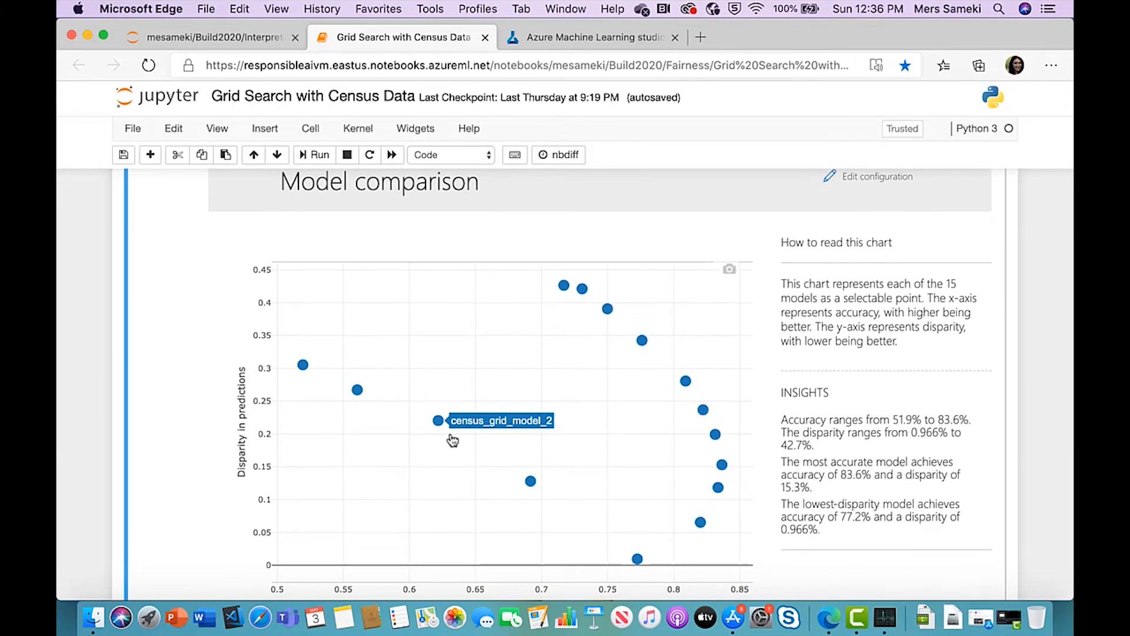
# Step: Switch to the Azure ML studio browser tab showing Run 3's Fairness (preview) dashboard
pyautogui.click(591, 38)
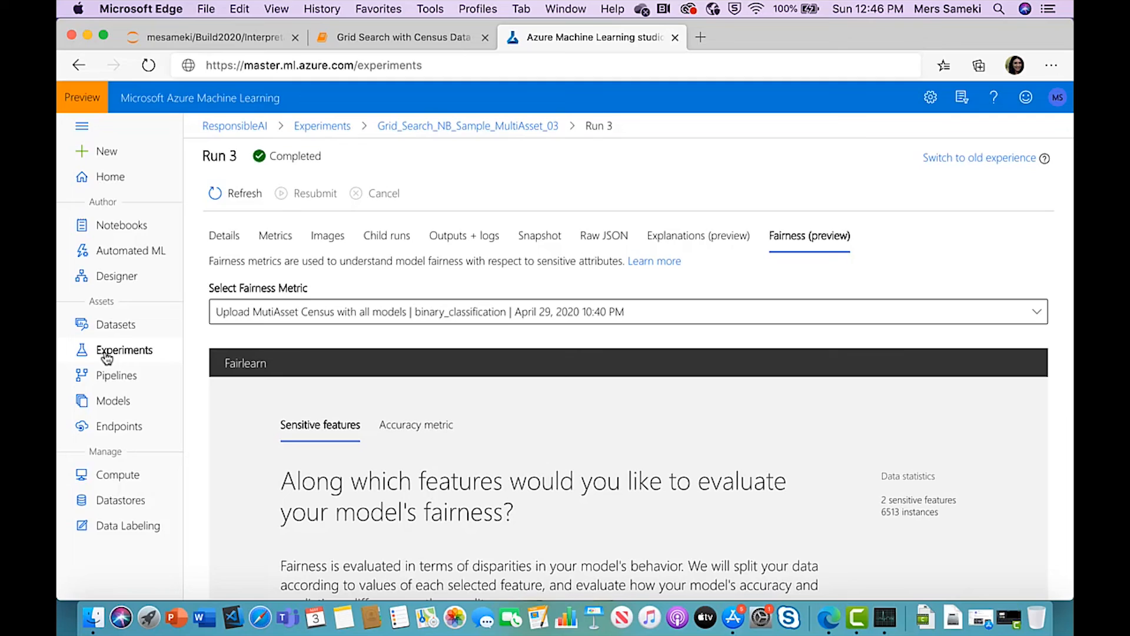
pyautogui.moveTo(108, 409)
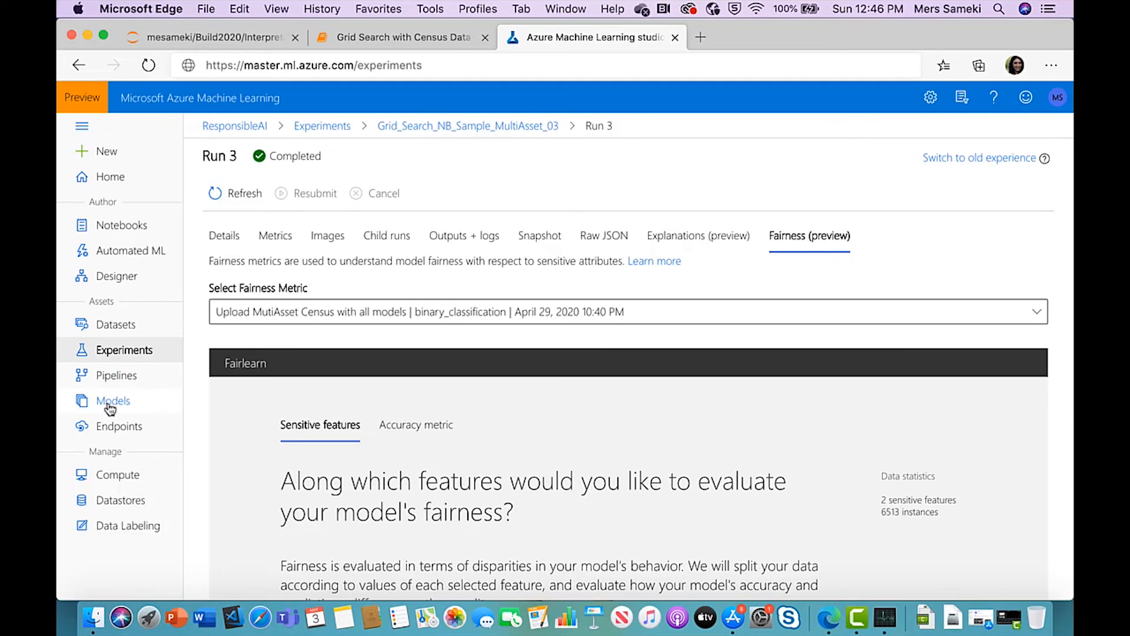
pyautogui.moveTo(801, 279)
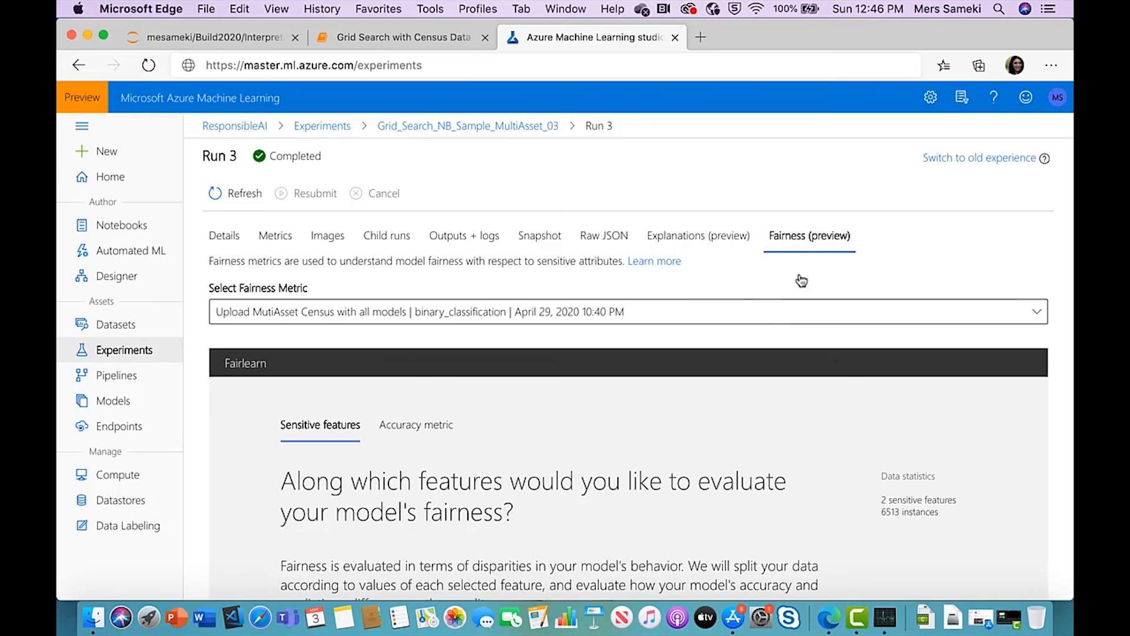
pyautogui.moveTo(428, 461)
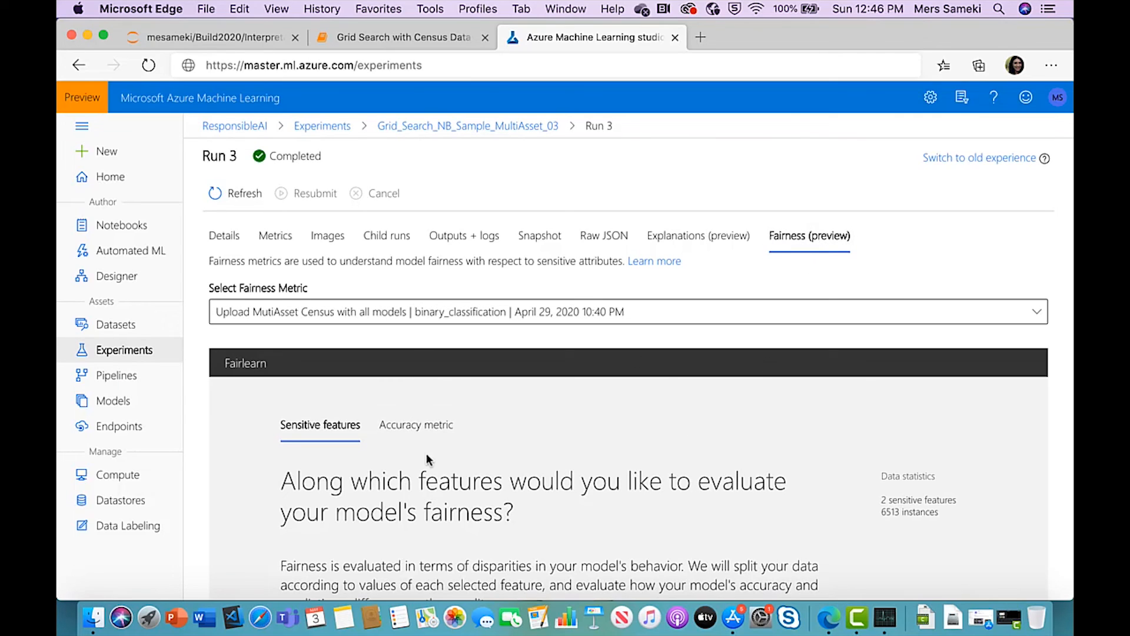
pyautogui.moveTo(95, 357)
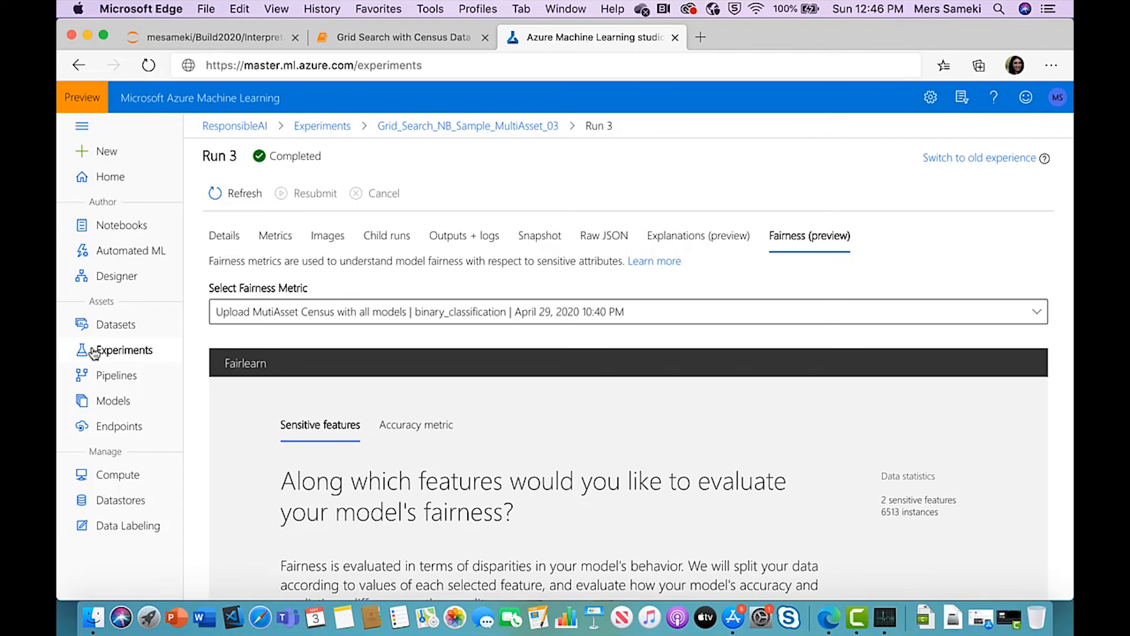
pyautogui.moveTo(326, 400)
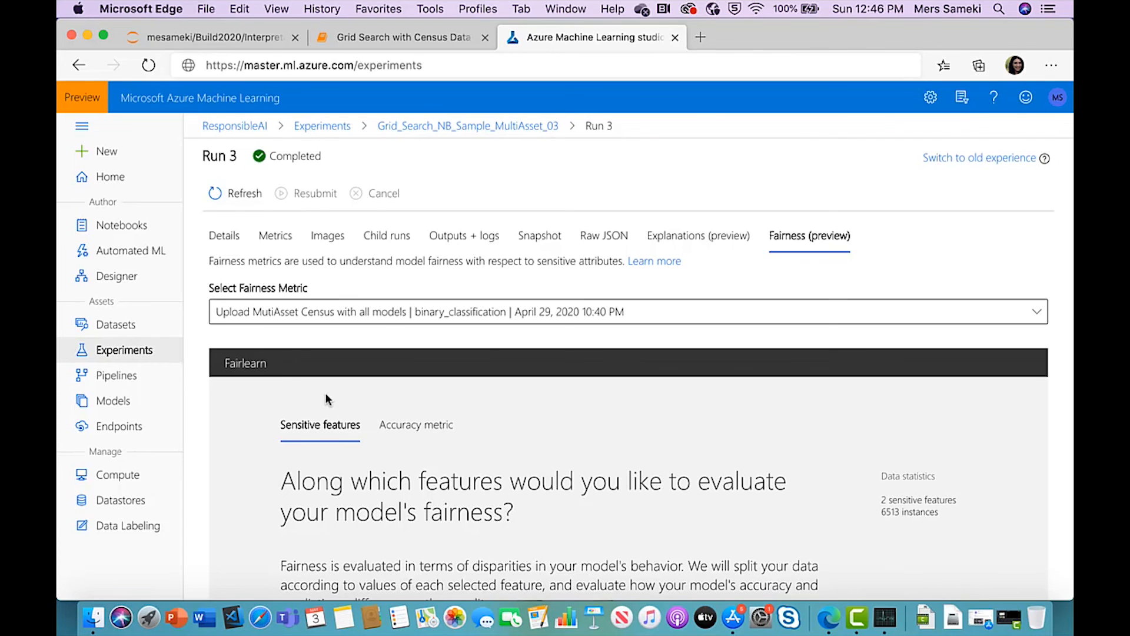
# Step: Assess with race and Accuracy, then select census_grid_model_2:3 to show 62.1% accuracy and 26.2% selection-rate disparity
pyautogui.scroll(-3)
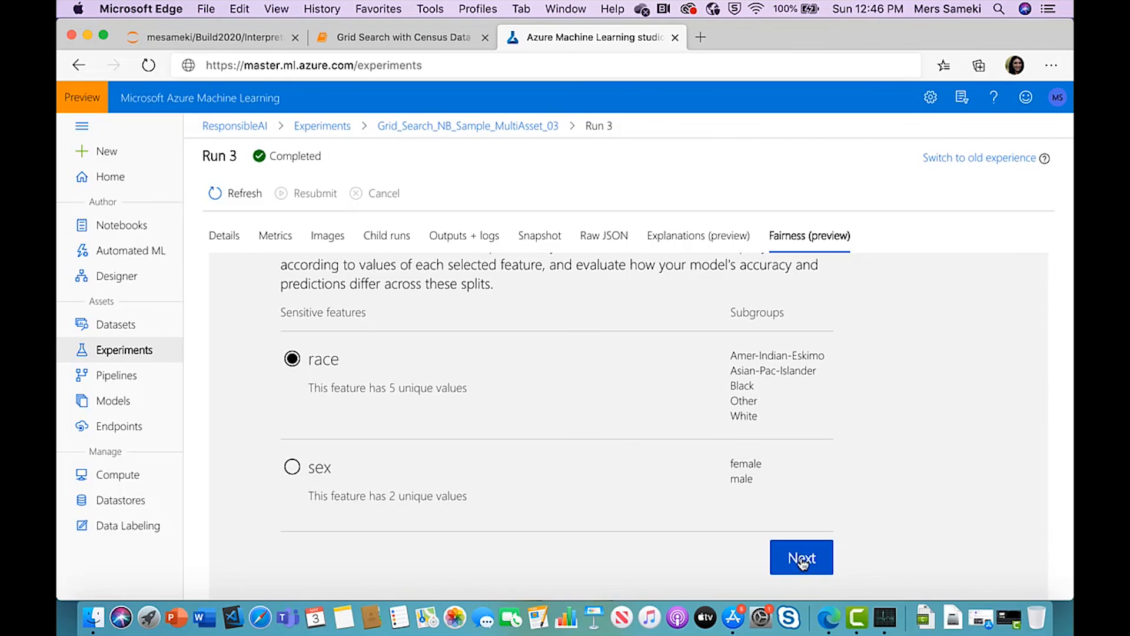
pyautogui.click(802, 557)
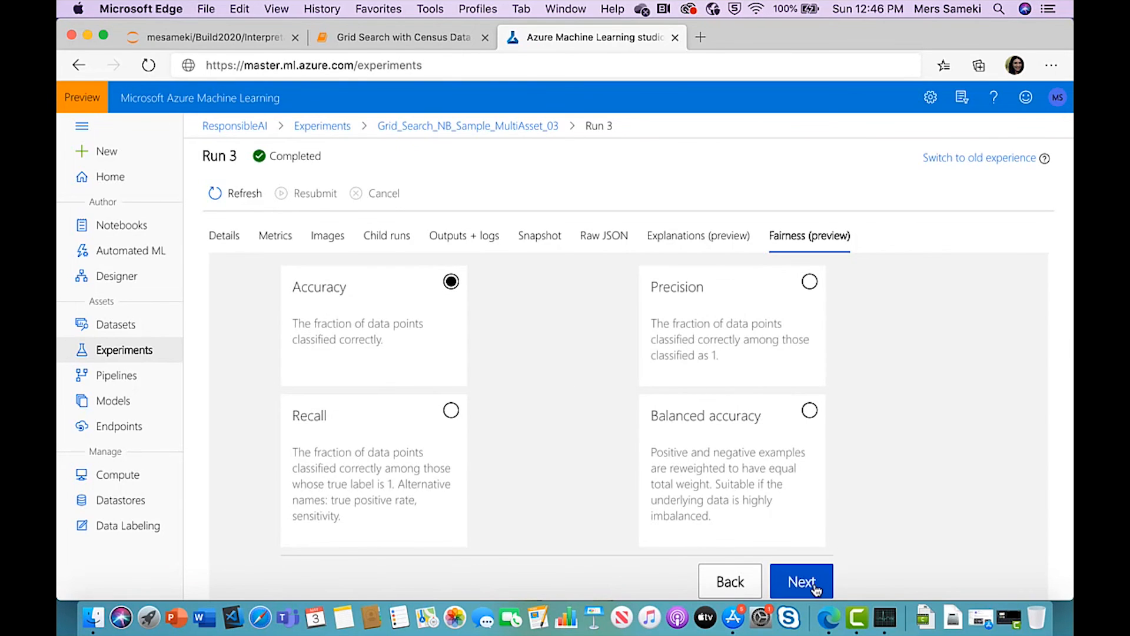
pyautogui.click(802, 580)
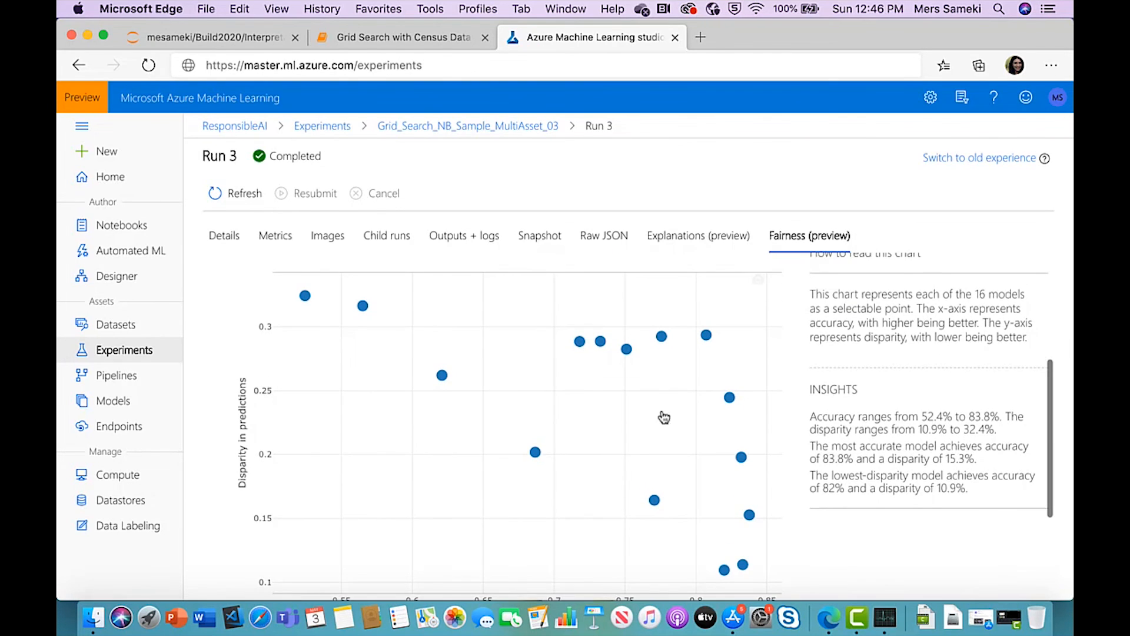
pyautogui.moveTo(441, 375)
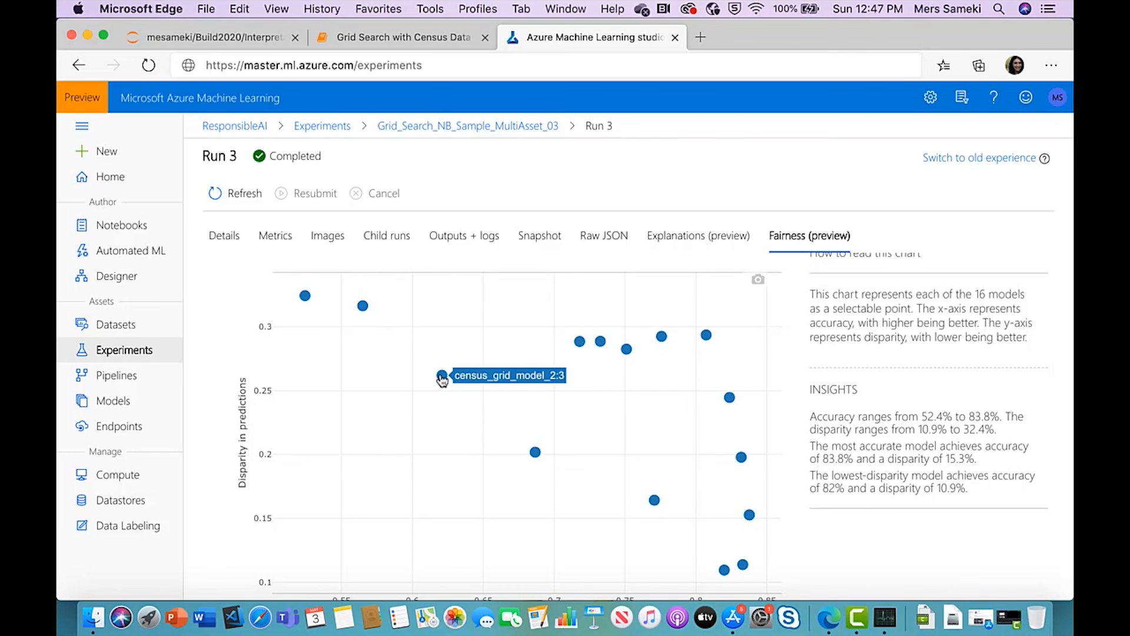
pyautogui.click(441, 375)
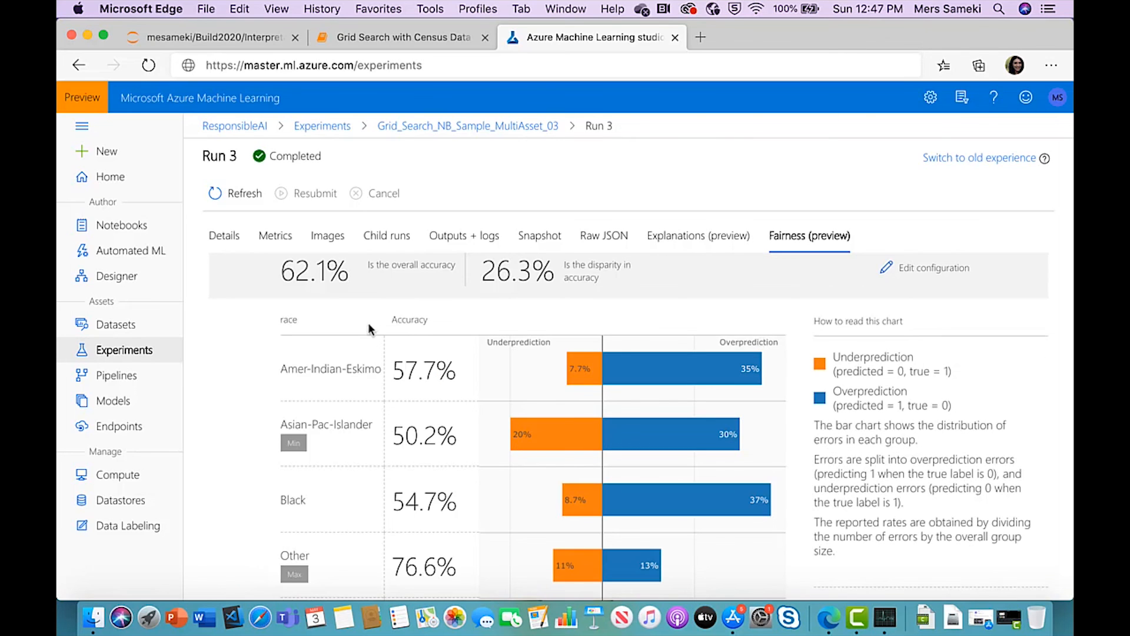
pyautogui.scroll(-3)
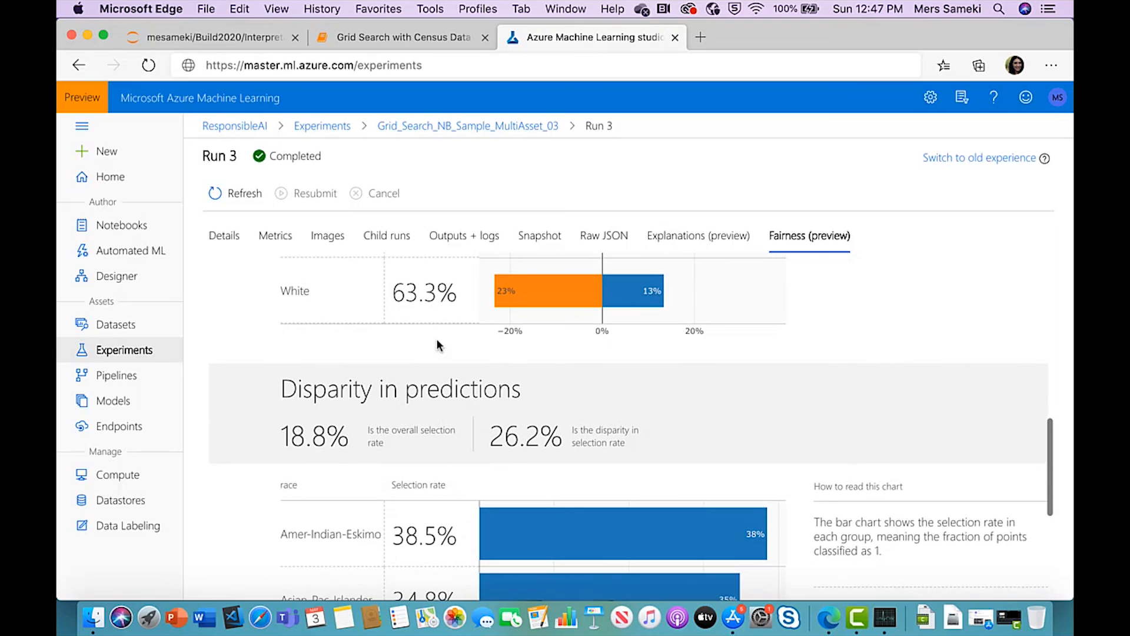
pyautogui.moveTo(352, 423)
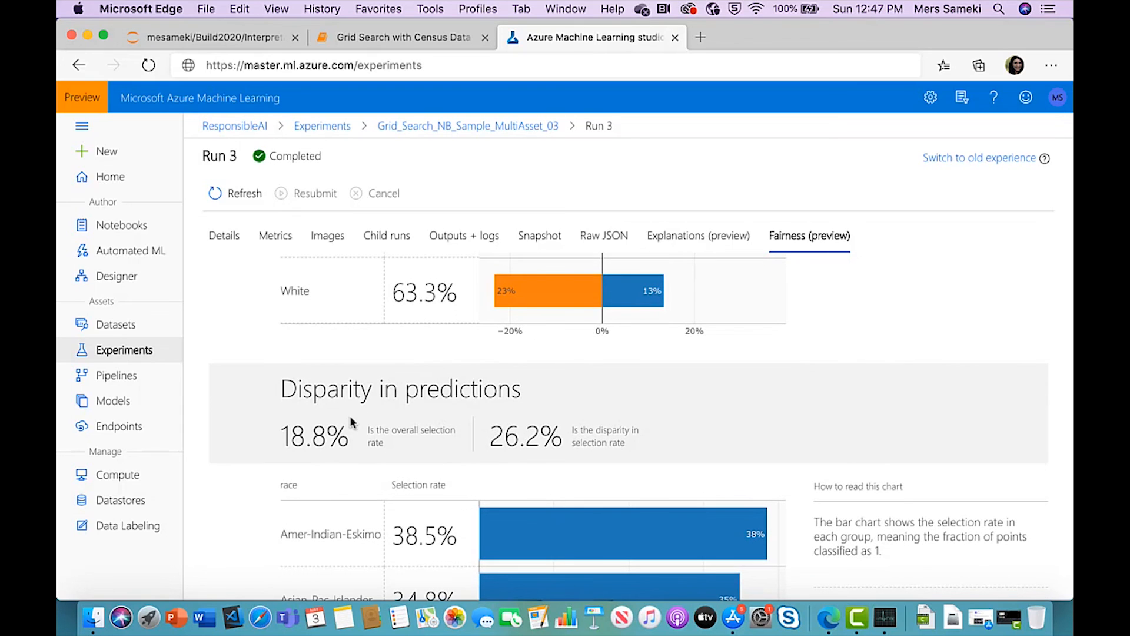